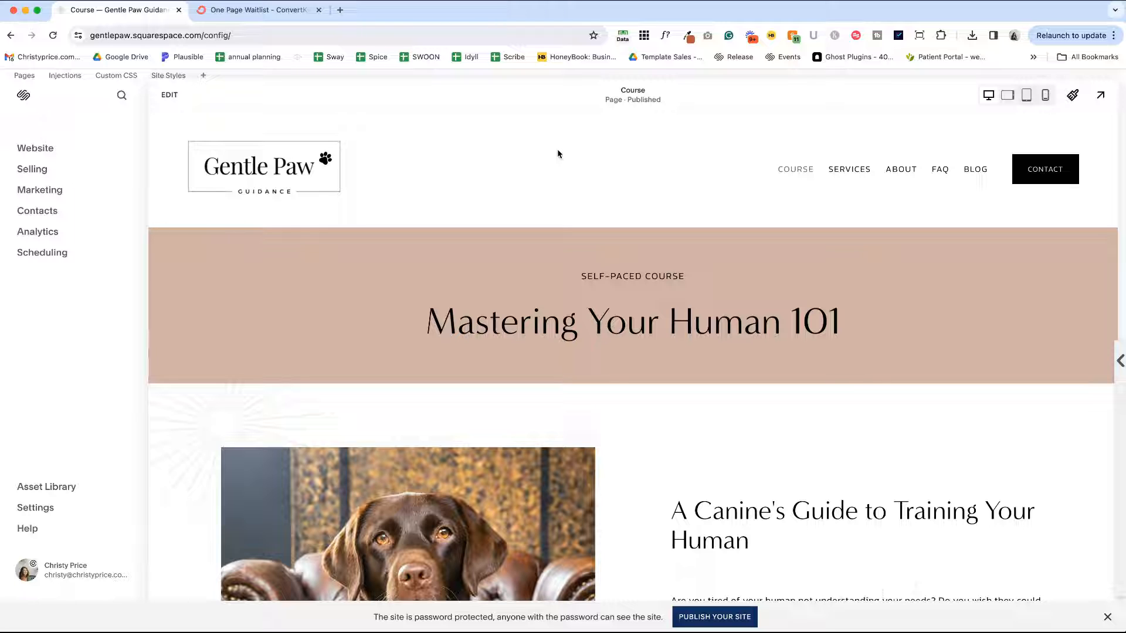
{"action": "mouse_move", "coordinate": [535, 205]}
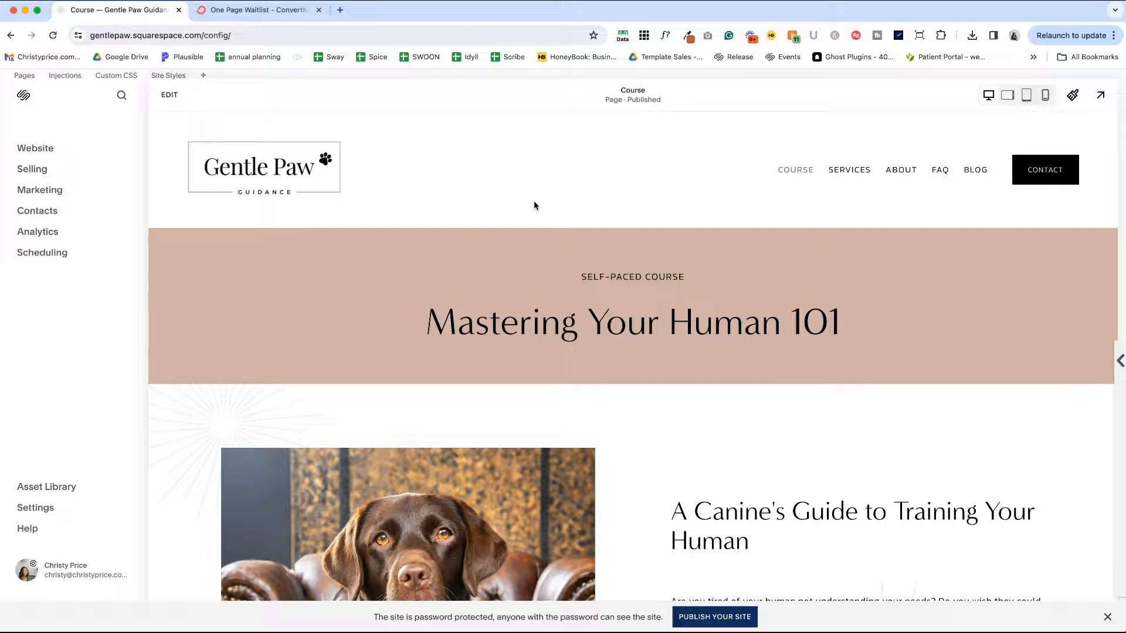
Scroll down through the ConvertKit landing page settings to the published page link
{"action": "scroll", "scroll_direction": "down", "scroll_amount": 3}
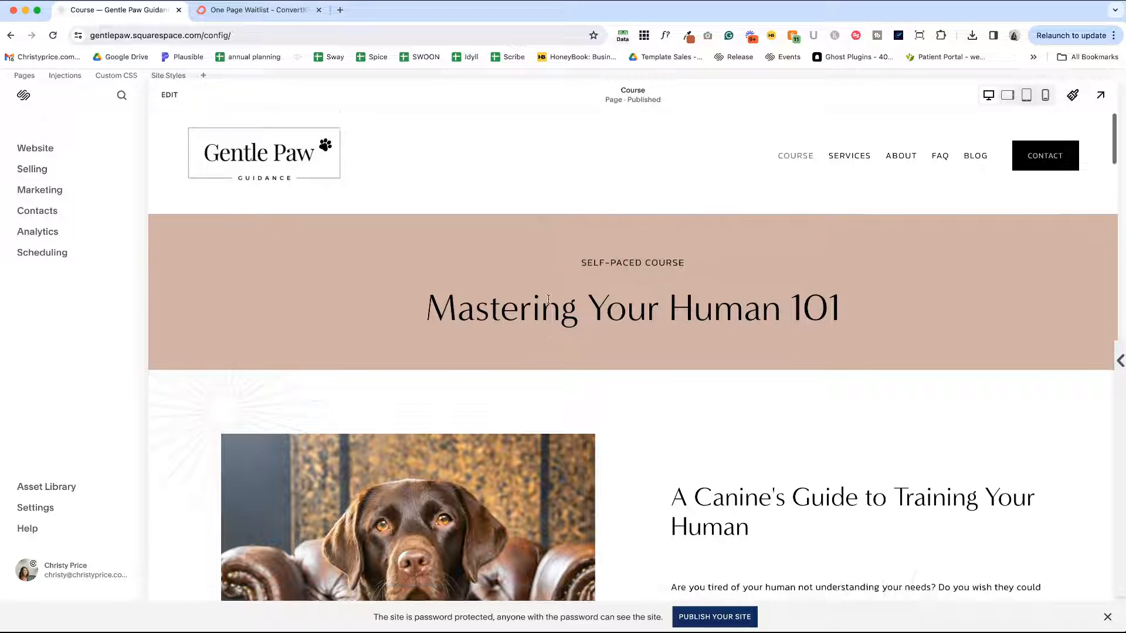
{"action": "scroll", "scroll_direction": "down", "scroll_amount": 3}
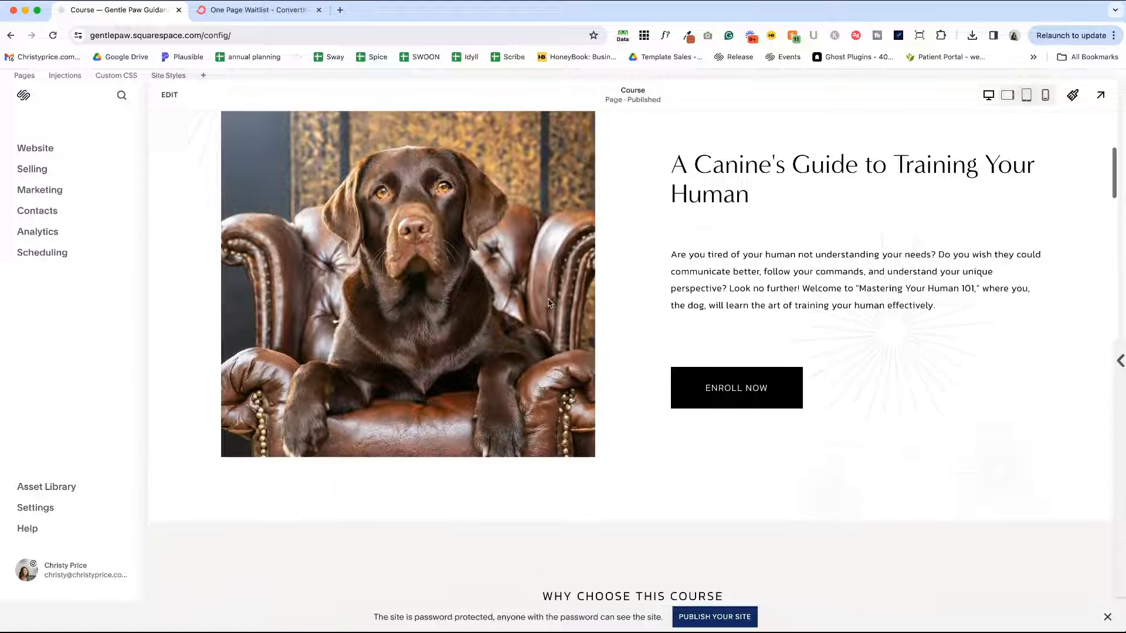
{"action": "scroll", "scroll_direction": "down", "scroll_amount": 3}
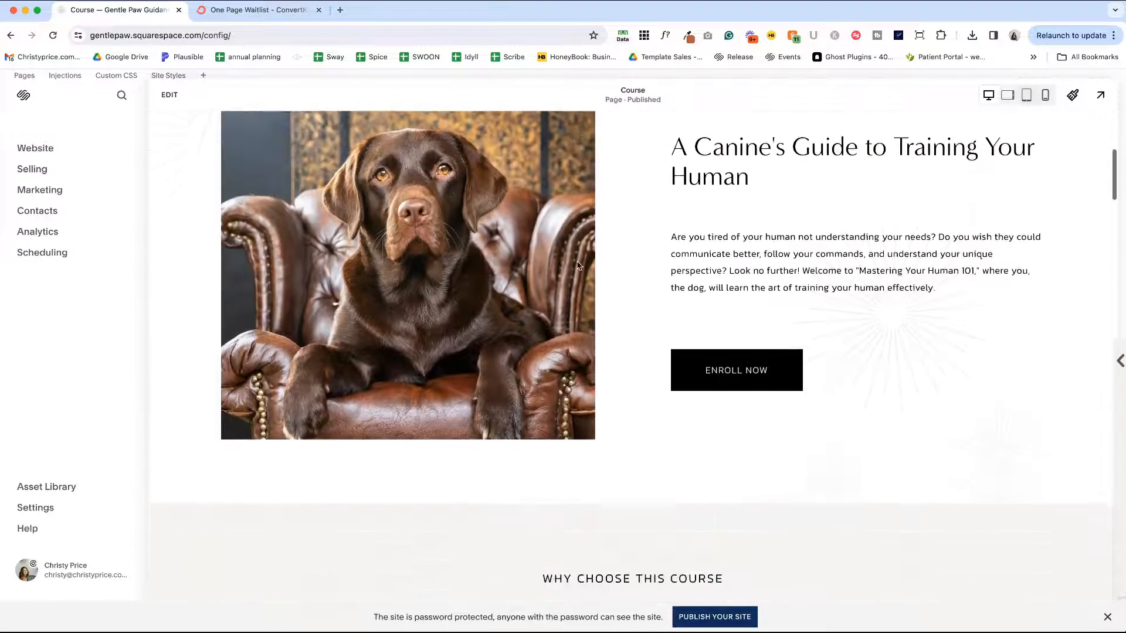
{"action": "scroll", "scroll_direction": "down", "scroll_amount": 3}
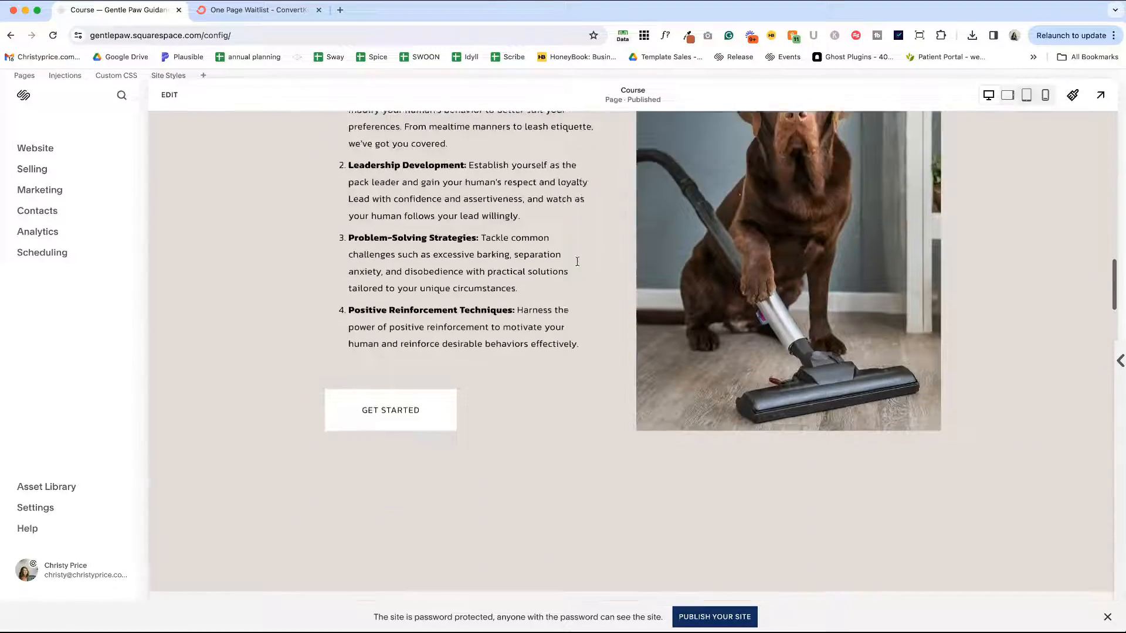
{"action": "scroll", "scroll_direction": "down", "scroll_amount": 3}
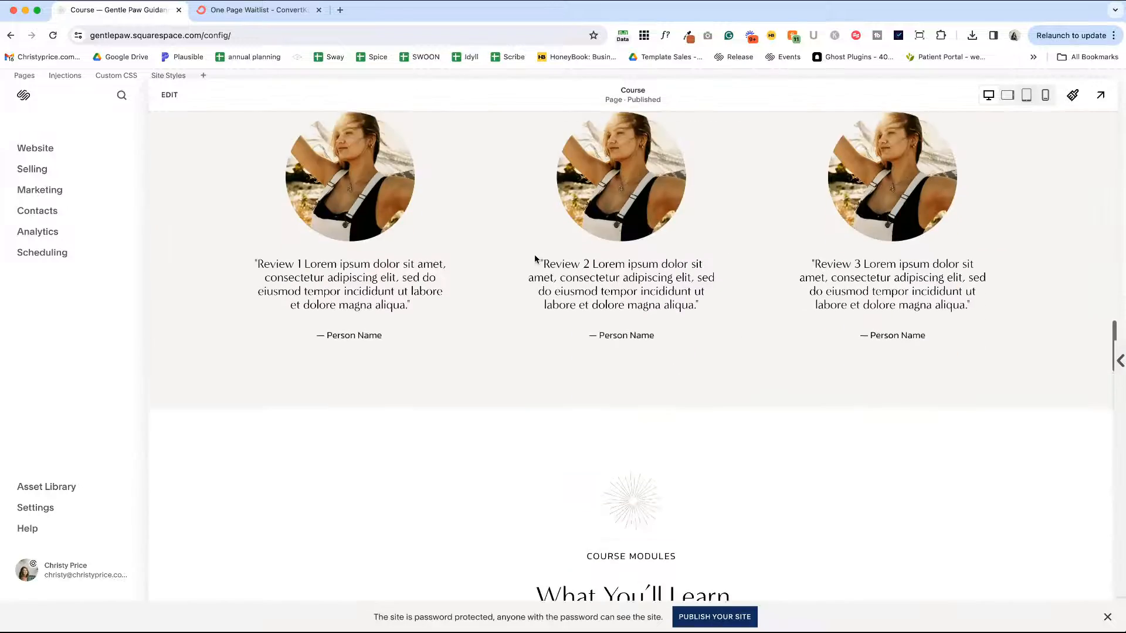
{"action": "scroll", "scroll_direction": "down", "scroll_amount": 3}
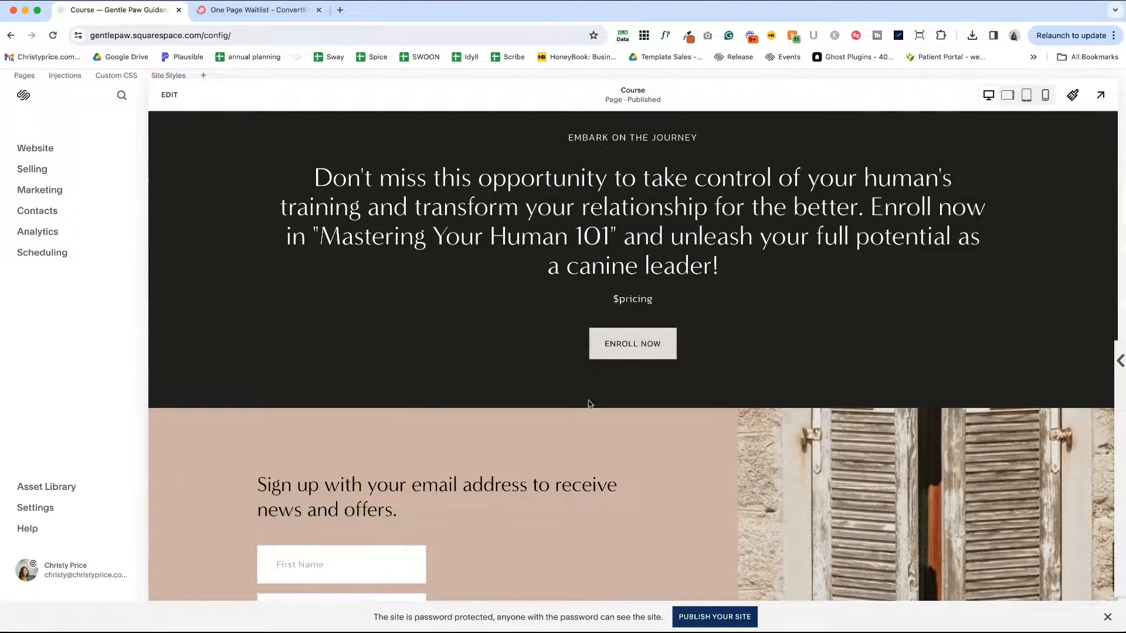
{"action": "scroll", "scroll_direction": "down", "scroll_amount": 3}
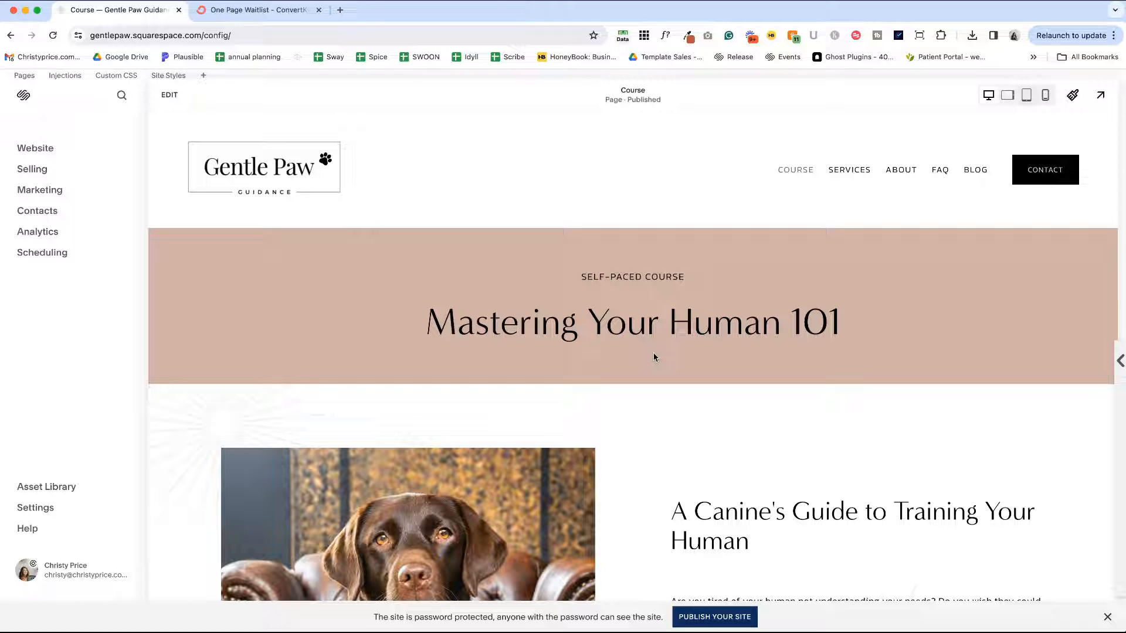
{"action": "mouse_move", "coordinate": [642, 326]}
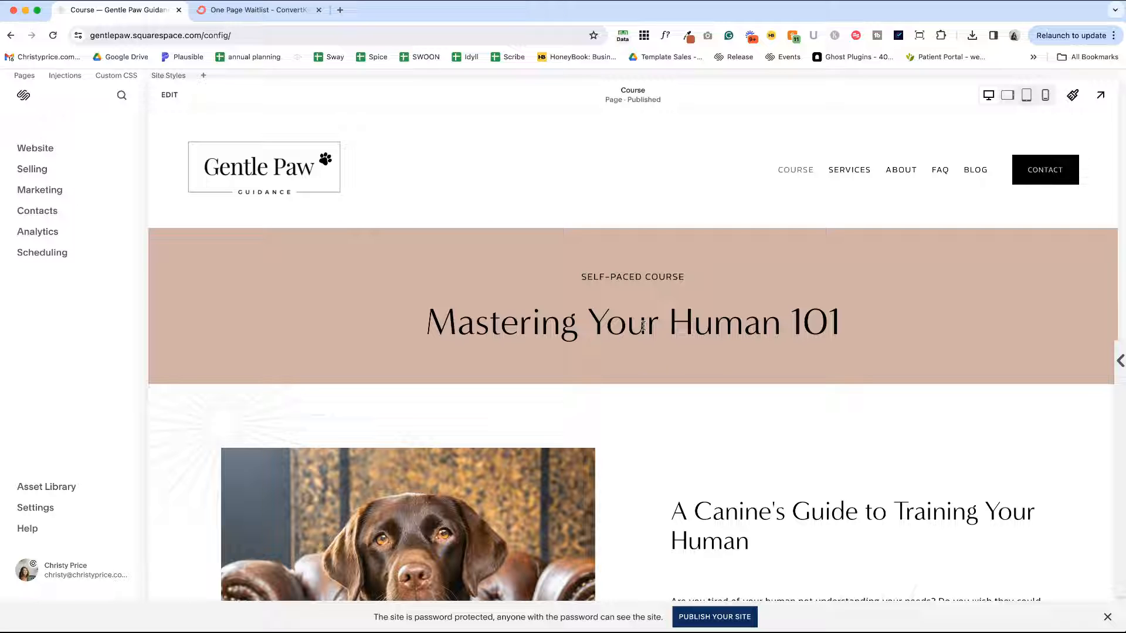
{"action": "mouse_move", "coordinate": [624, 243]}
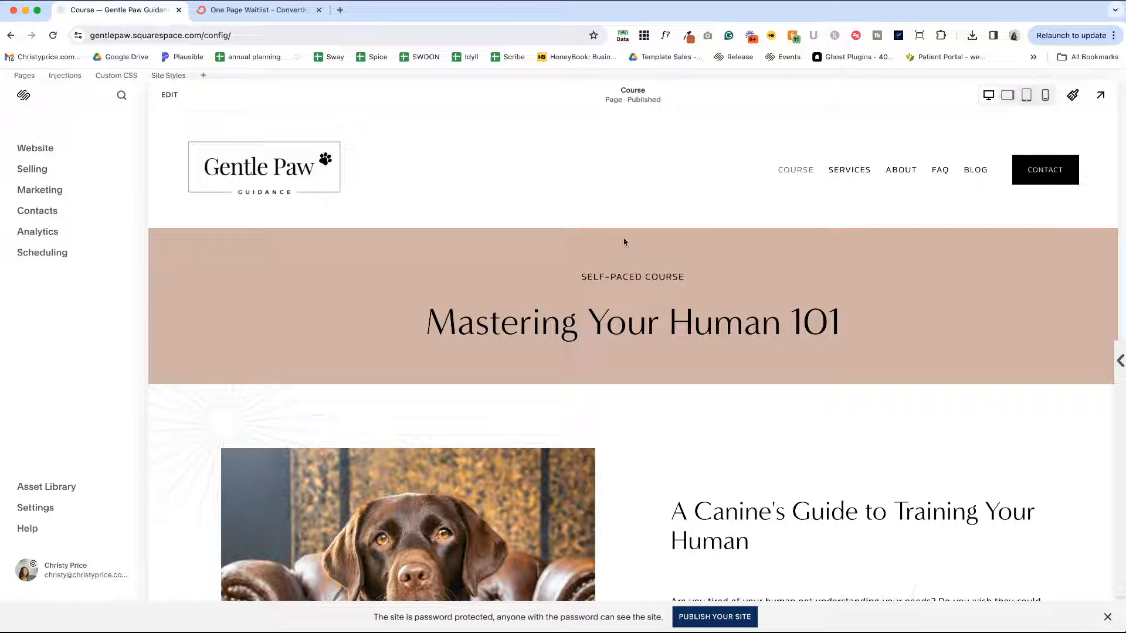
View the live One Page Waitlist landing page in its own tab and copy its web address
{"action": "left_click", "coordinate": [261, 10]}
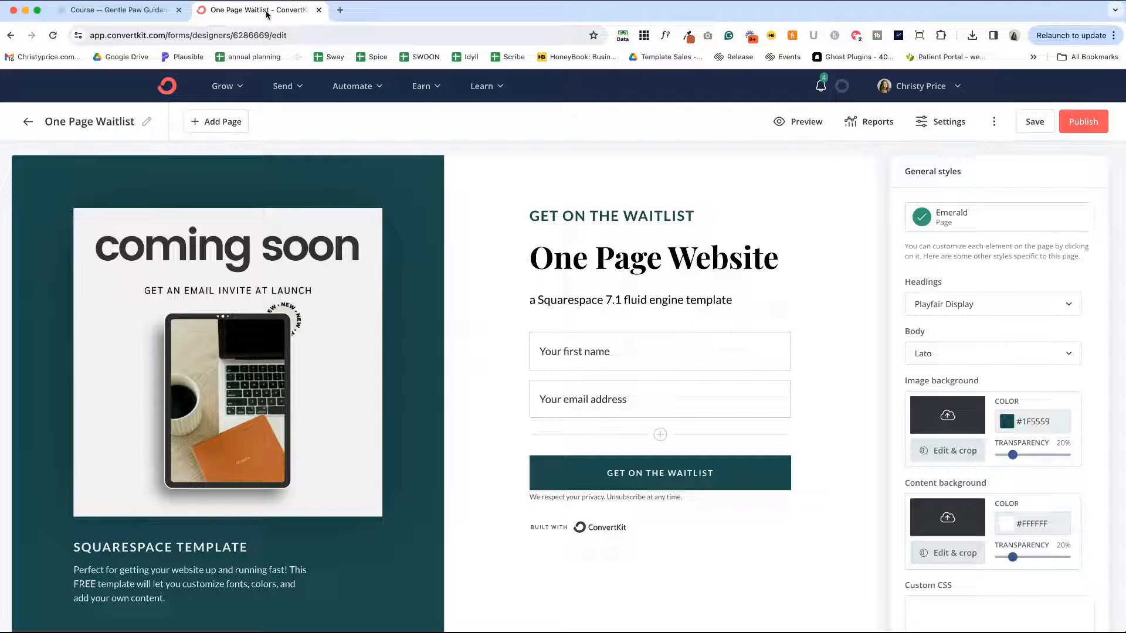
{"action": "mouse_move", "coordinate": [441, 83]}
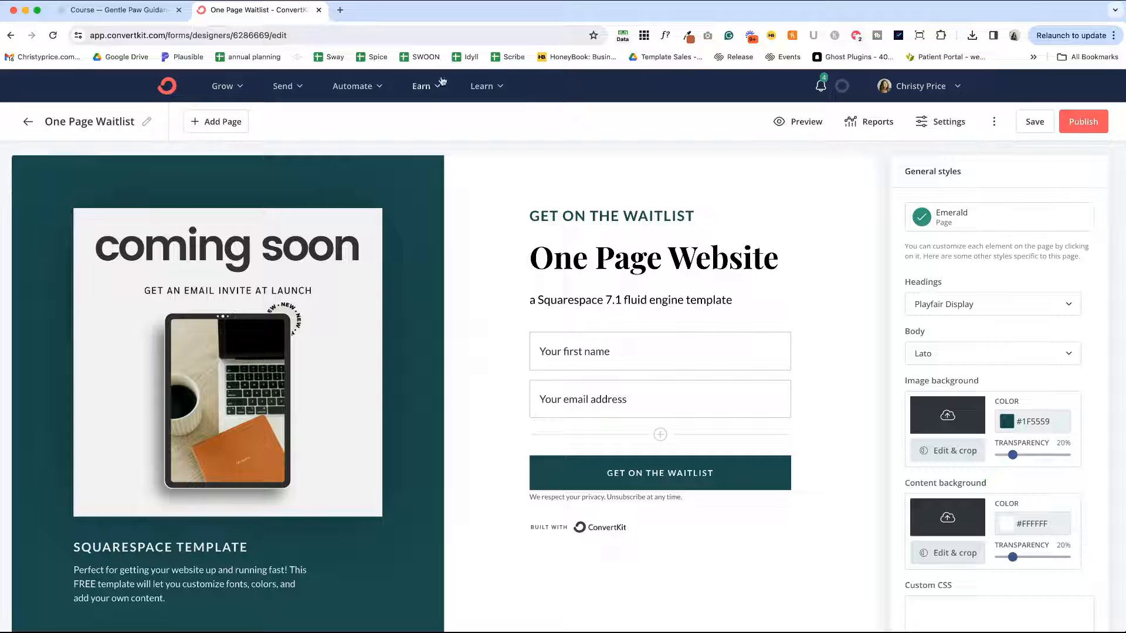
{"action": "mouse_move", "coordinate": [669, 311]}
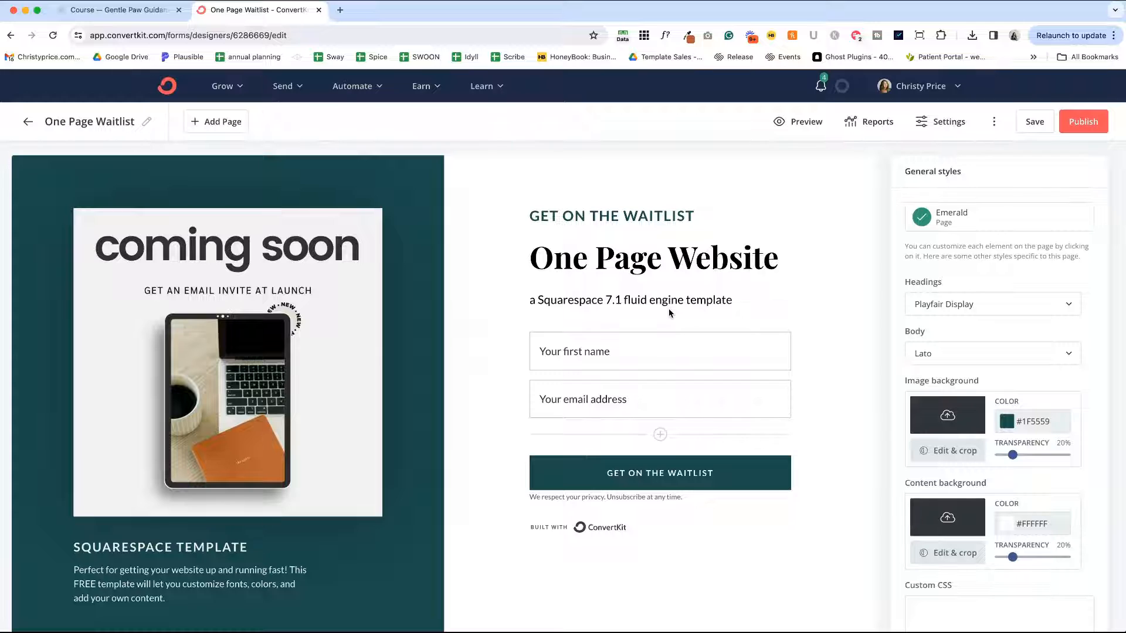
{"action": "mouse_move", "coordinate": [894, 59]}
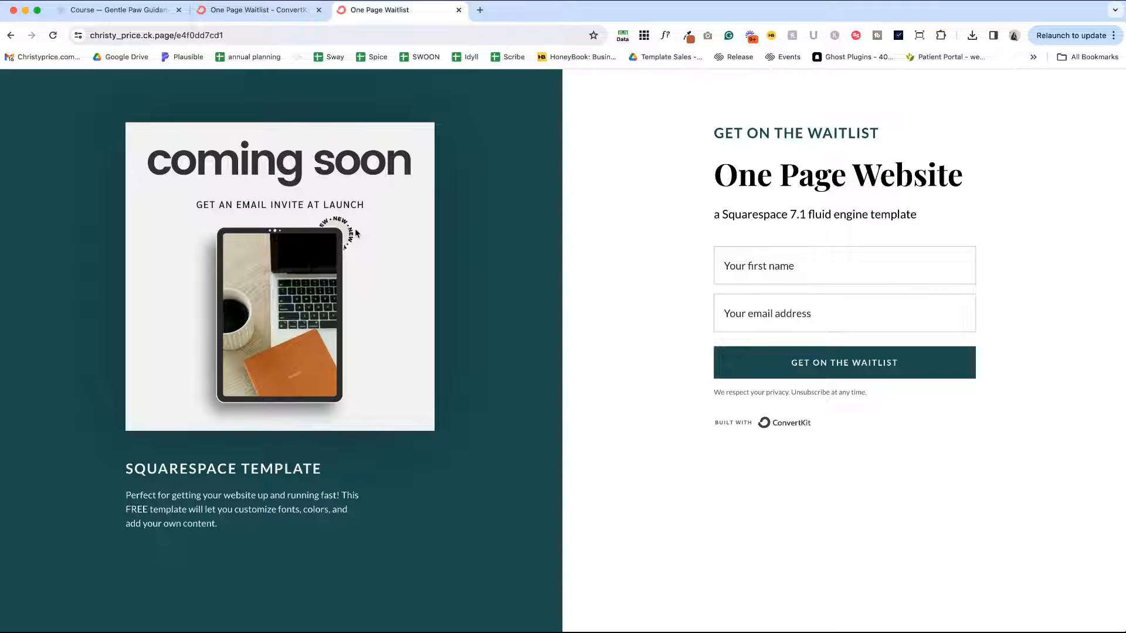
{"action": "left_click", "coordinate": [178, 35]}
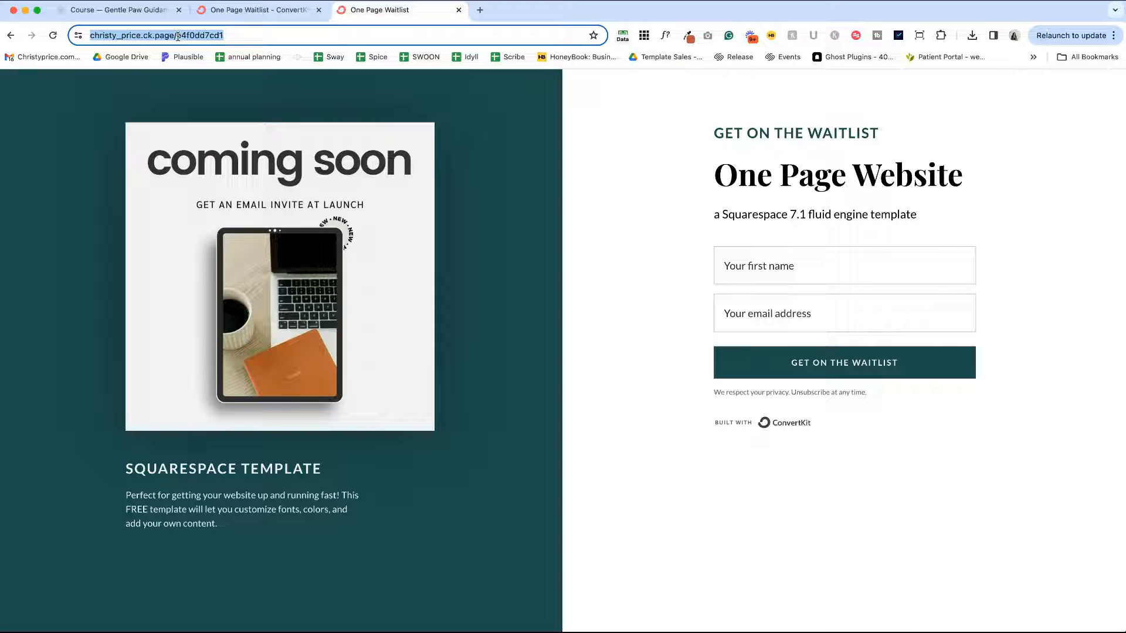
{"action": "left_click", "coordinate": [120, 10]}
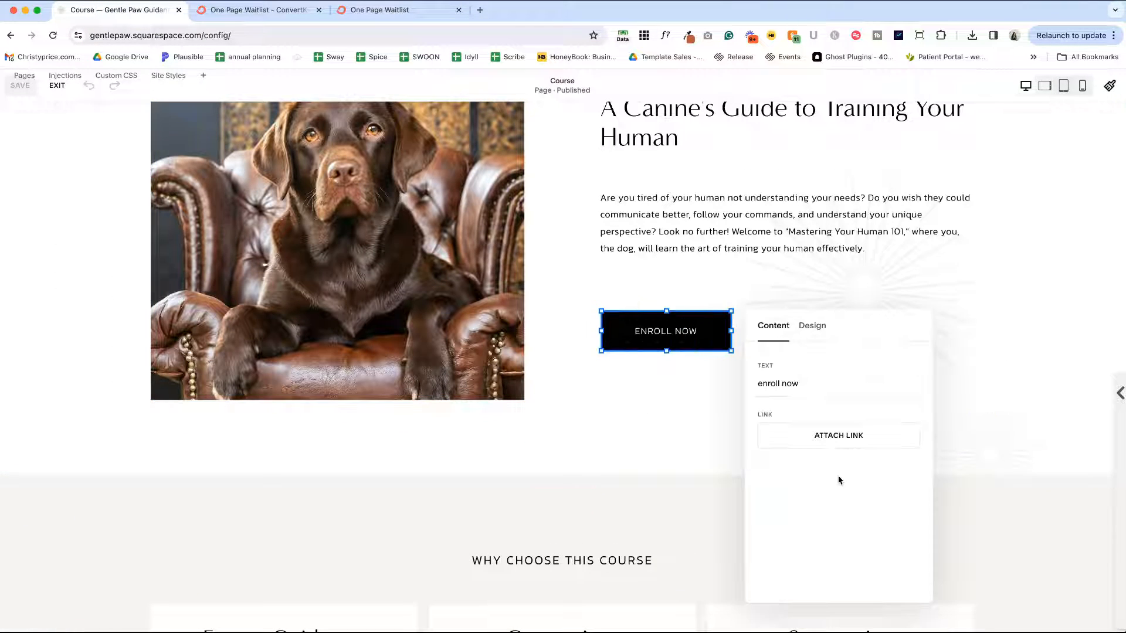
Link the Enroll Now button to the copied waitlist URL, relabel it 'Get on the waitlist' and save
{"action": "left_click", "coordinate": [839, 435]}
{"action": "type", "text": "G"}
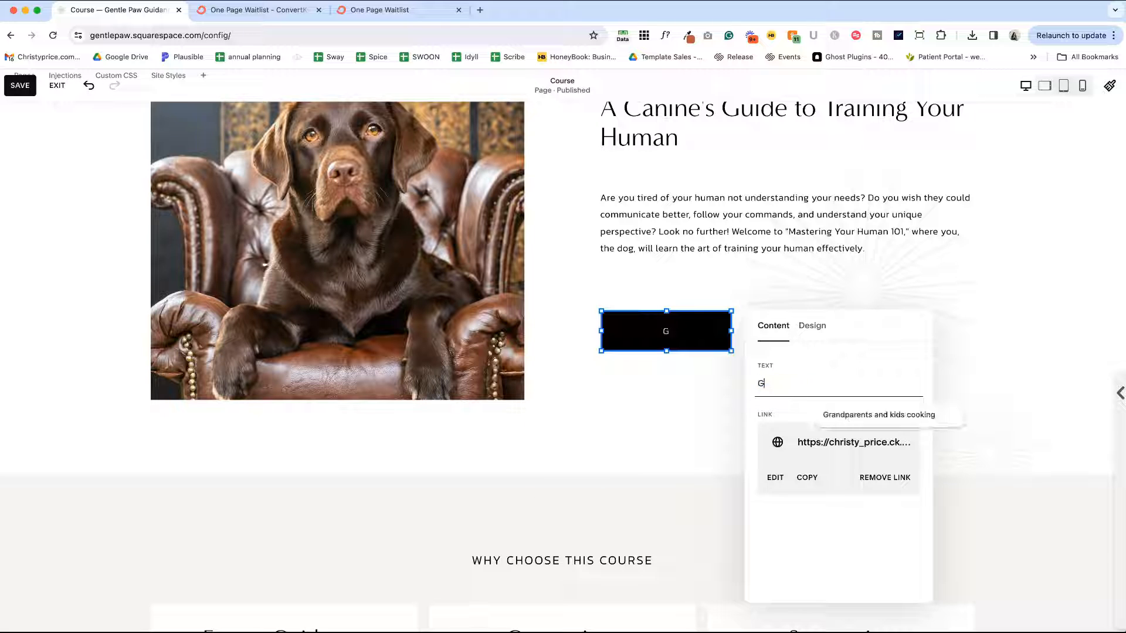
{"action": "type", "text": "et on the waitlis"}
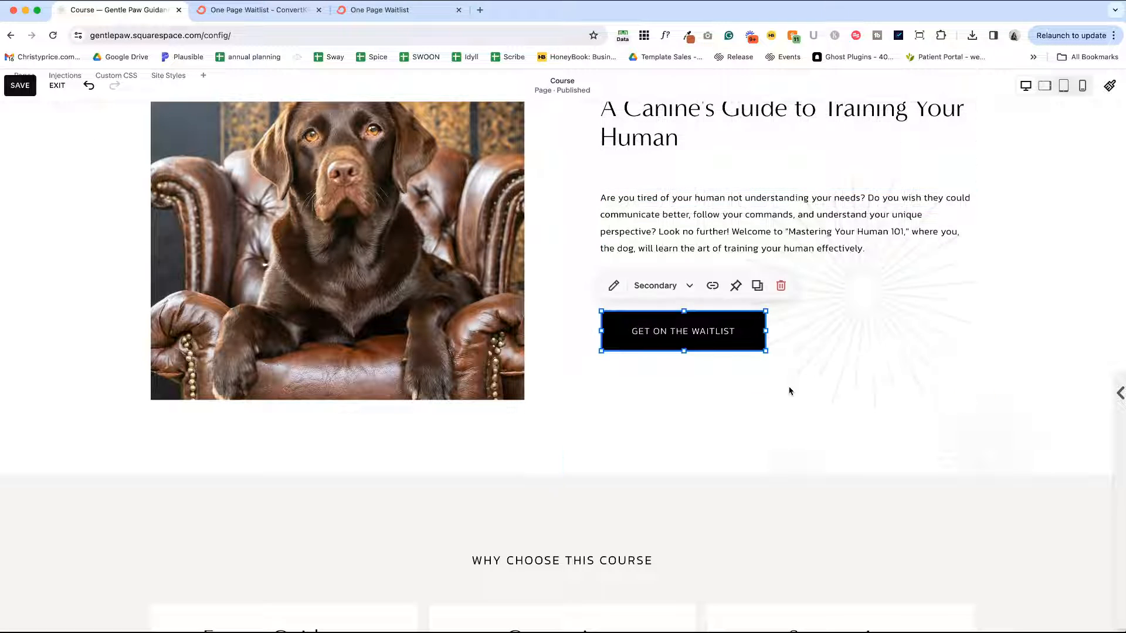
{"action": "left_click", "coordinate": [57, 87]}
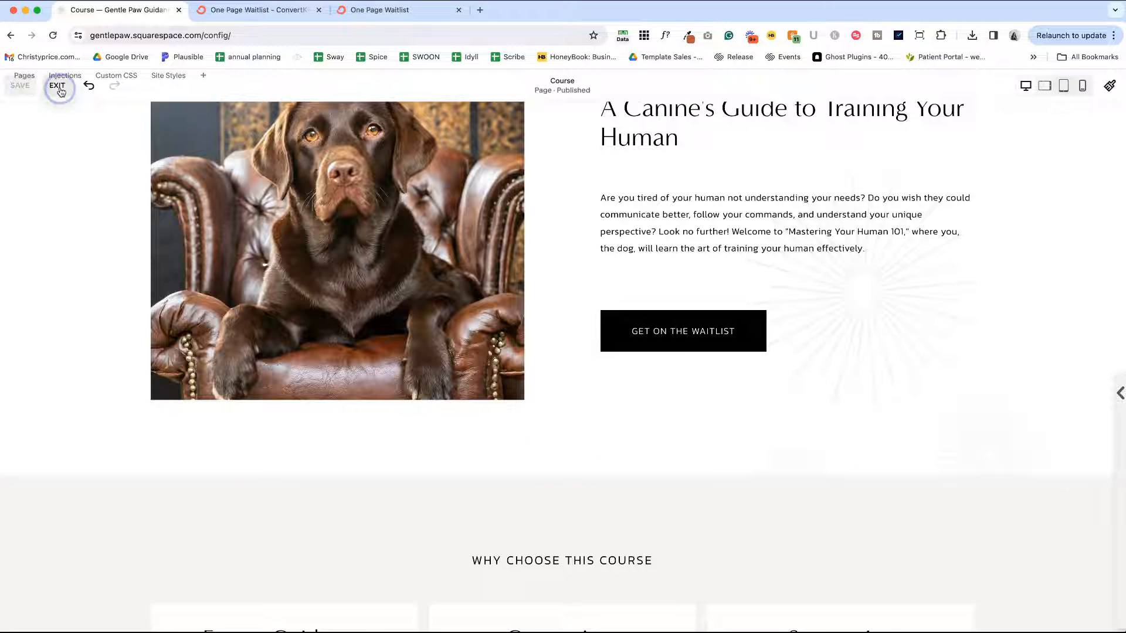
{"action": "left_click", "coordinate": [58, 86]}
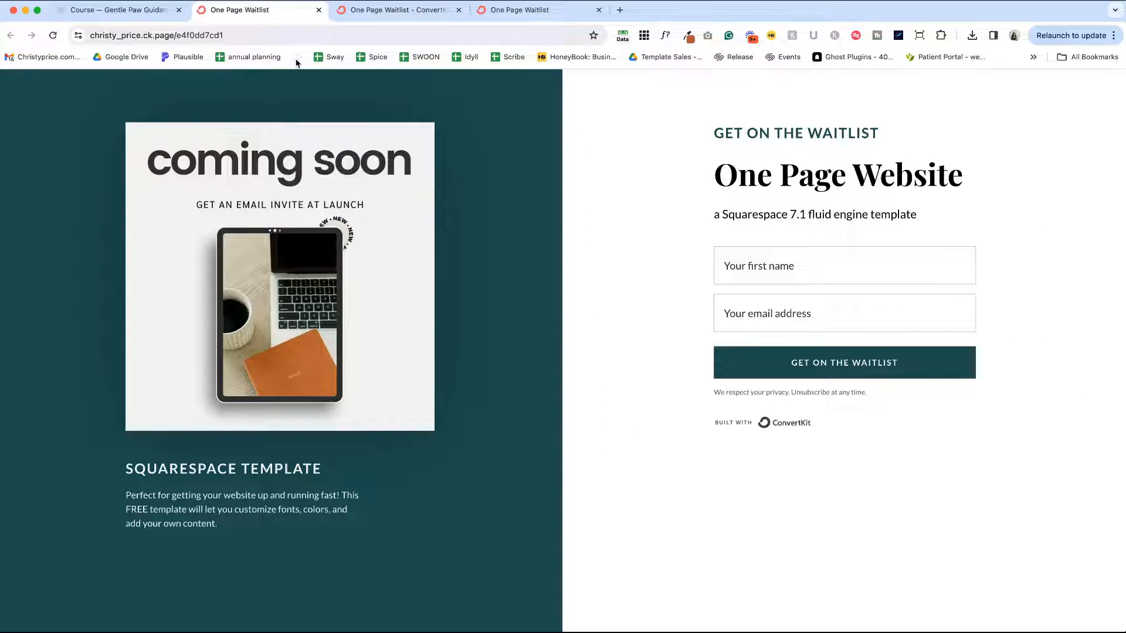
{"action": "mouse_move", "coordinate": [219, 216]}
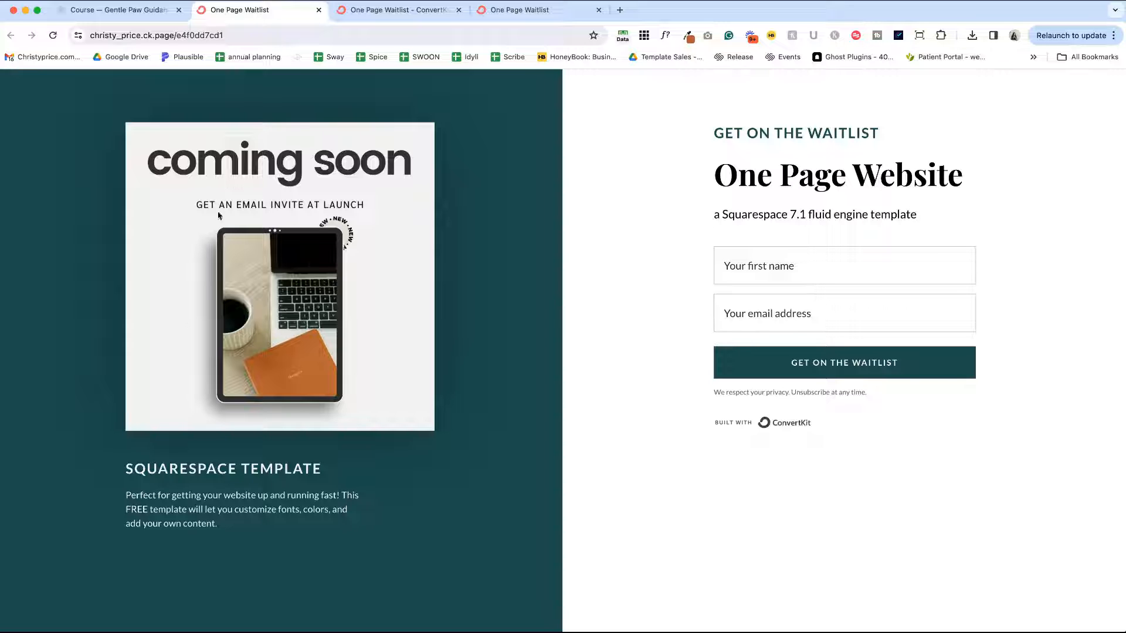
Return to the Course page and scroll down past Get Started to the course modules
{"action": "left_click", "coordinate": [118, 10]}
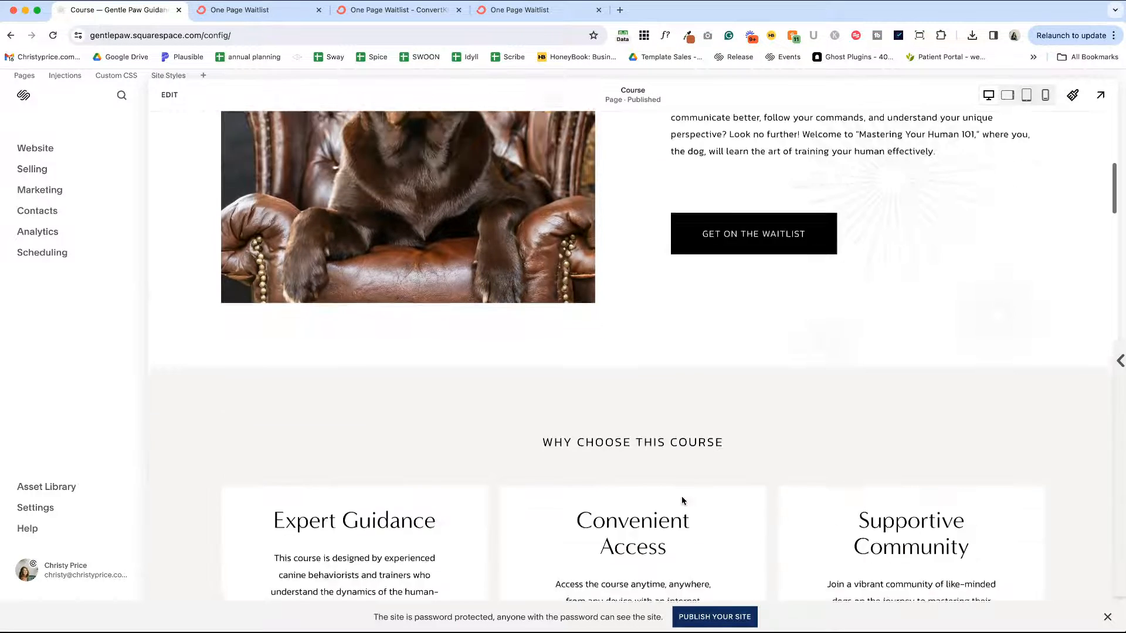
{"action": "scroll", "scroll_direction": "down", "scroll_amount": 3}
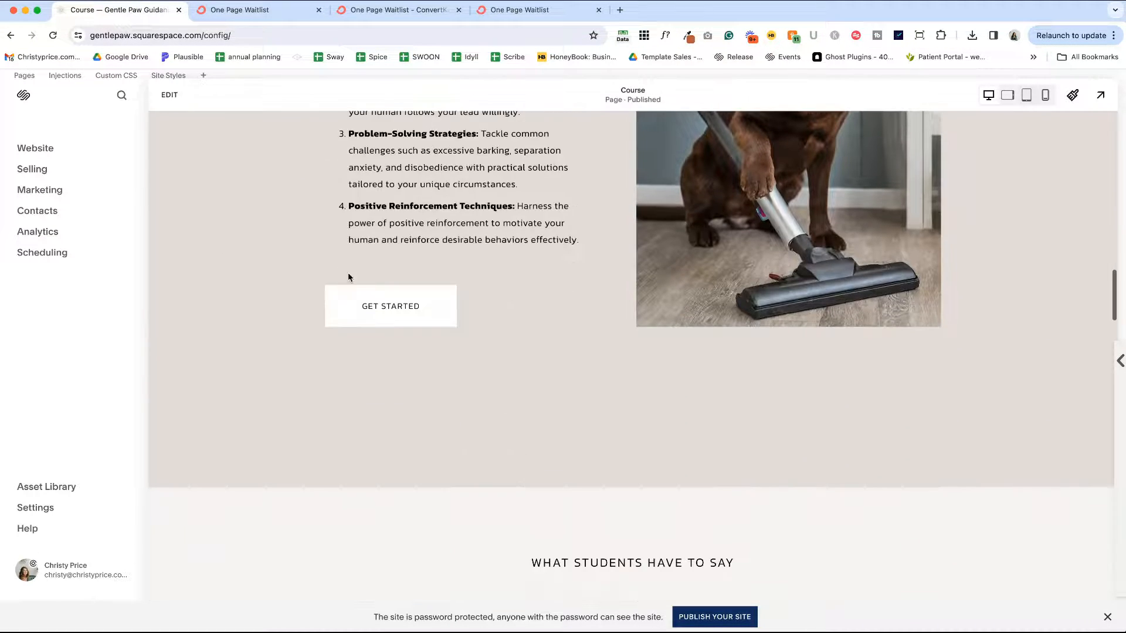
{"action": "scroll", "scroll_direction": "down", "scroll_amount": 3}
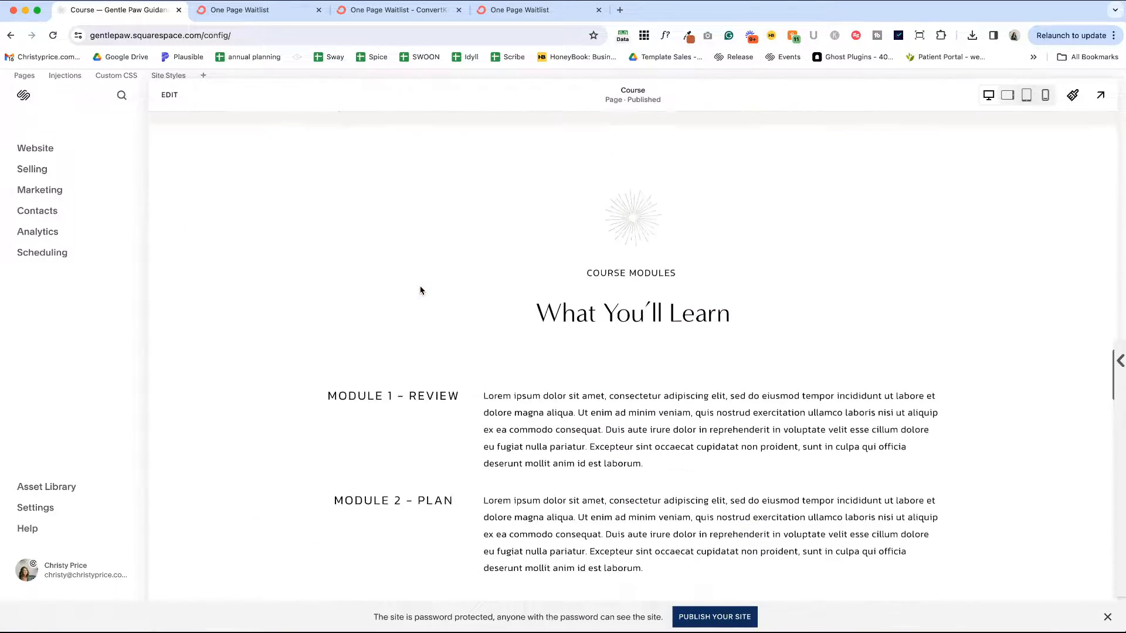
{"action": "scroll", "scroll_direction": "down", "scroll_amount": 3}
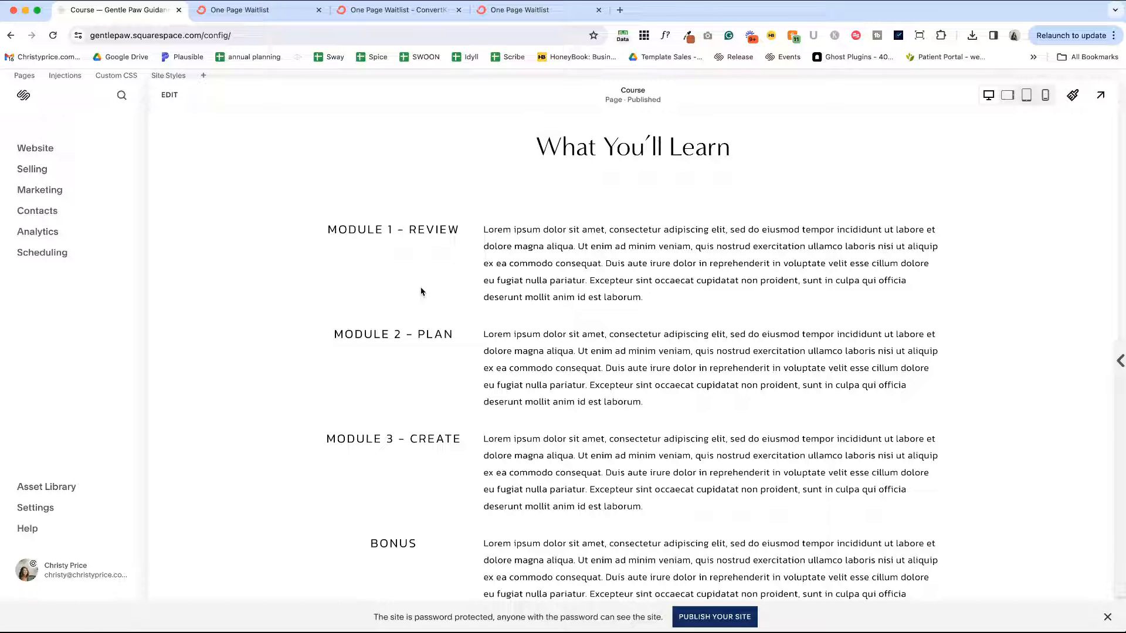
{"action": "mouse_move", "coordinate": [40, 190]}
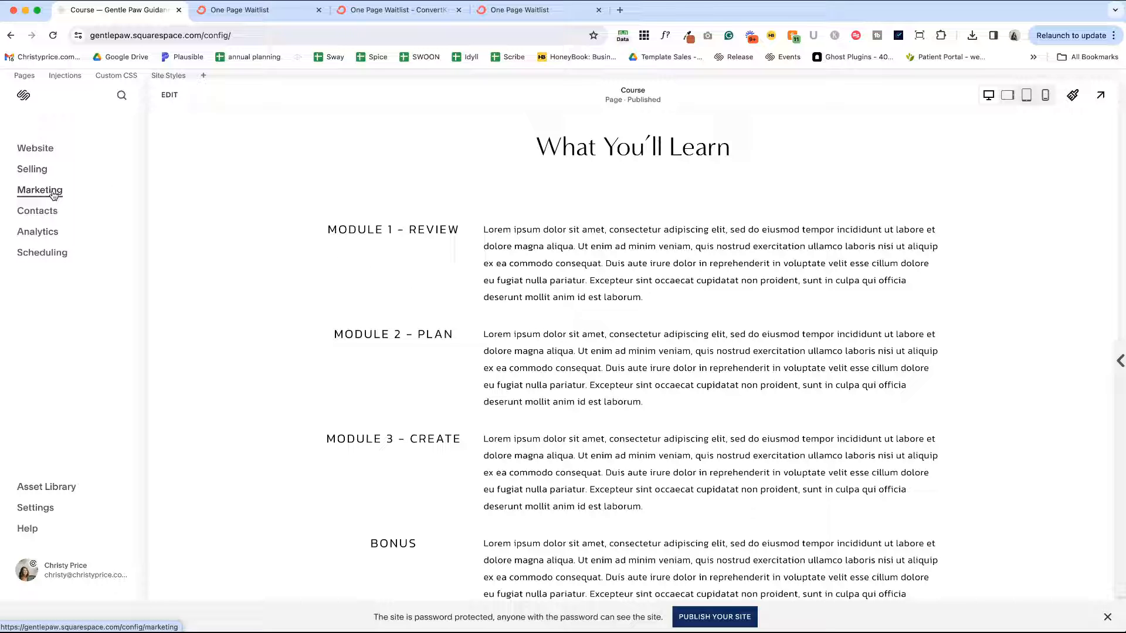
Go to Marketing > Email Campaigns in the Squarespace dashboard
{"action": "left_click", "coordinate": [40, 190]}
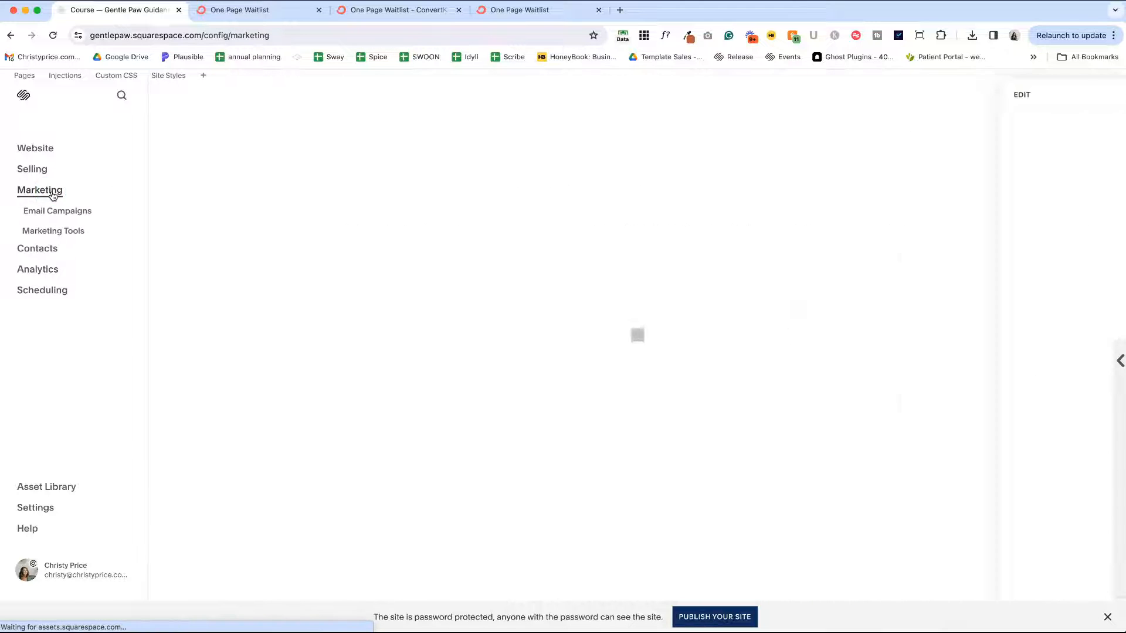
{"action": "left_click", "coordinate": [57, 211]}
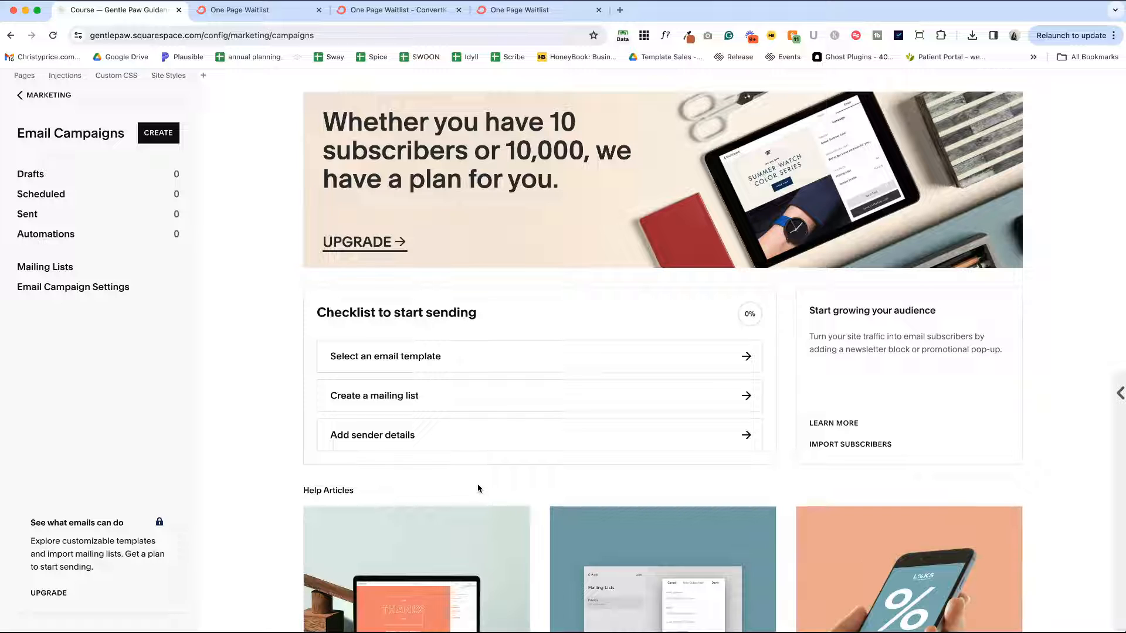
{"action": "mouse_move", "coordinate": [41, 276]}
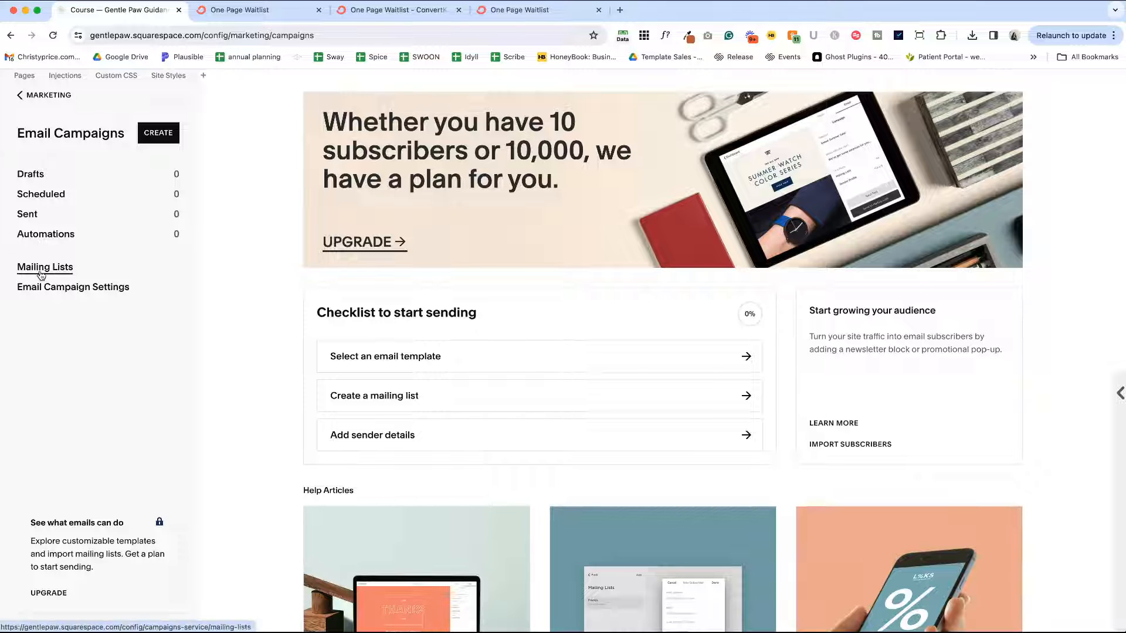
Create a new mailing list named 'Course Waitlist' and save it
{"action": "left_click", "coordinate": [44, 268]}
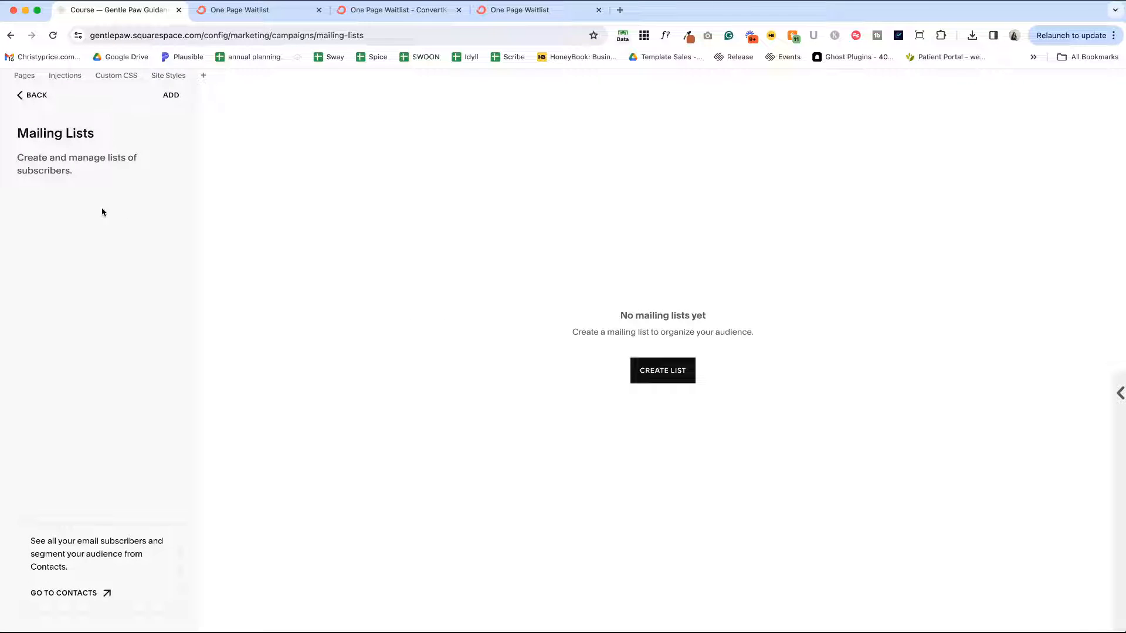
{"action": "left_click", "coordinate": [663, 370]}
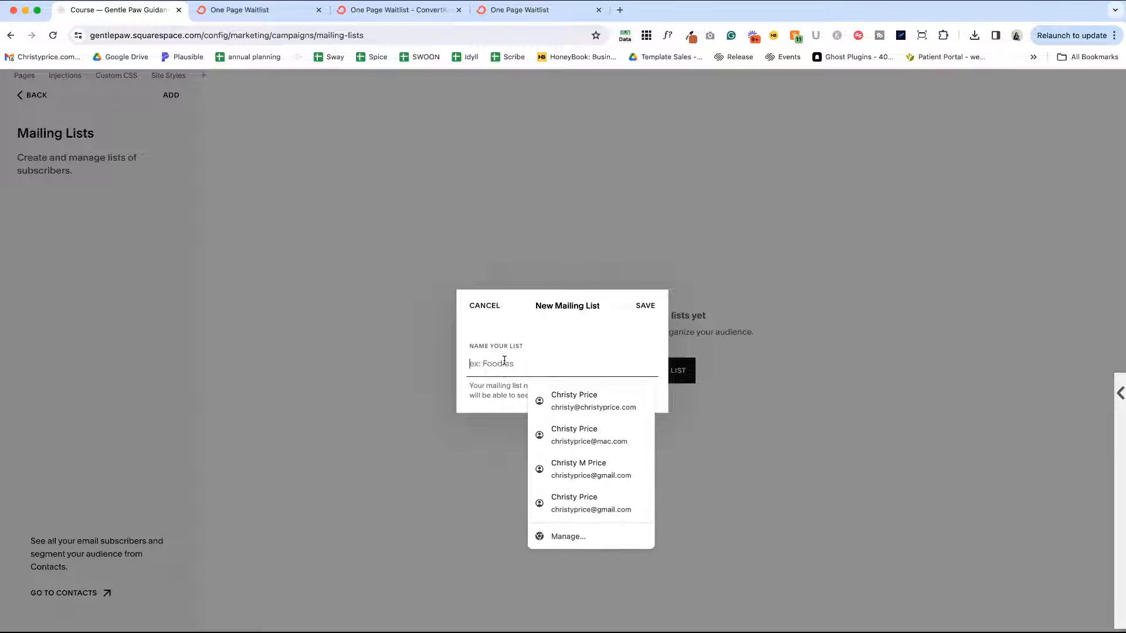
{"action": "type", "text": "Course Wait"}
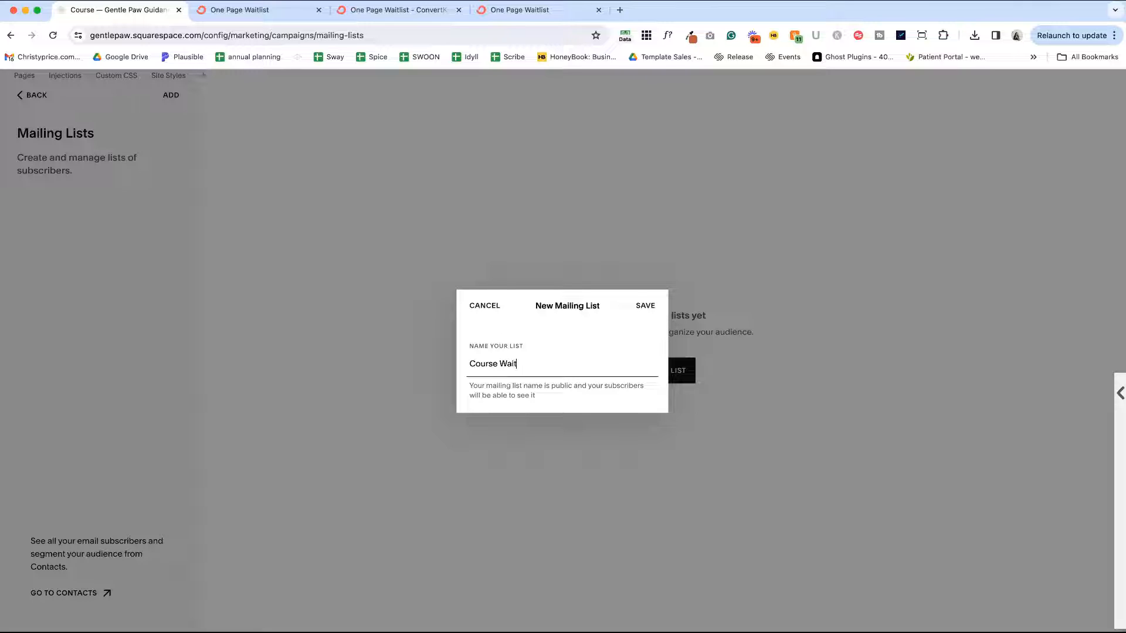
{"action": "type", "text": "list"}
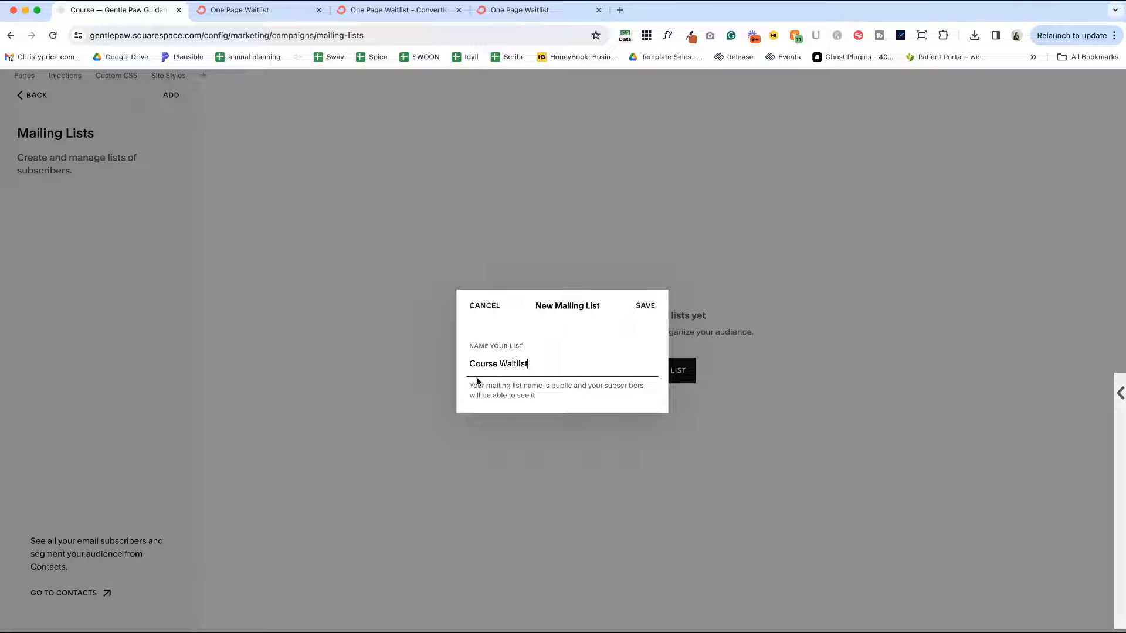
{"action": "left_click", "coordinate": [645, 305]}
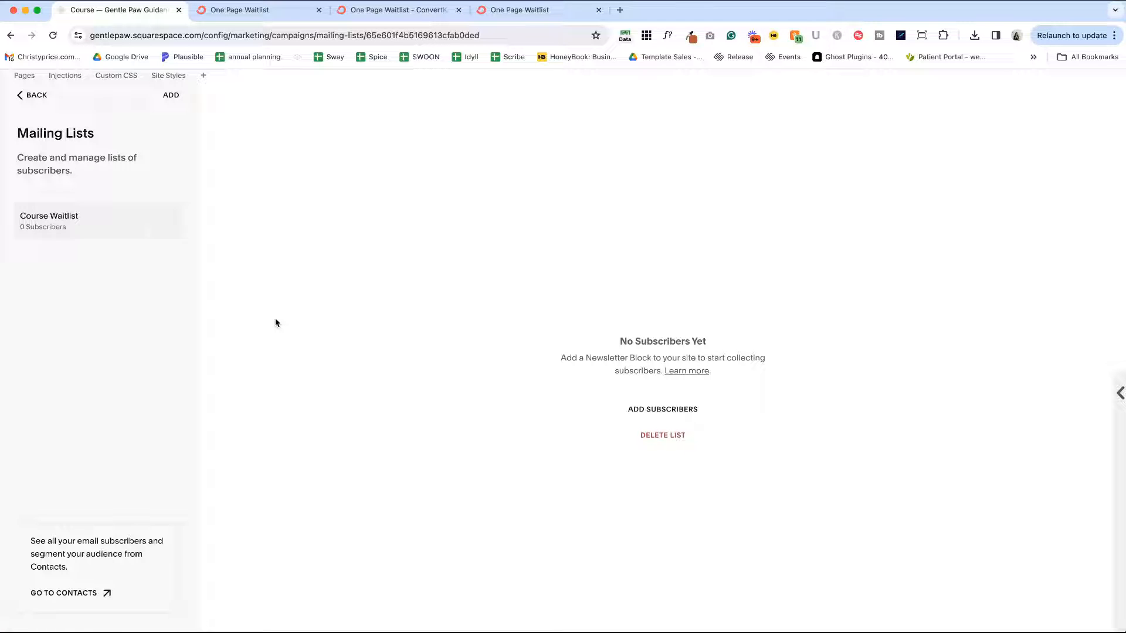
{"action": "mouse_move", "coordinate": [70, 218]}
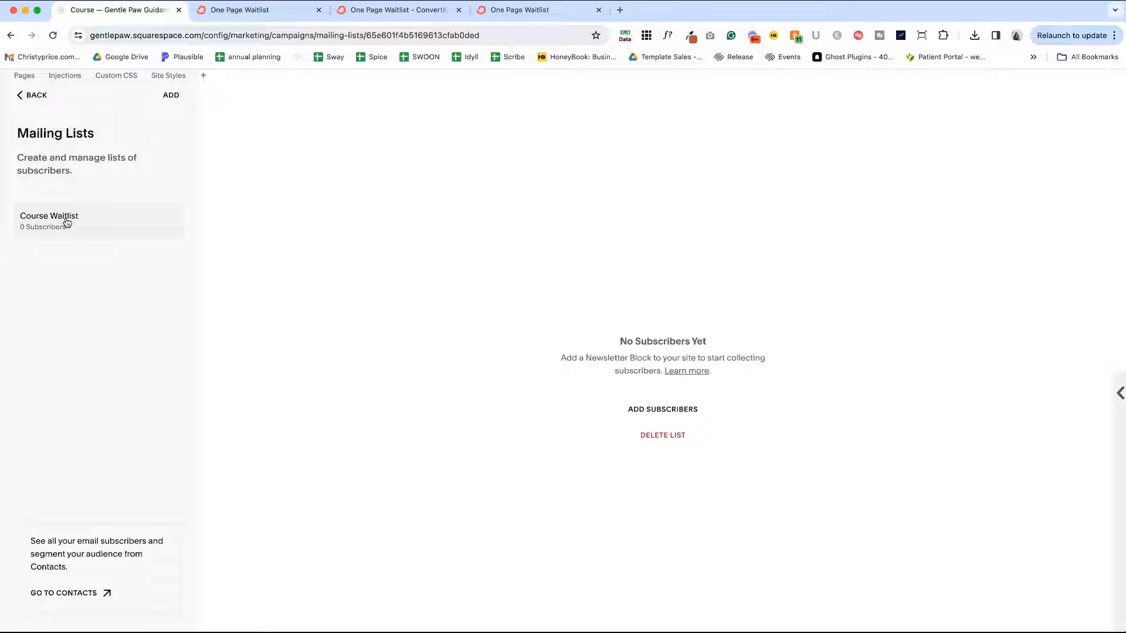
Navigate back through Email Campaigns to the Marketing overview
{"action": "left_click", "coordinate": [33, 95]}
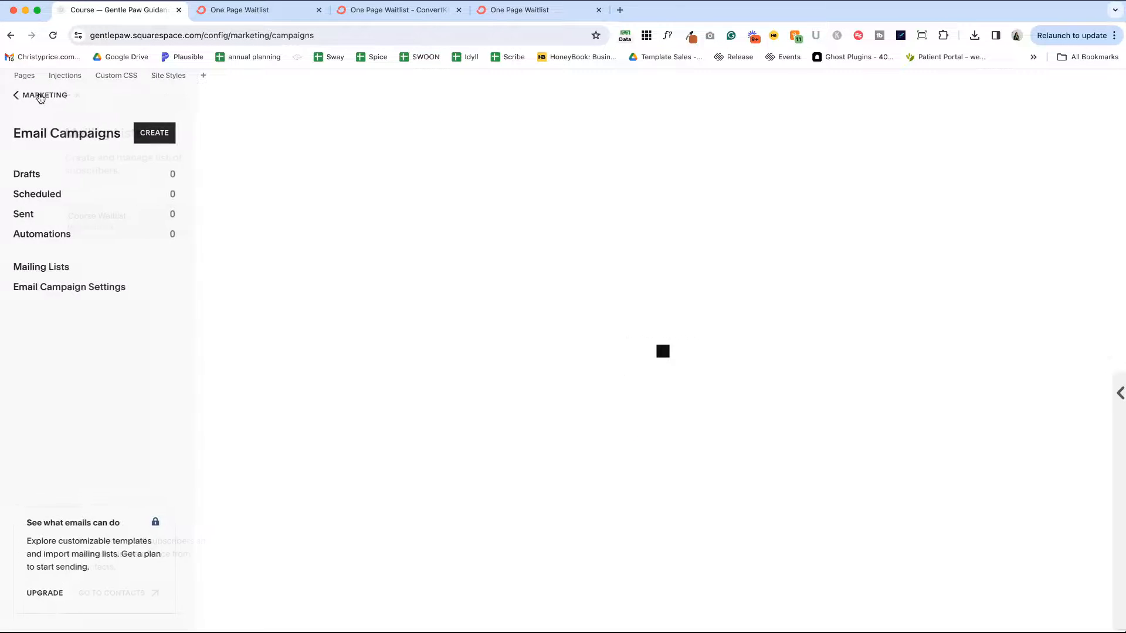
{"action": "left_click", "coordinate": [16, 95]}
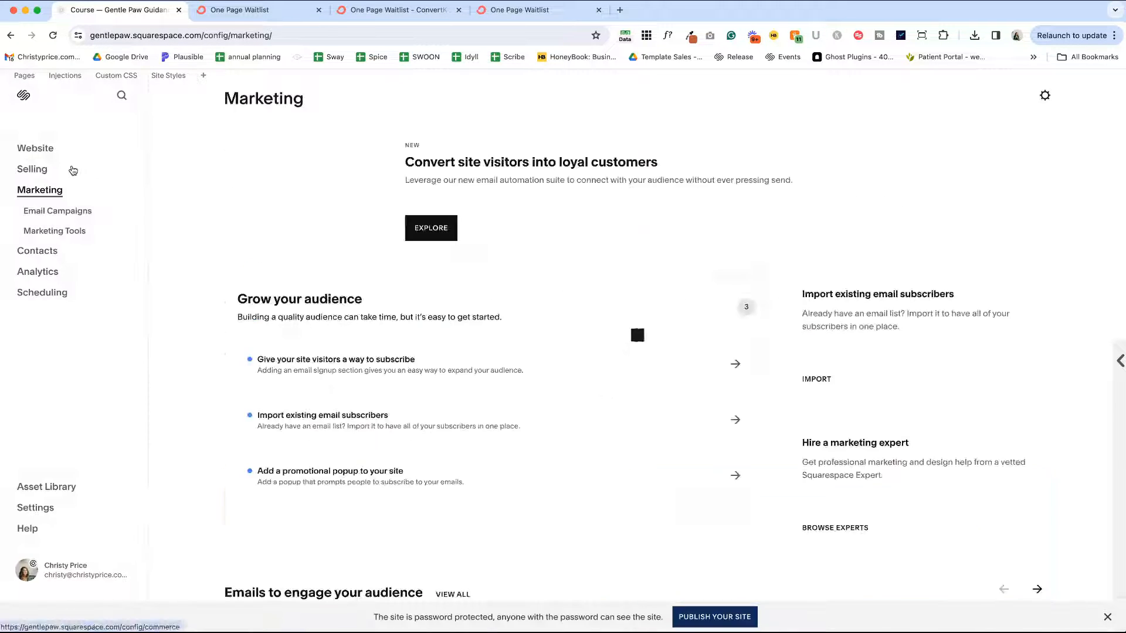
Duplicate the About page from its settings and rename the copy 'Course Waitlist'
{"action": "left_click", "coordinate": [24, 75]}
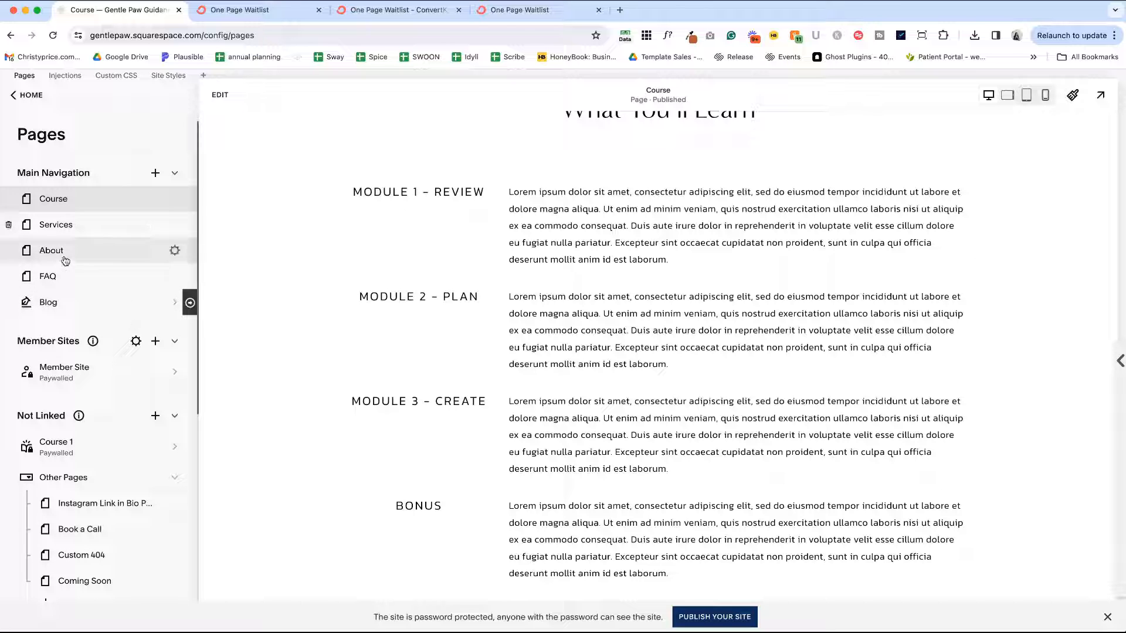
{"action": "left_click", "coordinate": [52, 250]}
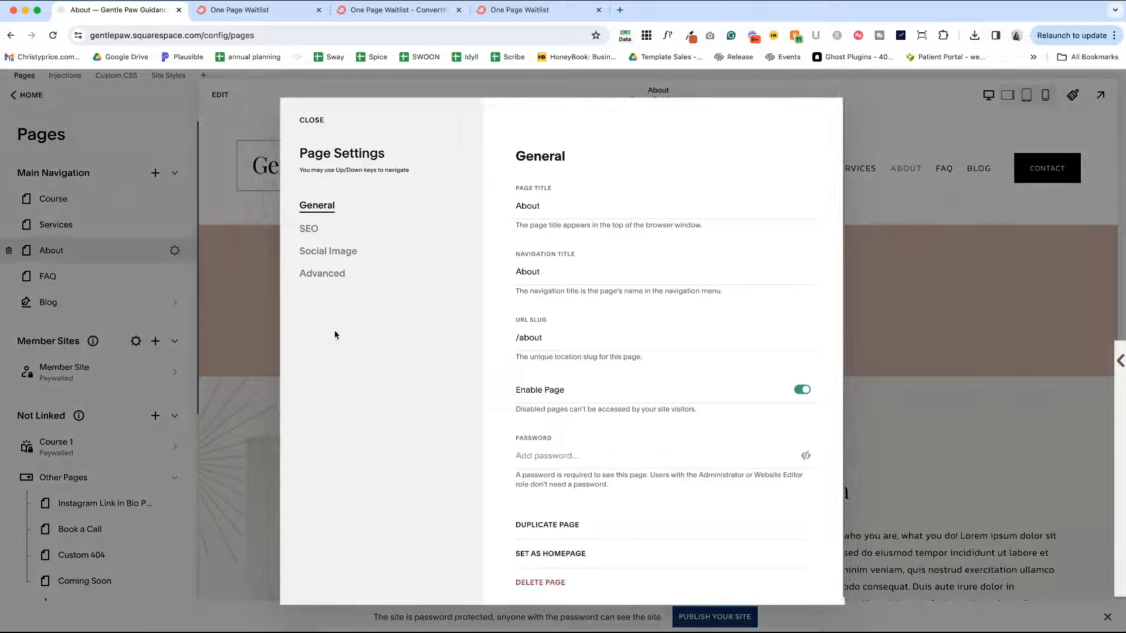
{"action": "left_click", "coordinate": [547, 525]}
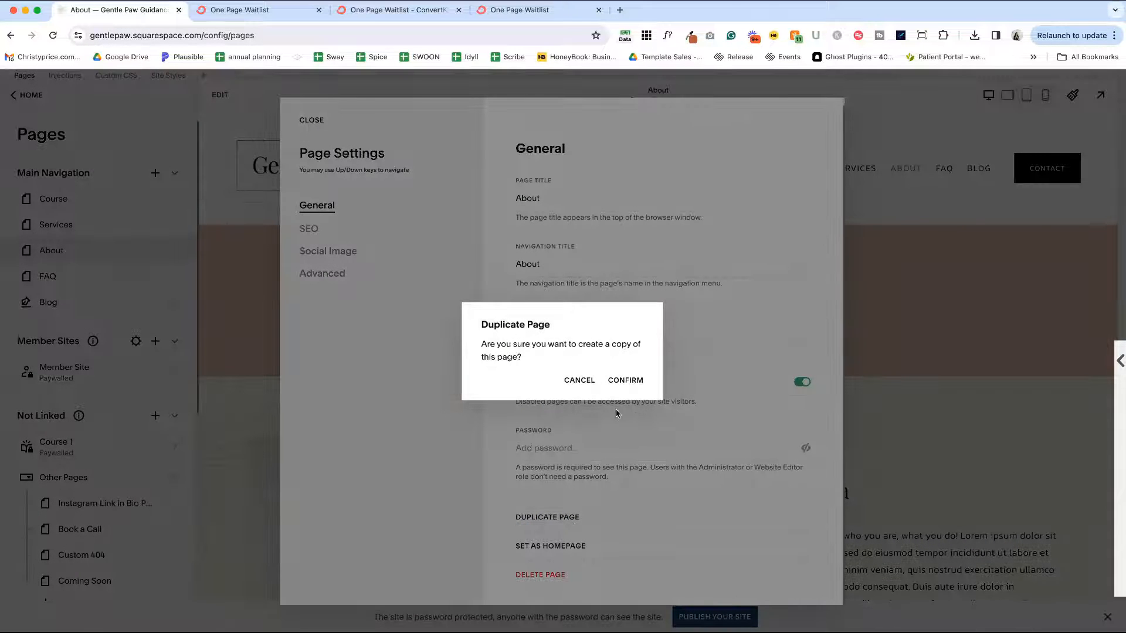
{"action": "left_click", "coordinate": [625, 380]}
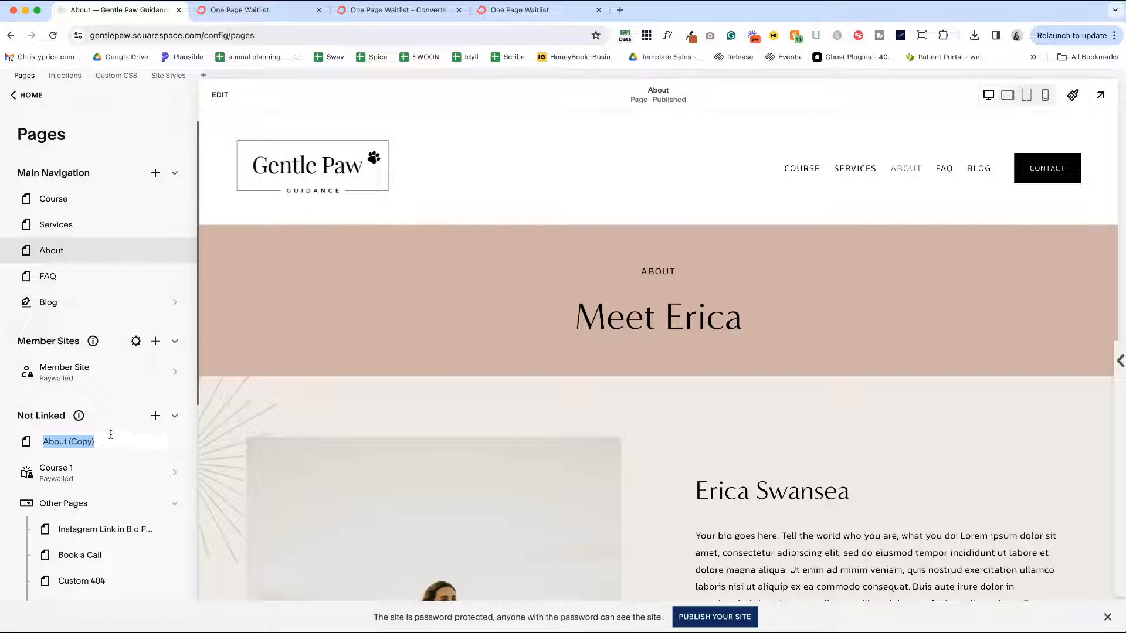
{"action": "type", "text": "C"}
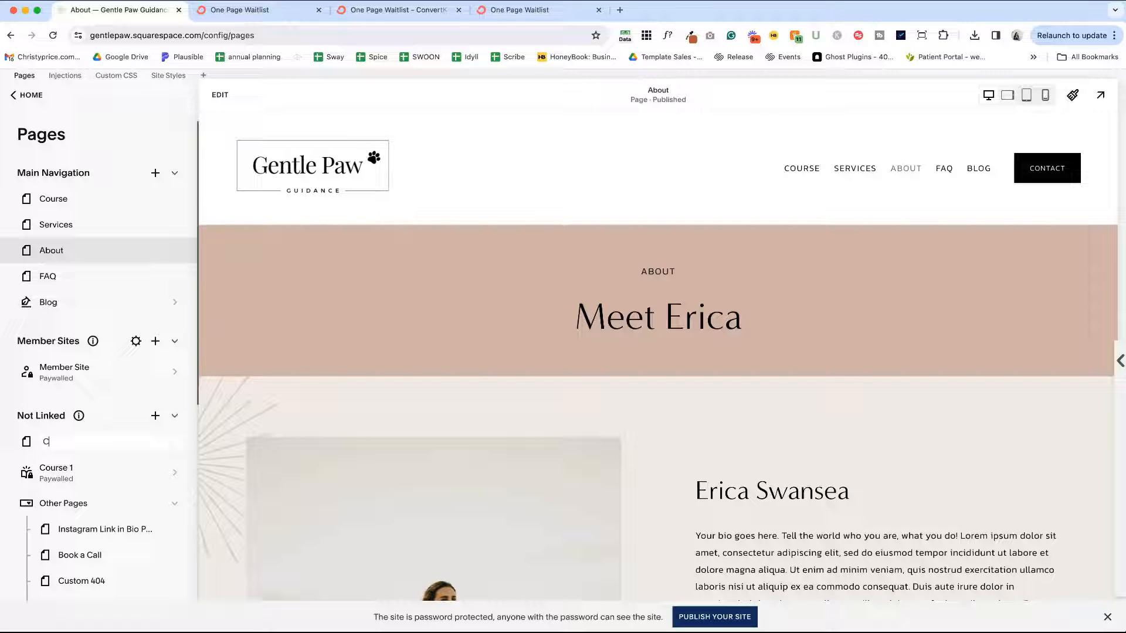
{"action": "type", "text": "ourse Waitlist"}
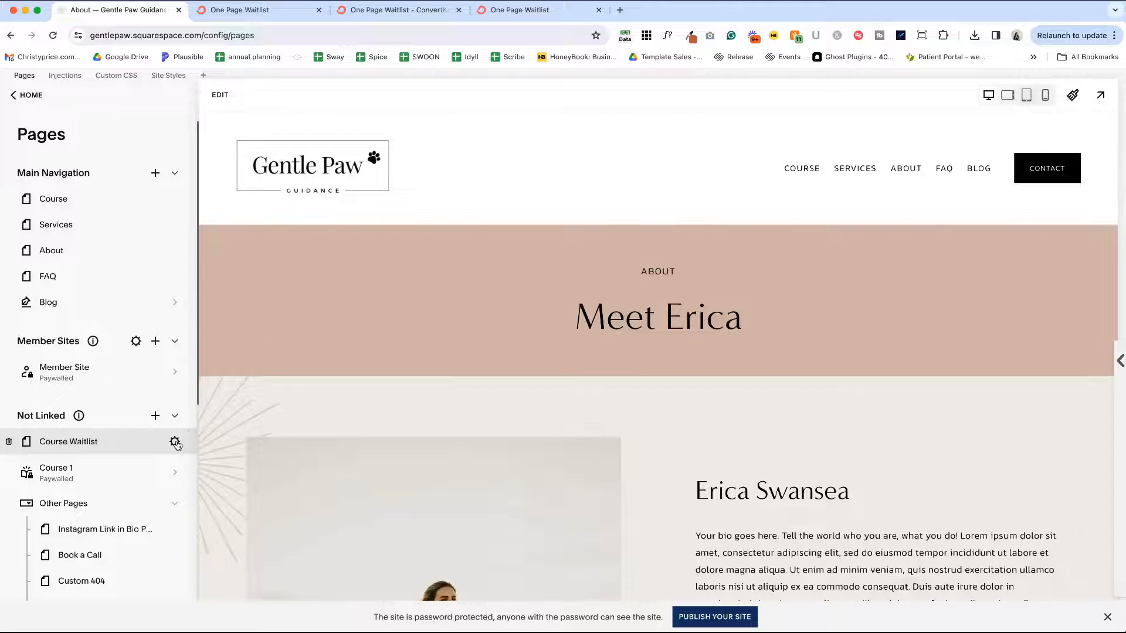
Change the Course Waitlist page's URL slug to /waitlist and save the settings
{"action": "left_click", "coordinate": [175, 441]}
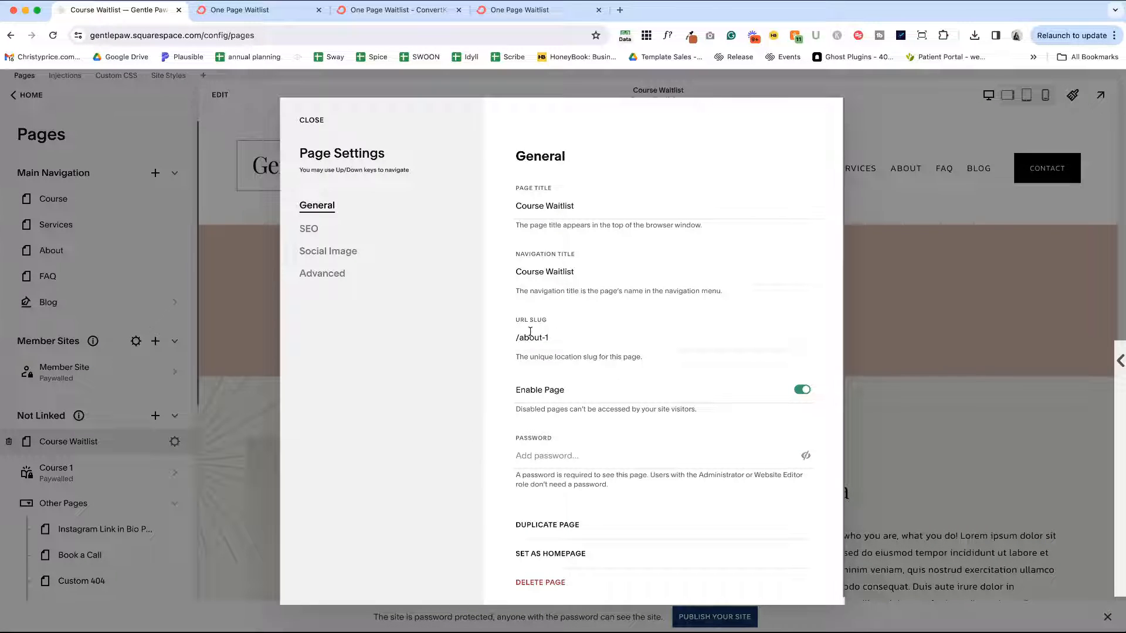
{"action": "left_click", "coordinate": [558, 272]}
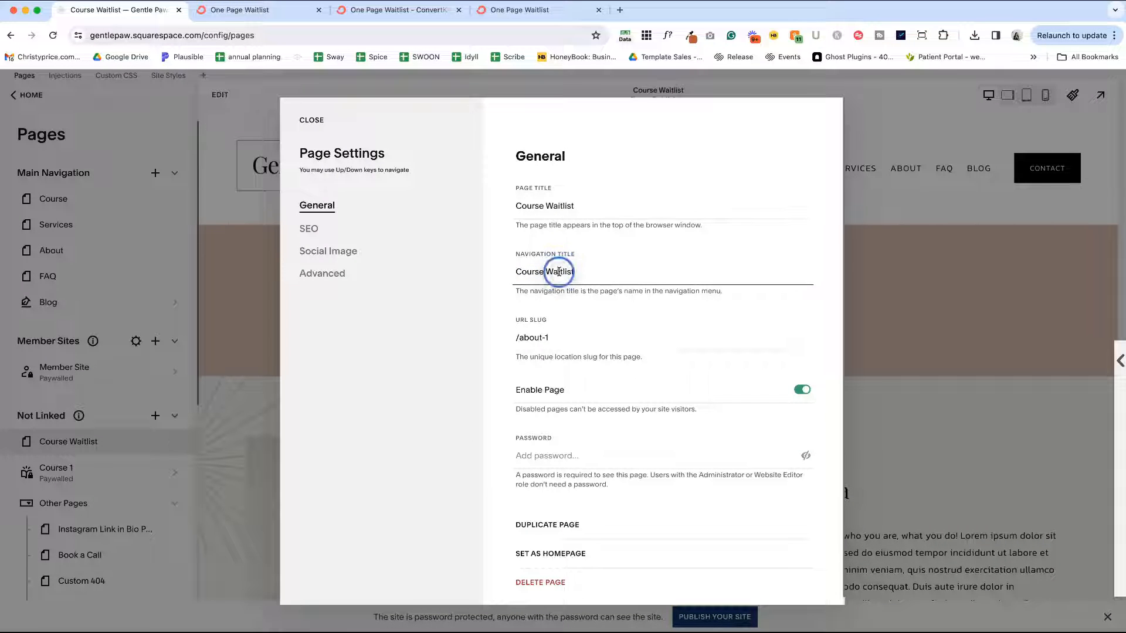
{"action": "type", "text": "waitlist"}
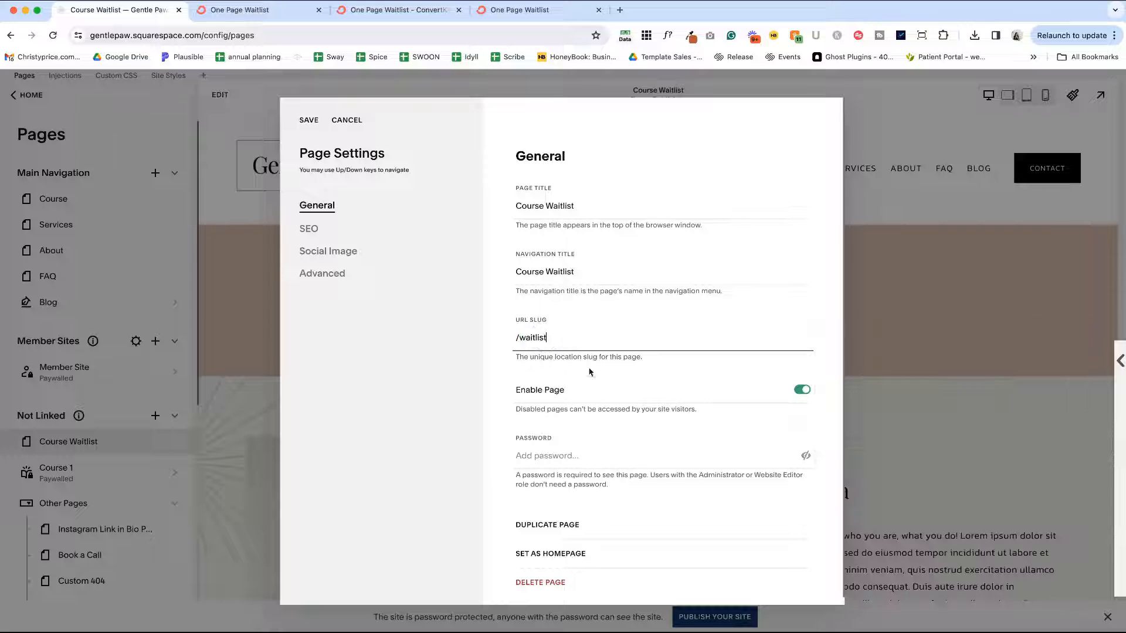
{"action": "left_click", "coordinate": [310, 119]}
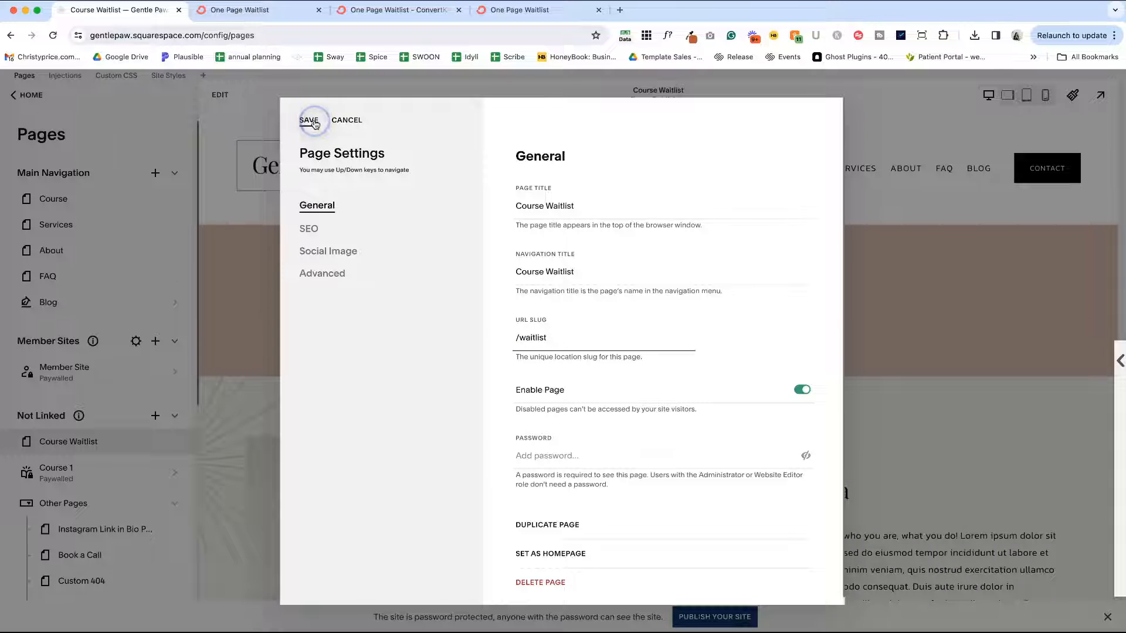
{"action": "left_click", "coordinate": [310, 120]}
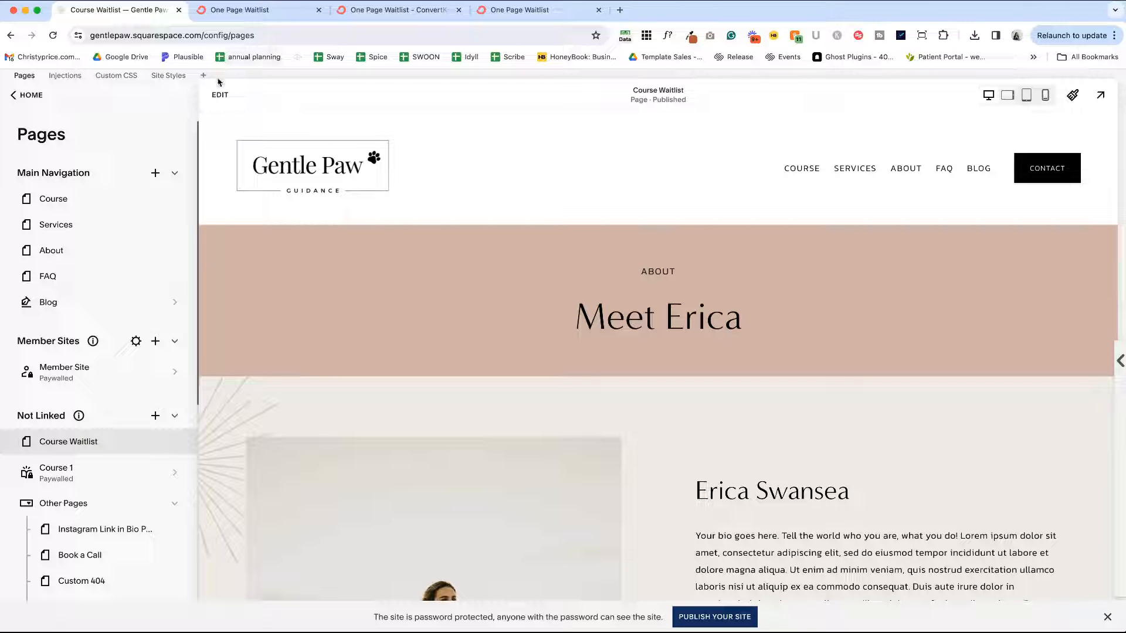
Check the Course page title, then start editing the Course Waitlist page content
{"action": "left_click", "coordinate": [221, 94]}
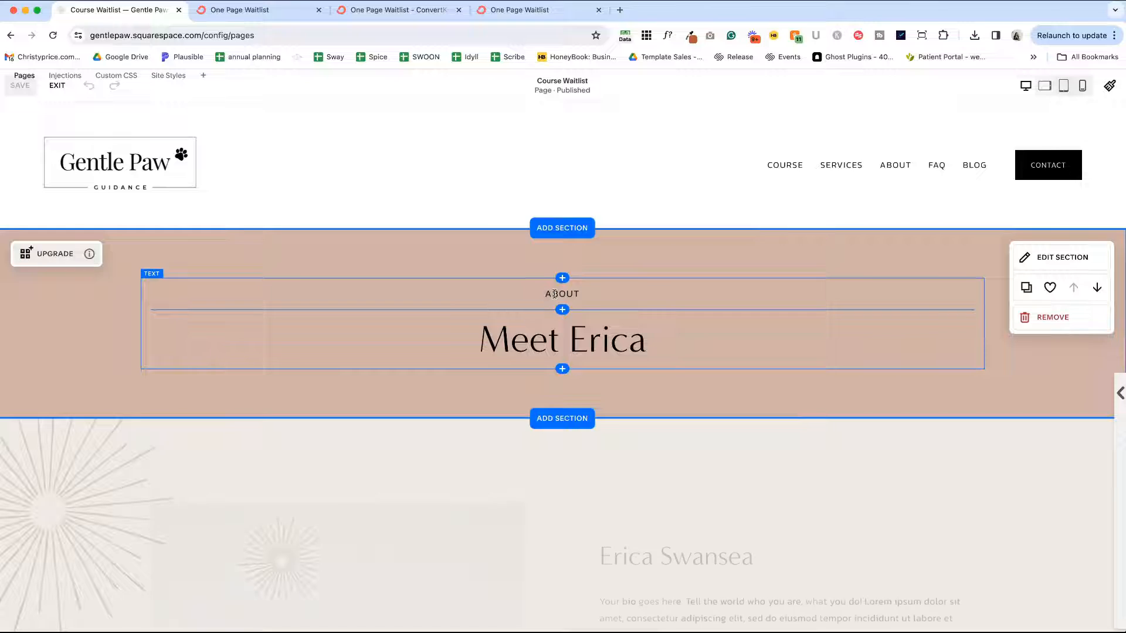
{"action": "left_click", "coordinate": [561, 293]}
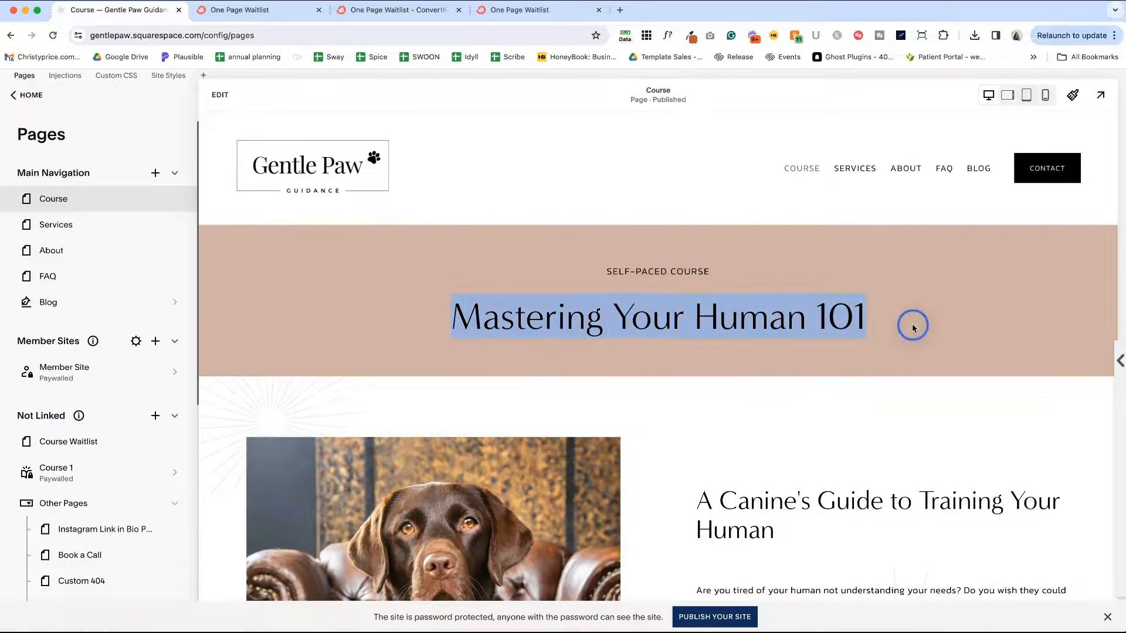
{"action": "left_click", "coordinate": [68, 441]}
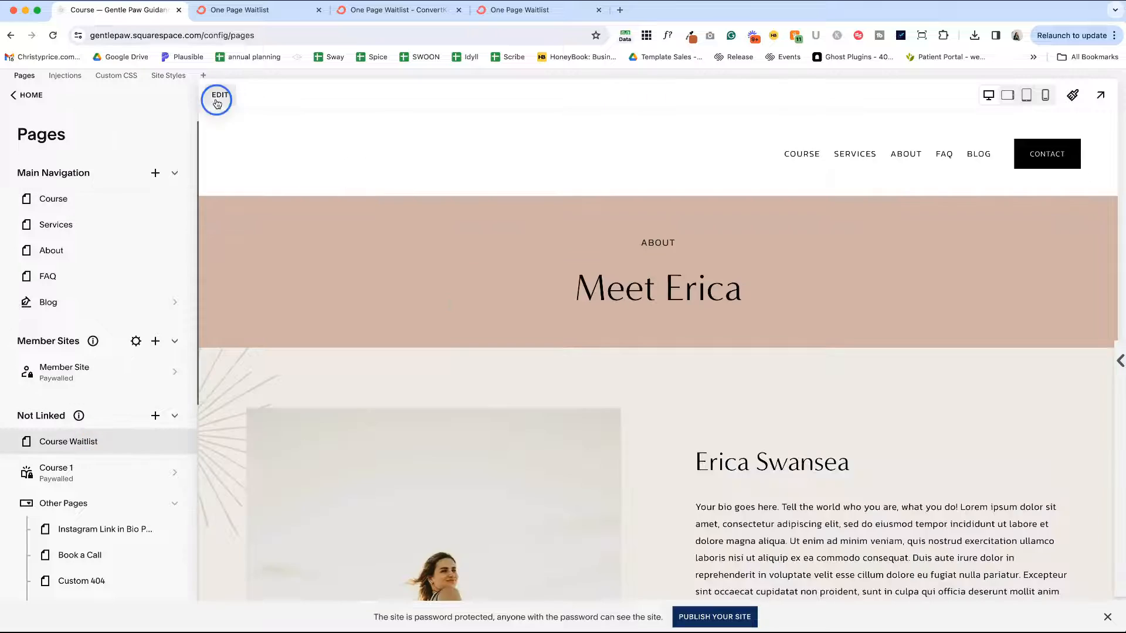
{"action": "left_click", "coordinate": [216, 96]}
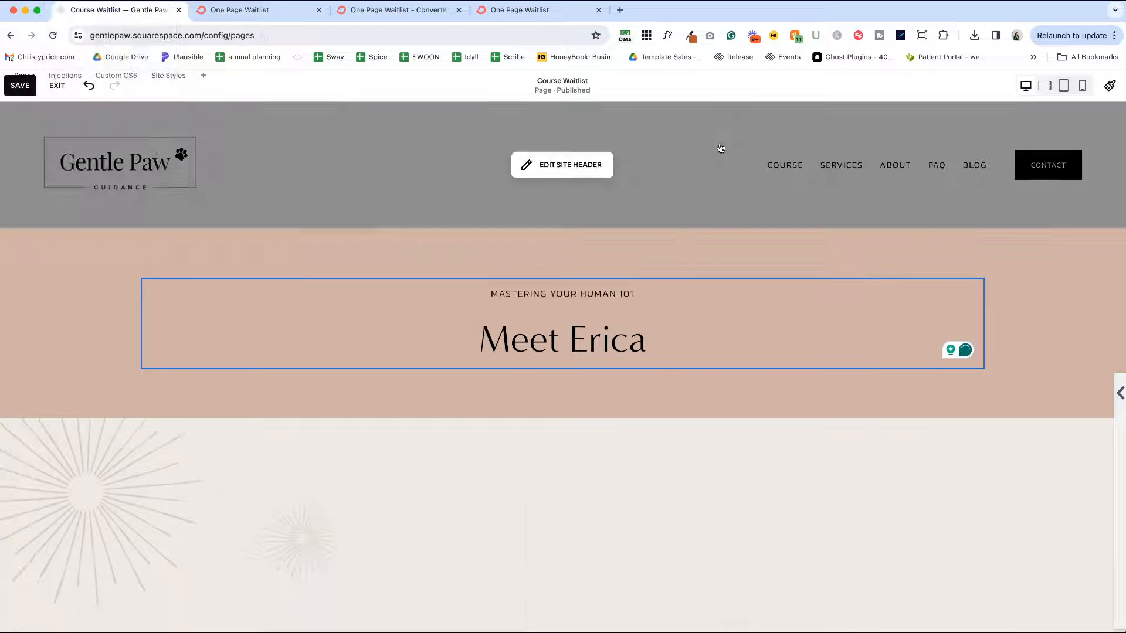
Replace the Meet Erica heading with 'Get on the Waitlist' and remove the bio section below it
{"action": "double_click", "coordinate": [547, 347]}
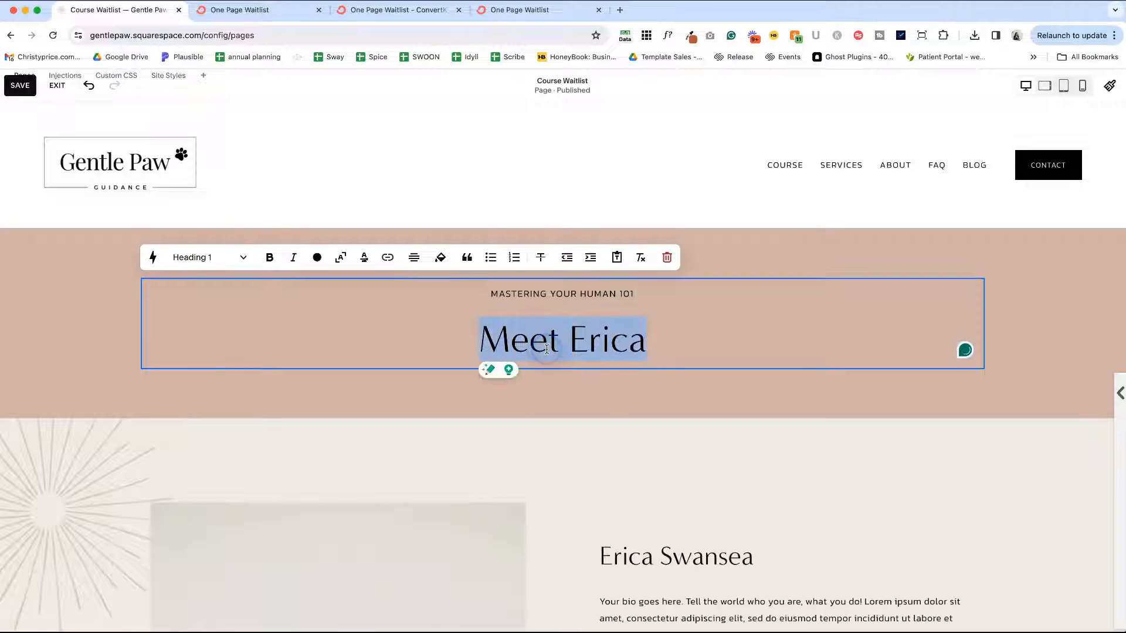
{"action": "type", "text": "Get on the Waitlist"}
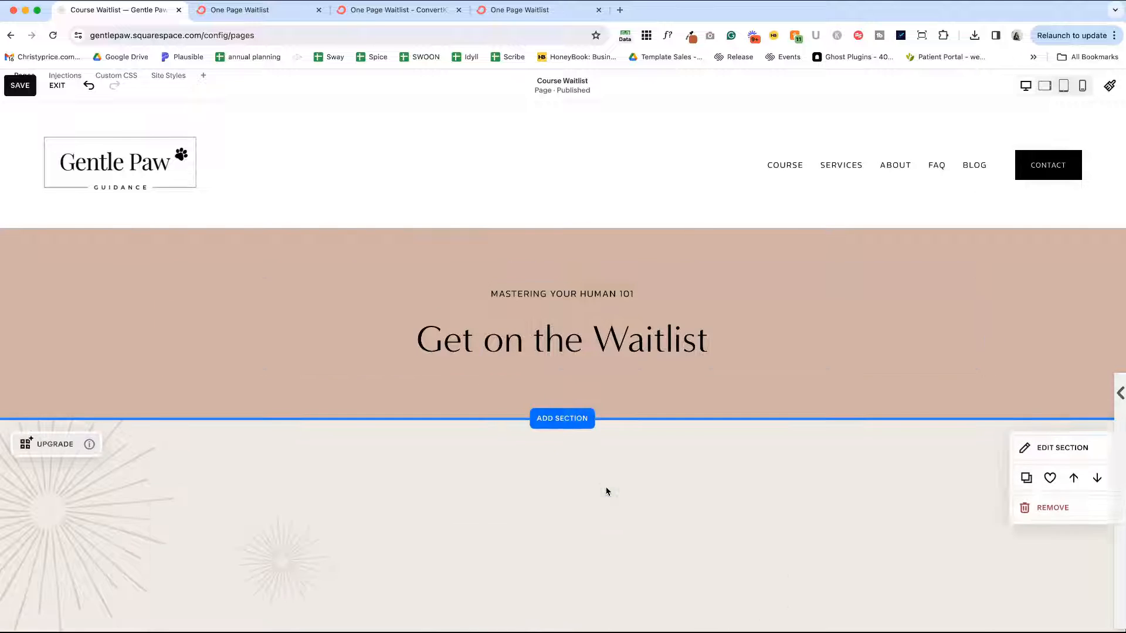
{"action": "left_click", "coordinate": [1052, 507]}
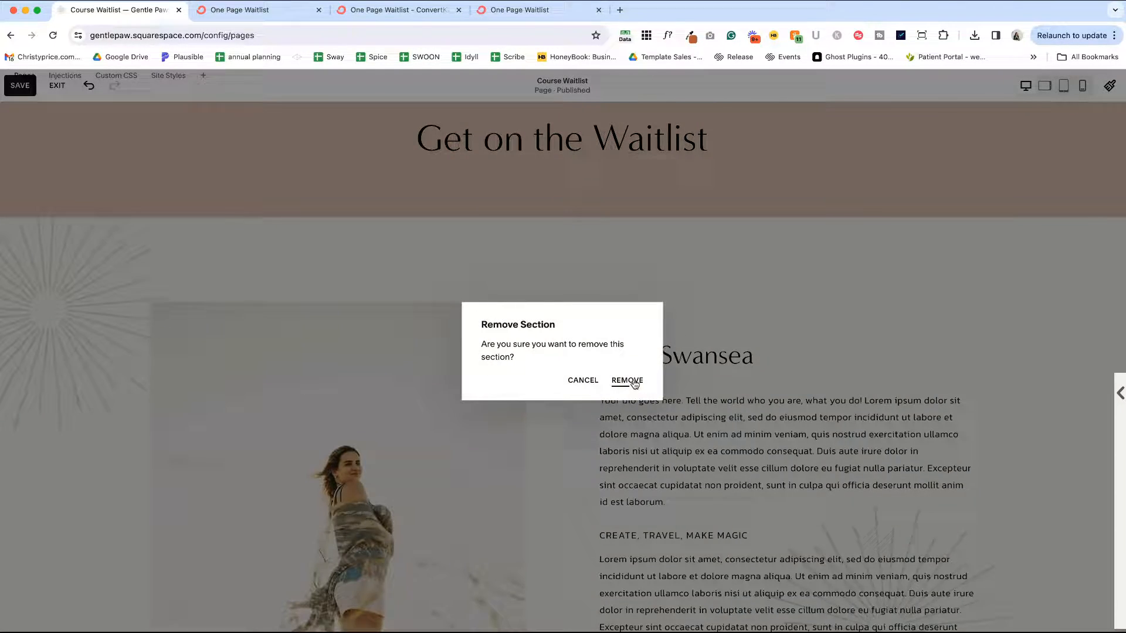
{"action": "left_click", "coordinate": [626, 380]}
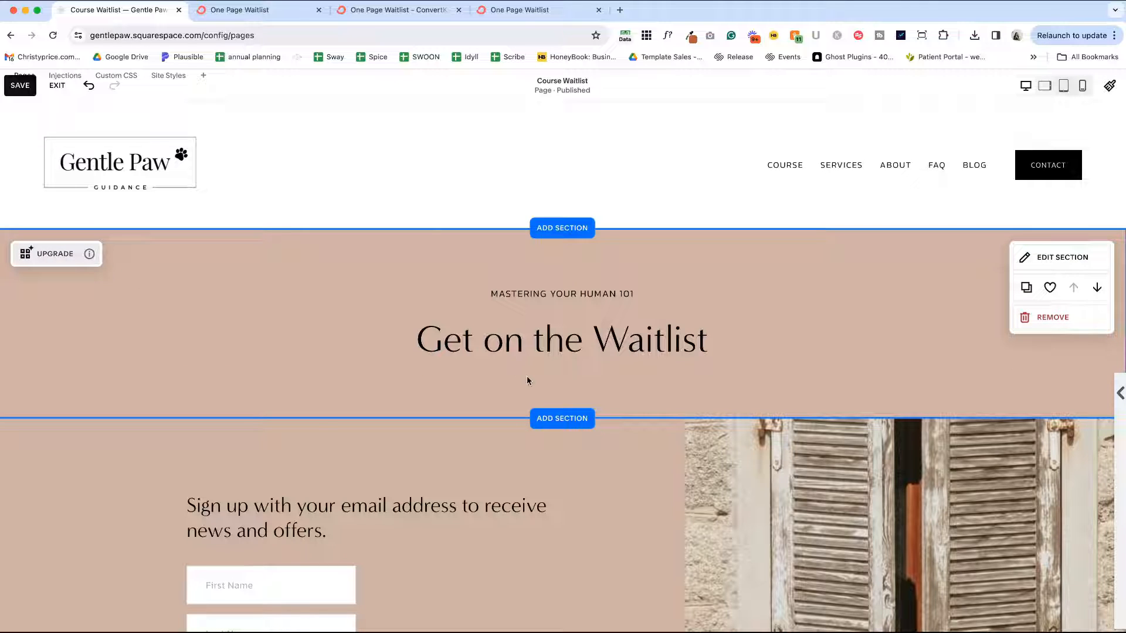
Bring up the Add Block picker on the waitlist page's heading section
{"action": "left_click", "coordinate": [532, 331]}
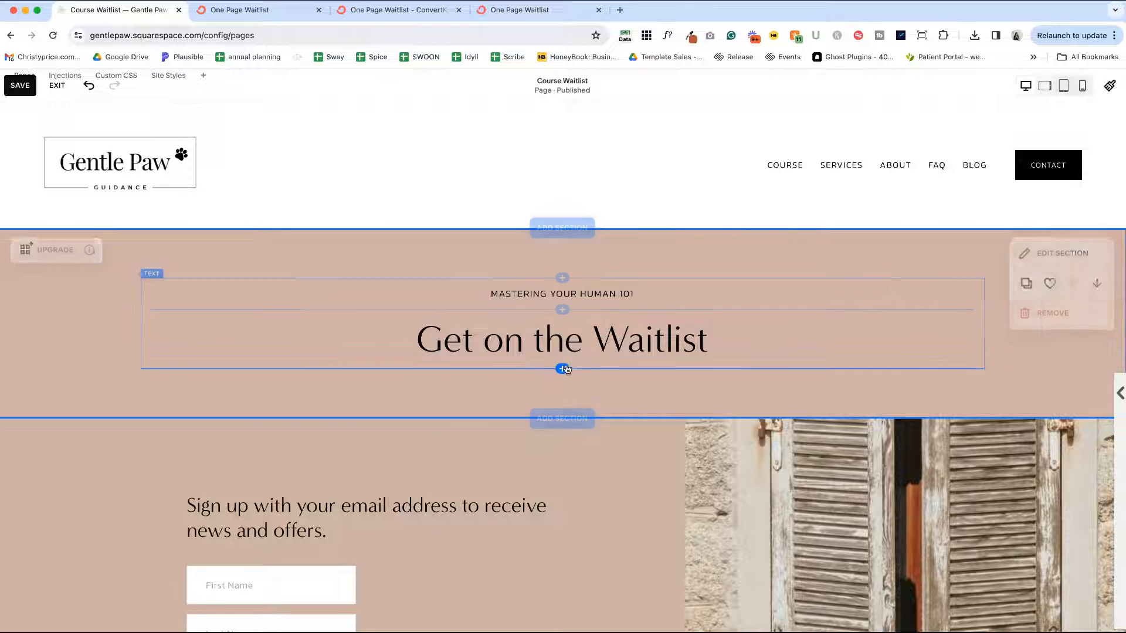
{"action": "left_click", "coordinate": [563, 368]}
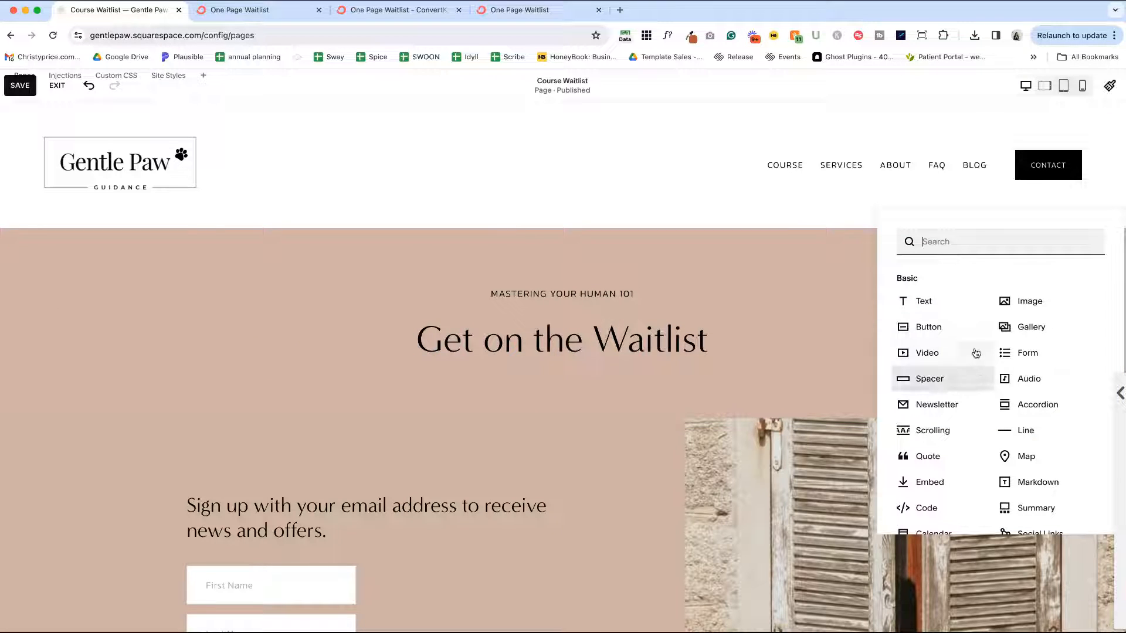
{"action": "mouse_move", "coordinate": [943, 411]}
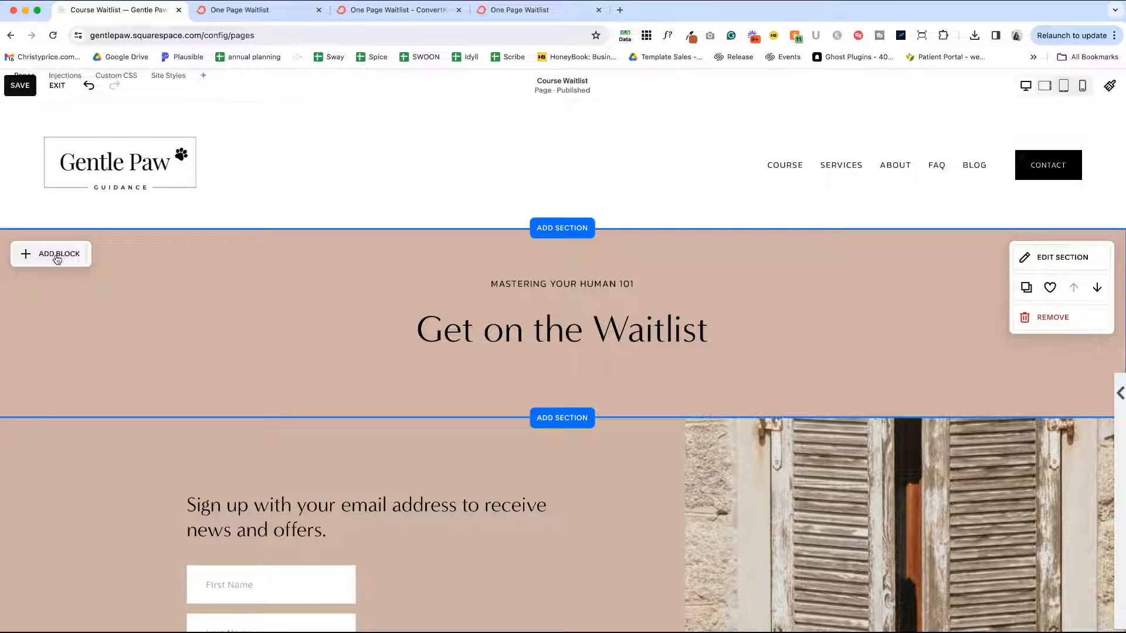
{"action": "left_click", "coordinate": [51, 254]}
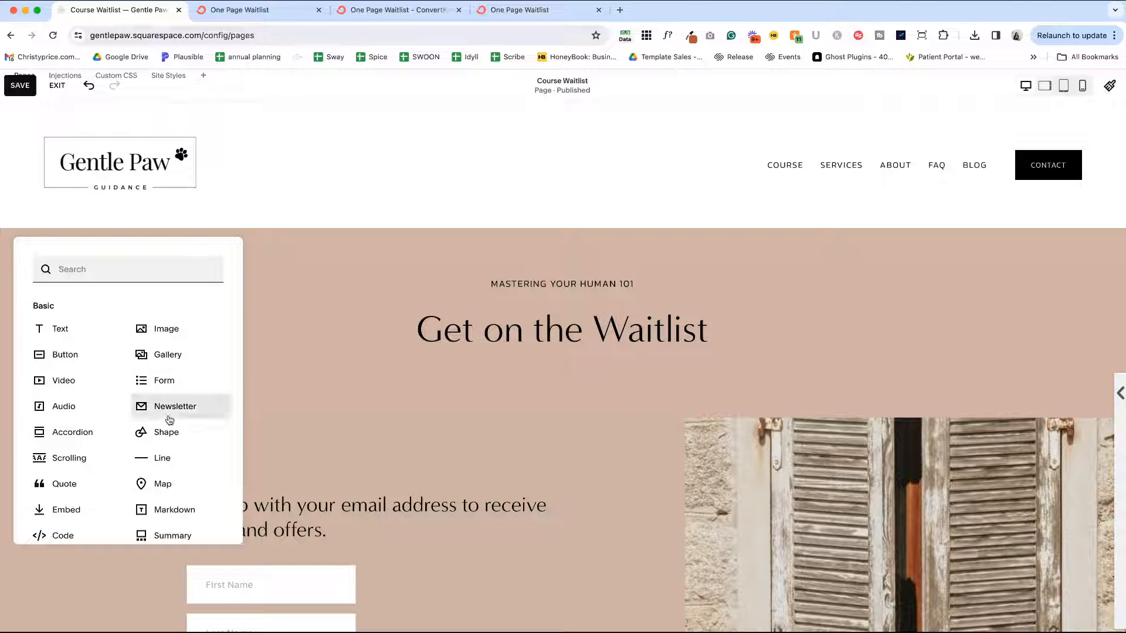
Insert a Newsletter block below the heading, rename its form and clear the Subscribe title
{"action": "left_click", "coordinate": [173, 406]}
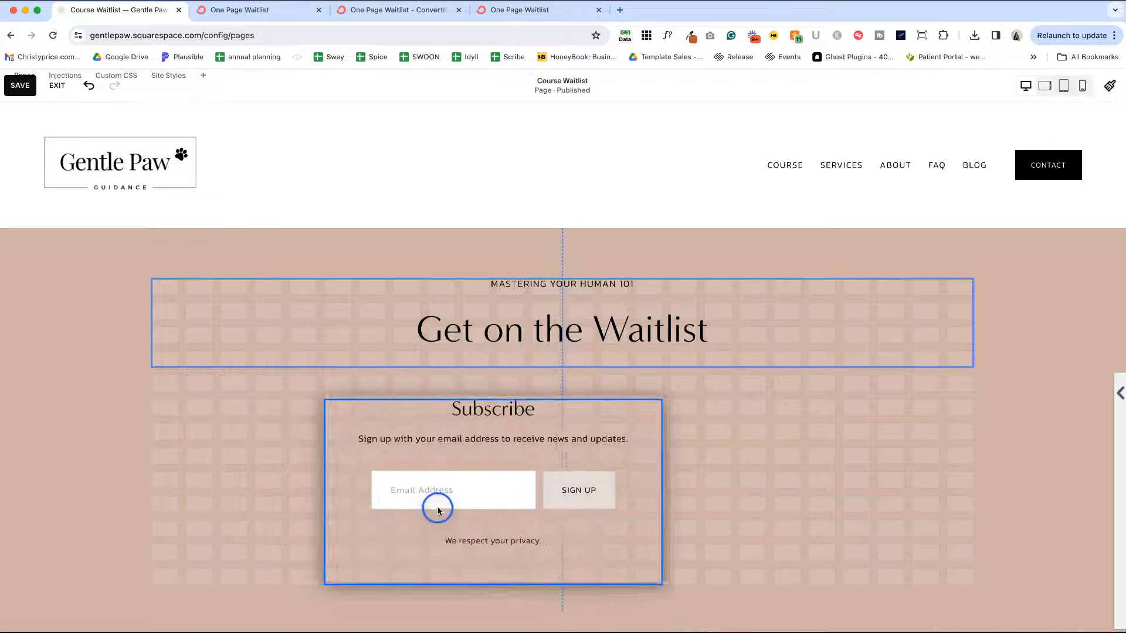
{"action": "left_click", "coordinate": [437, 511]}
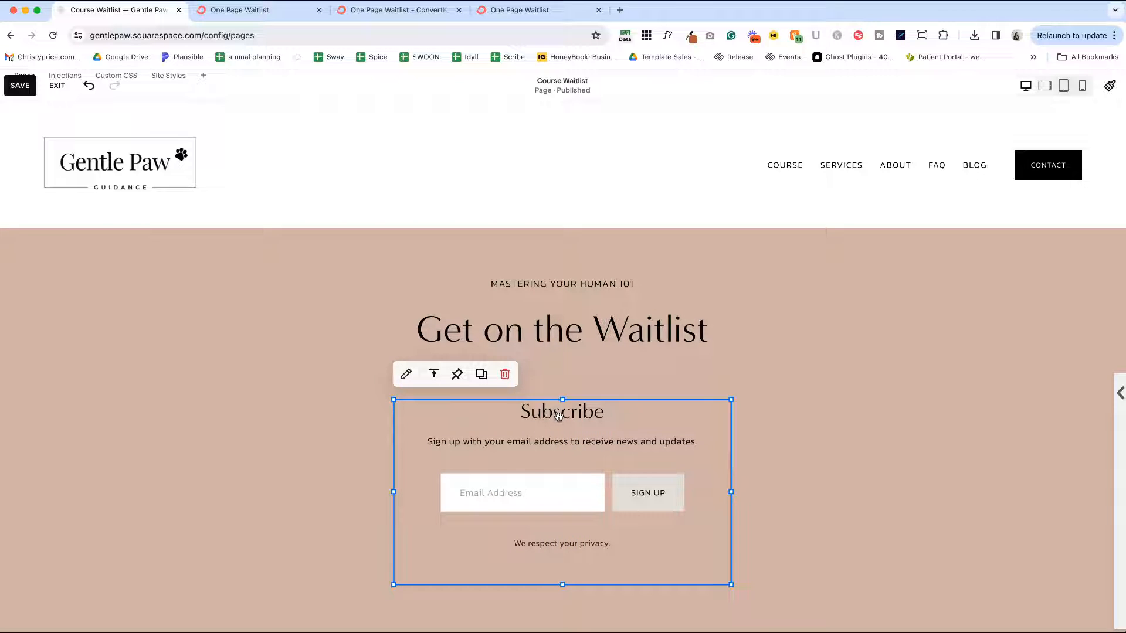
{"action": "left_click", "coordinate": [405, 374]}
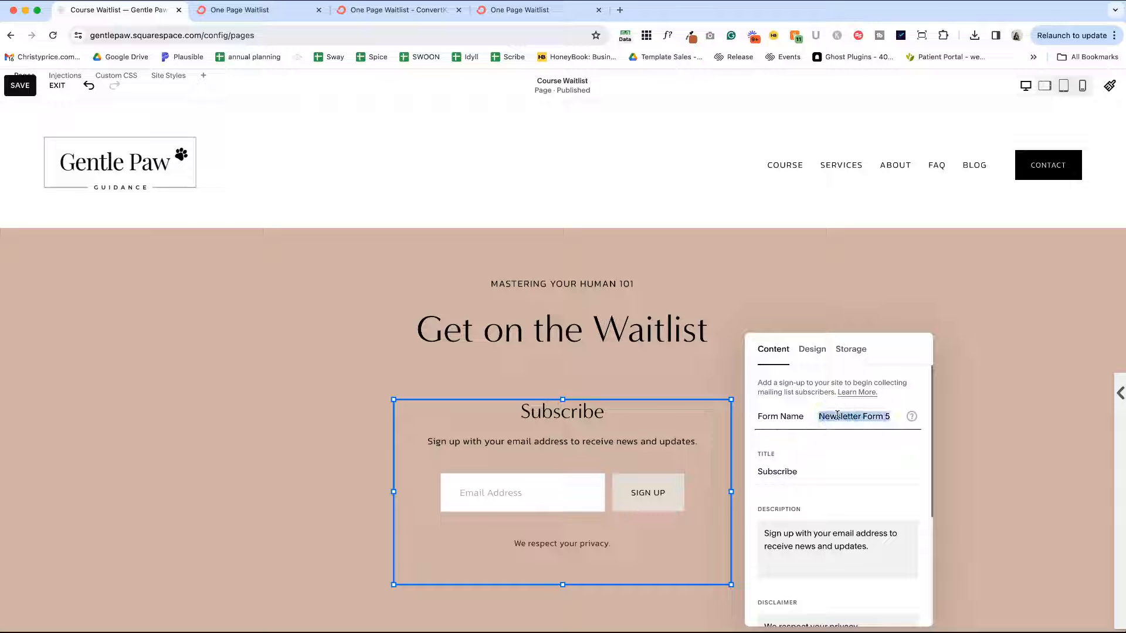
{"action": "type", "text": "Wao"}
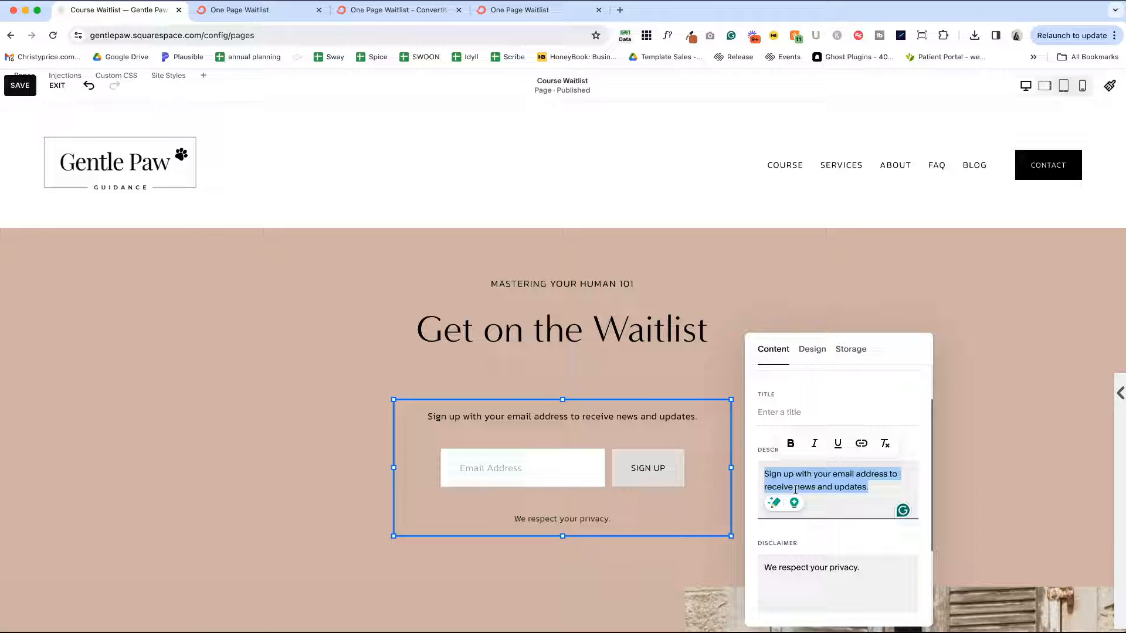
Rewrite the description to promise notification of the Fall 2024 launch AND a discount, and clear the disclaimer
{"action": "left_click", "coordinate": [867, 491]}
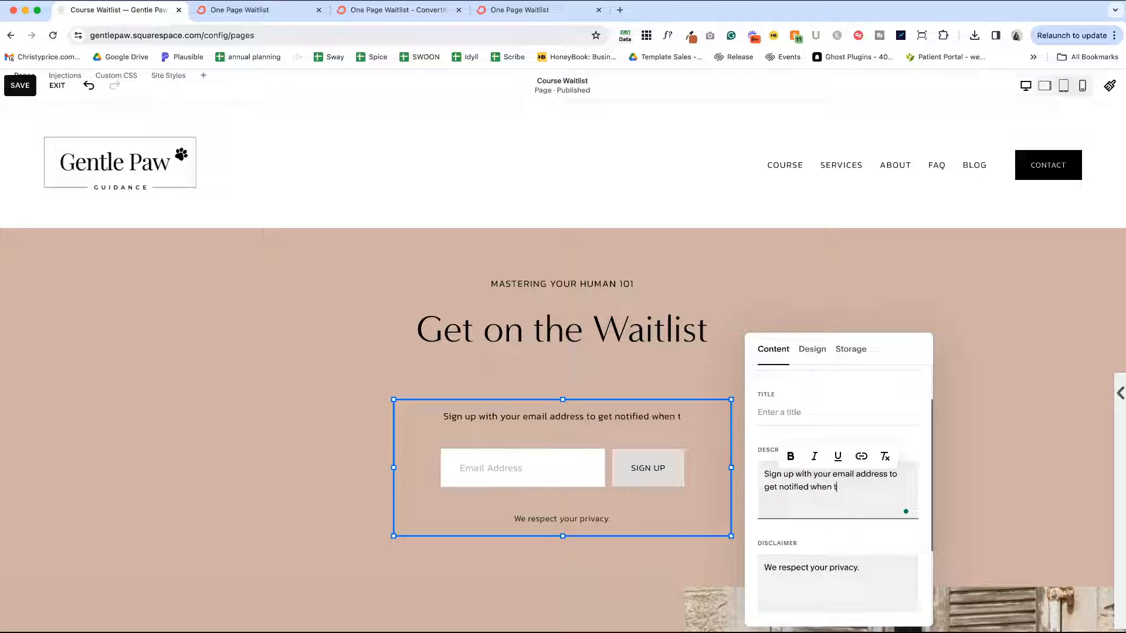
{"action": "type", "text": "he course launches in"}
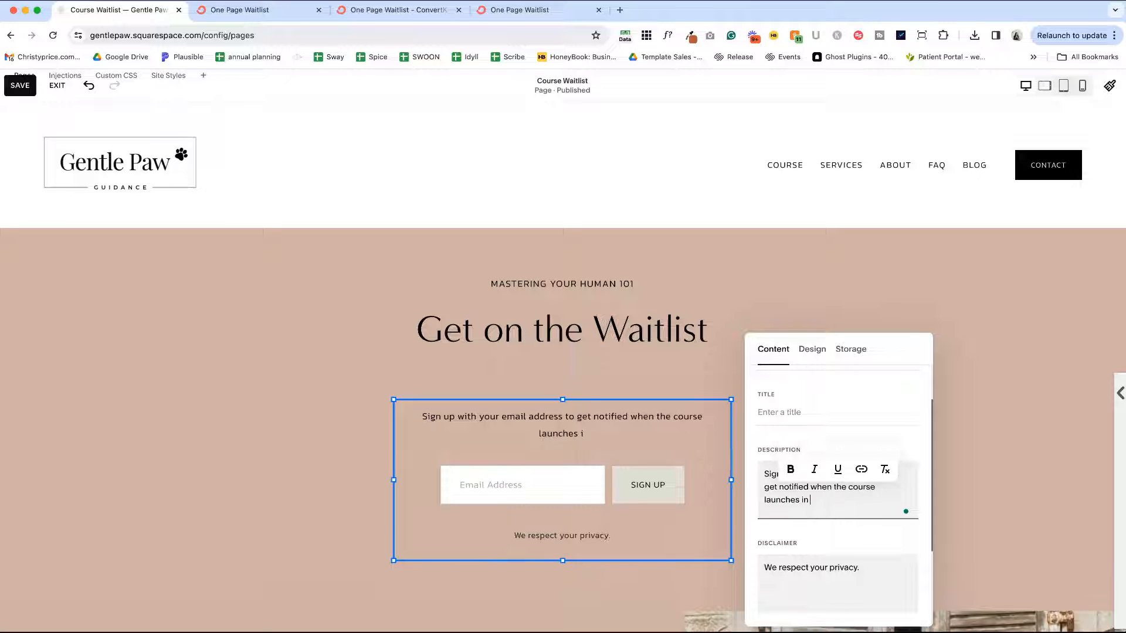
{"action": "type", "text": "Fall 2024."}
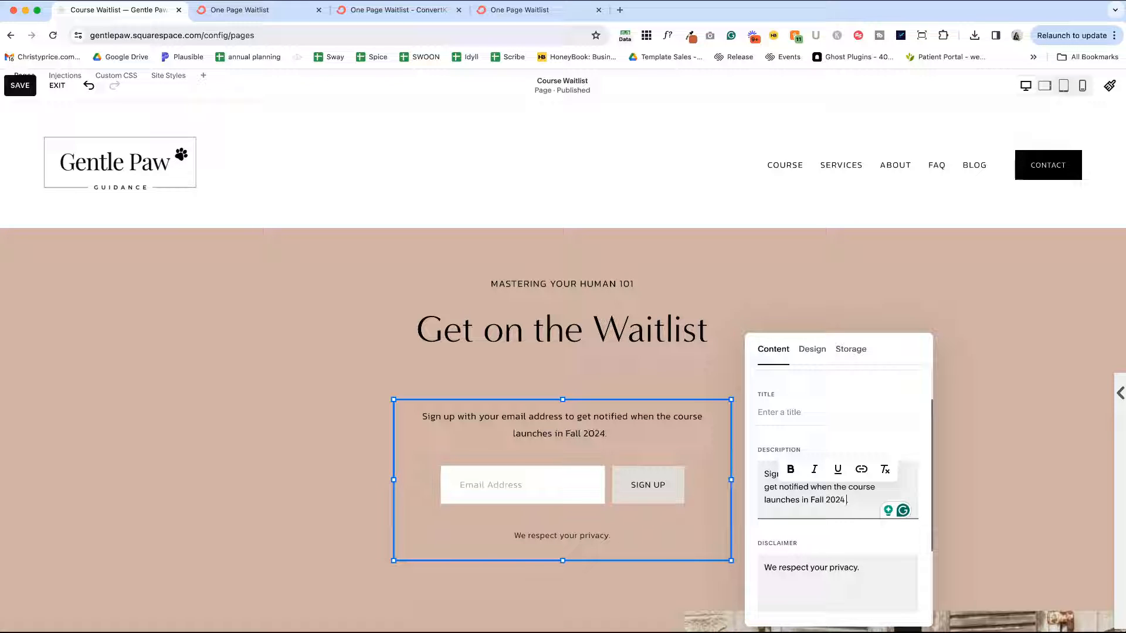
{"action": "type", "text": "AND you'll get a discount"}
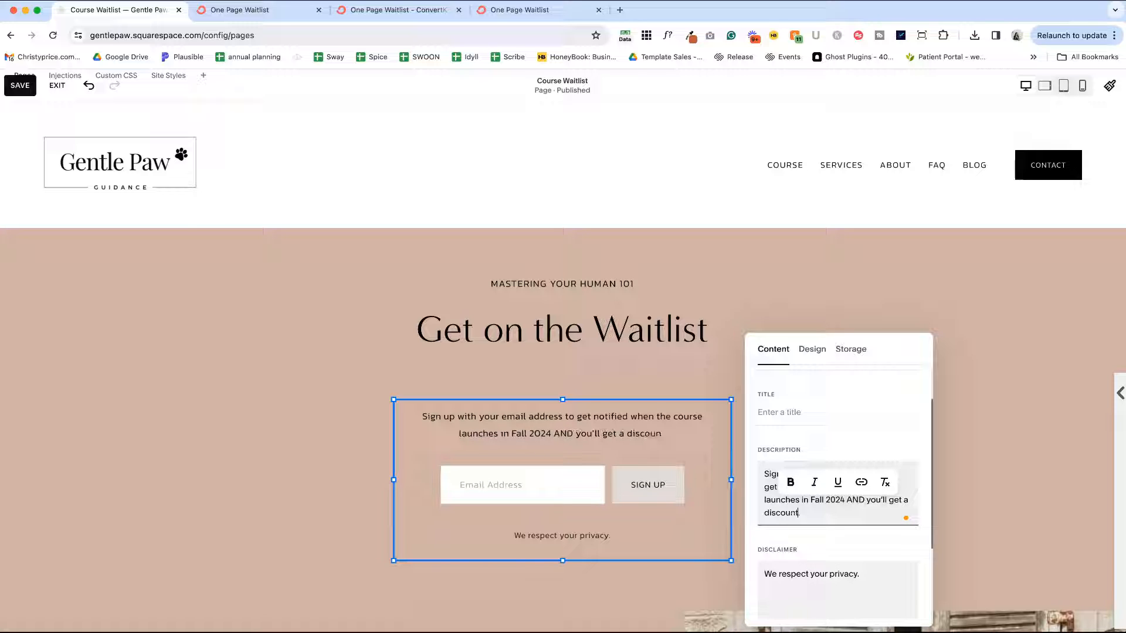
{"action": "type", "text": "!"}
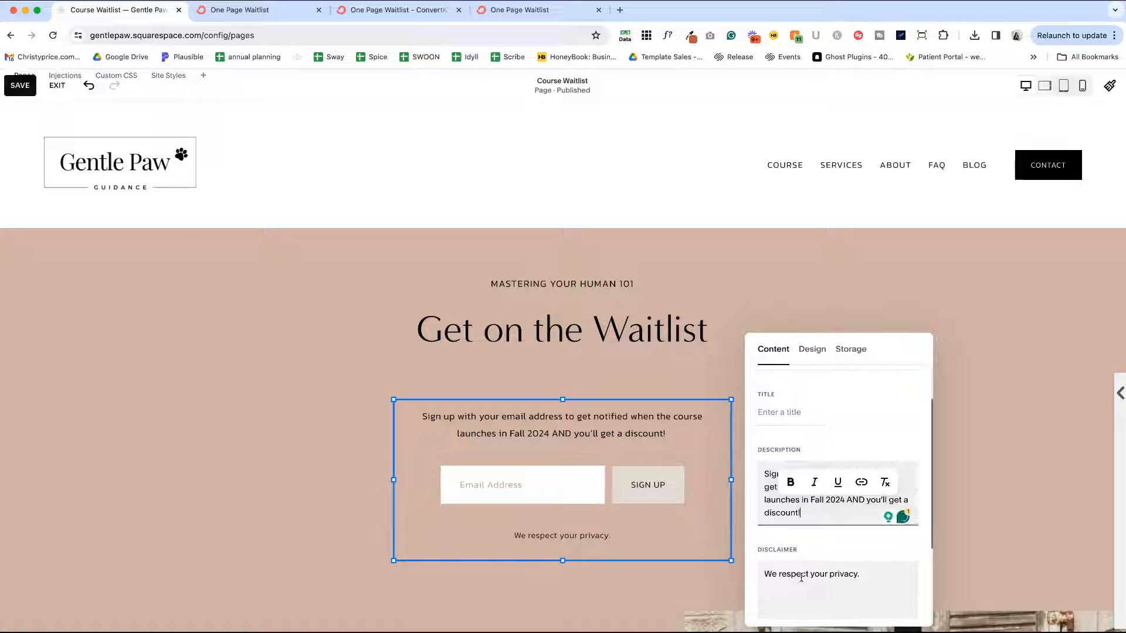
{"action": "left_click", "coordinate": [811, 575]}
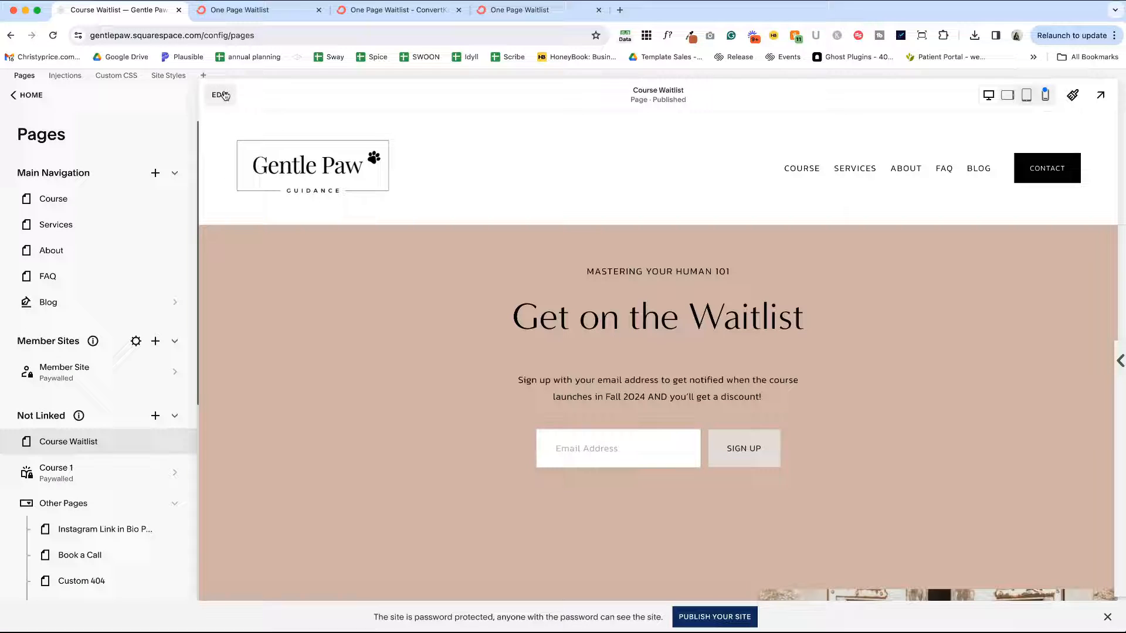
Set the sign-up block's Squarespace storage to add subscribers to the Course Waitlist mailing list
{"action": "left_click", "coordinate": [217, 95]}
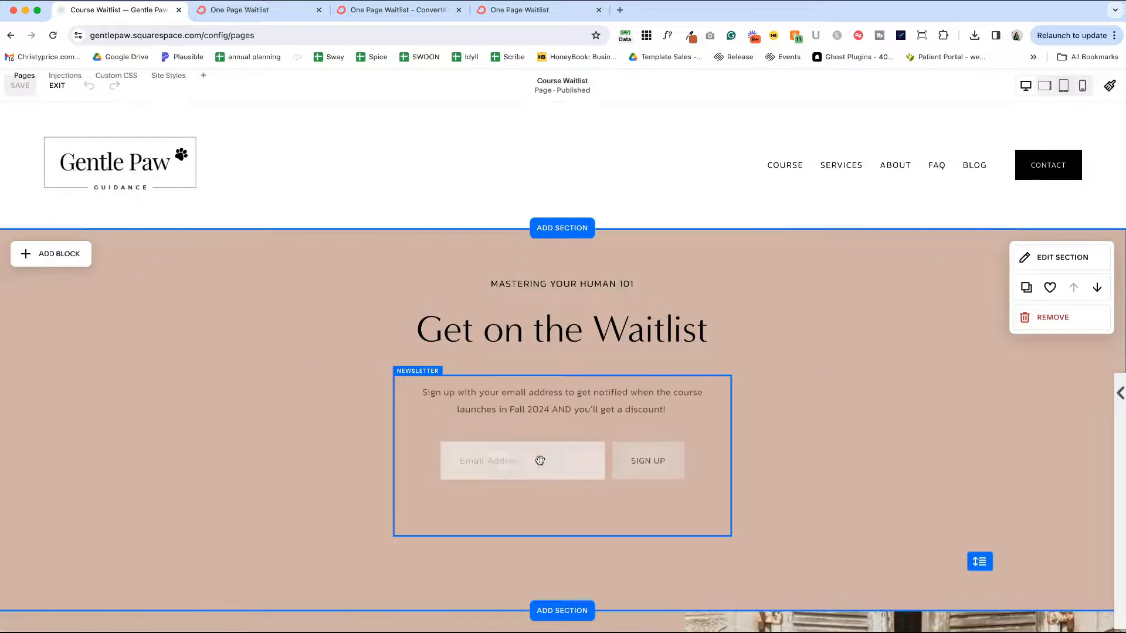
{"action": "left_click", "coordinate": [539, 460]}
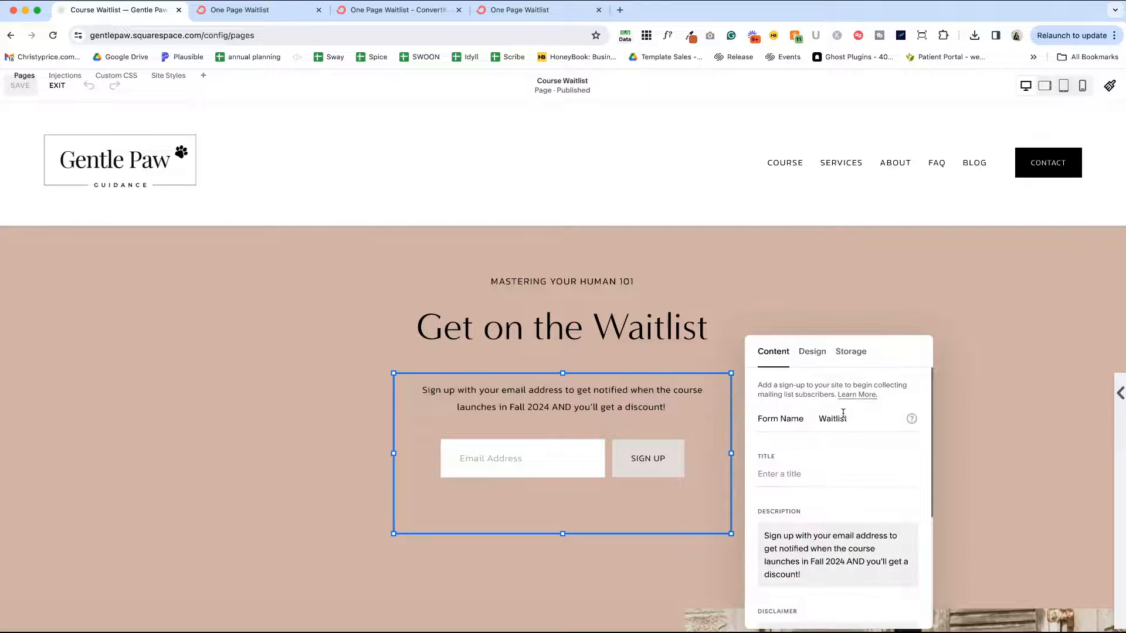
{"action": "left_click", "coordinate": [852, 352]}
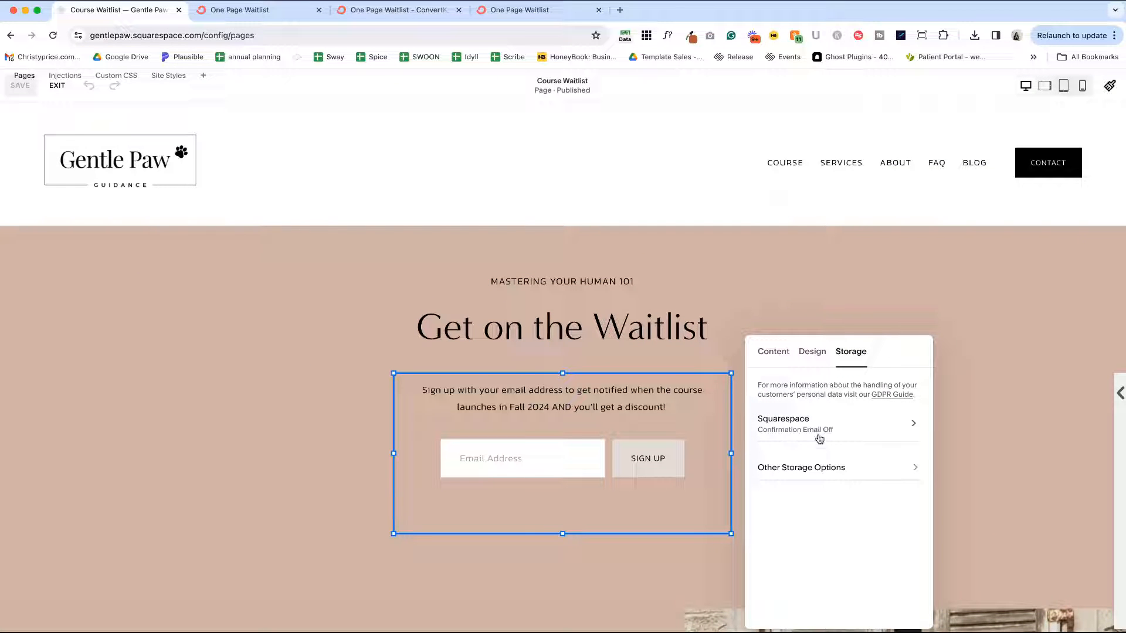
{"action": "left_click", "coordinate": [784, 422]}
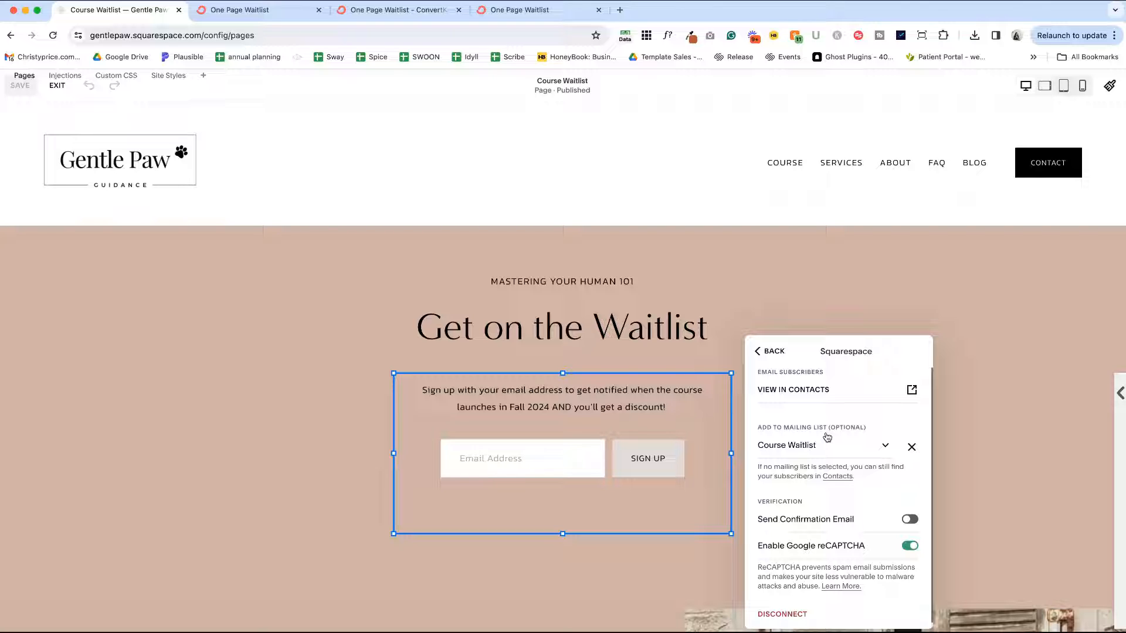
{"action": "mouse_move", "coordinate": [802, 453]}
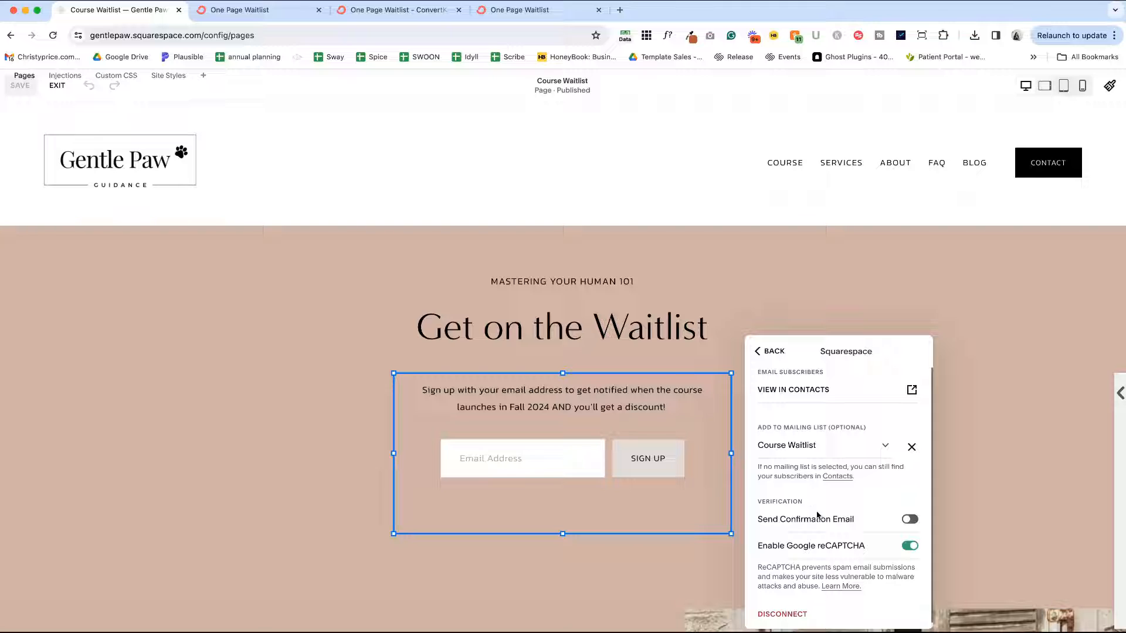
{"action": "mouse_move", "coordinate": [919, 502]}
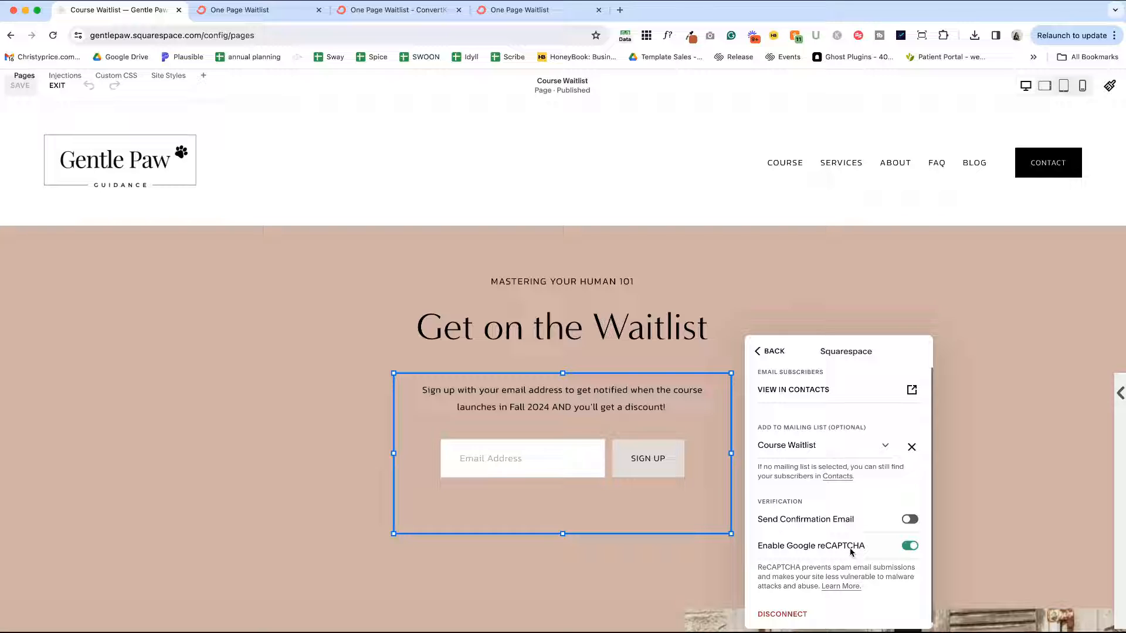
{"action": "mouse_move", "coordinate": [834, 512]}
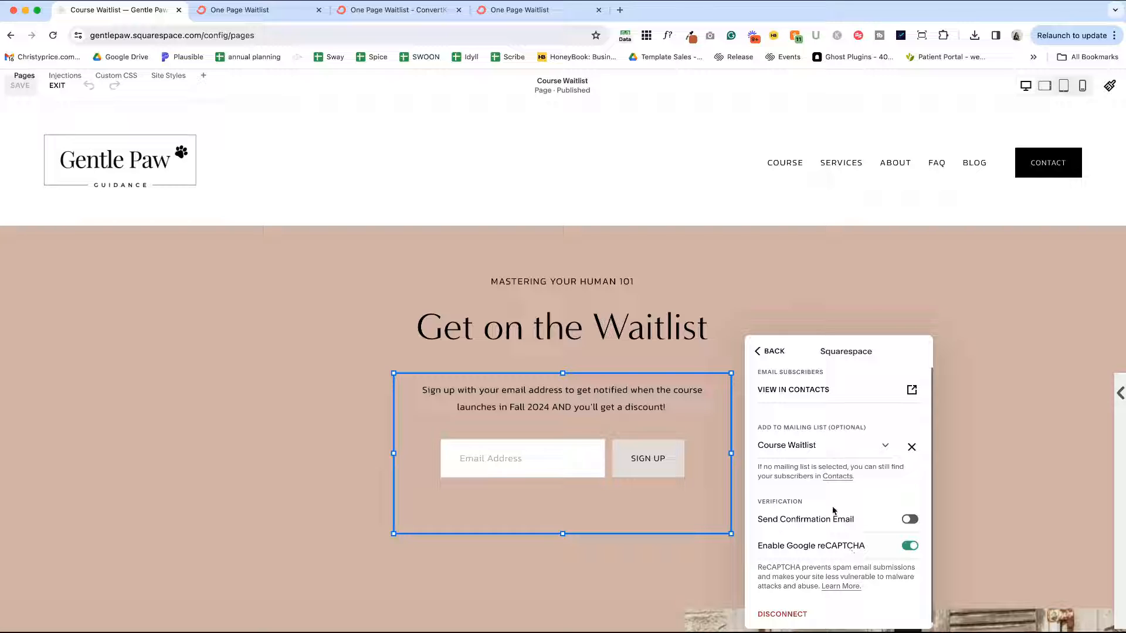
{"action": "left_click", "coordinate": [770, 351]}
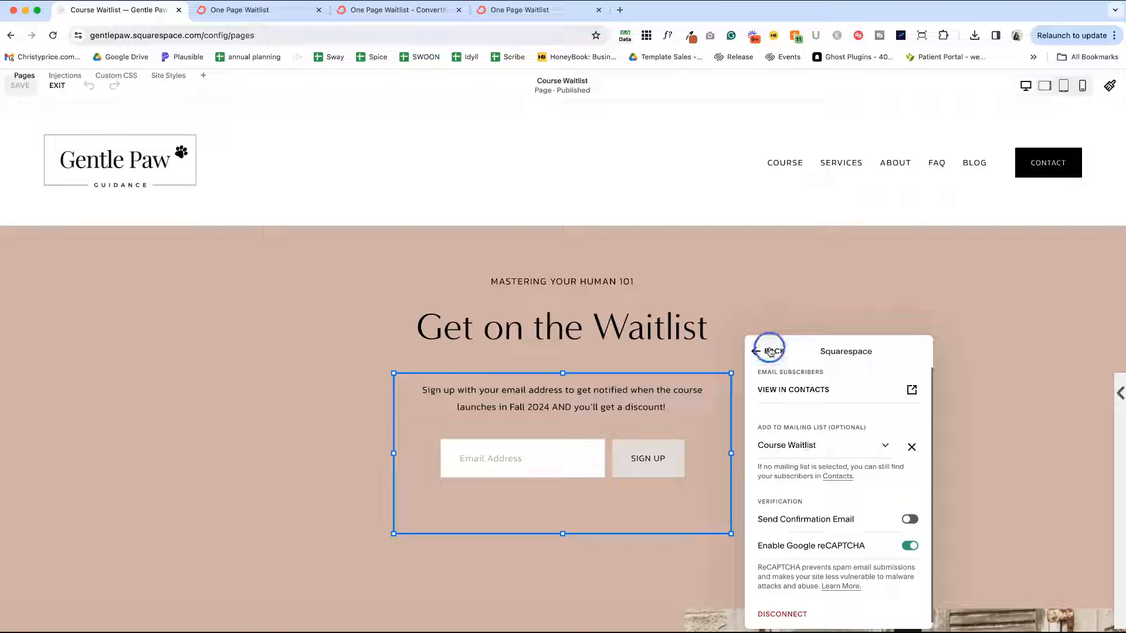
Edit the Post-Submit Message so the waitlist thank-you promises the discount code 'in Fall 2024'
{"action": "left_click", "coordinate": [770, 352]}
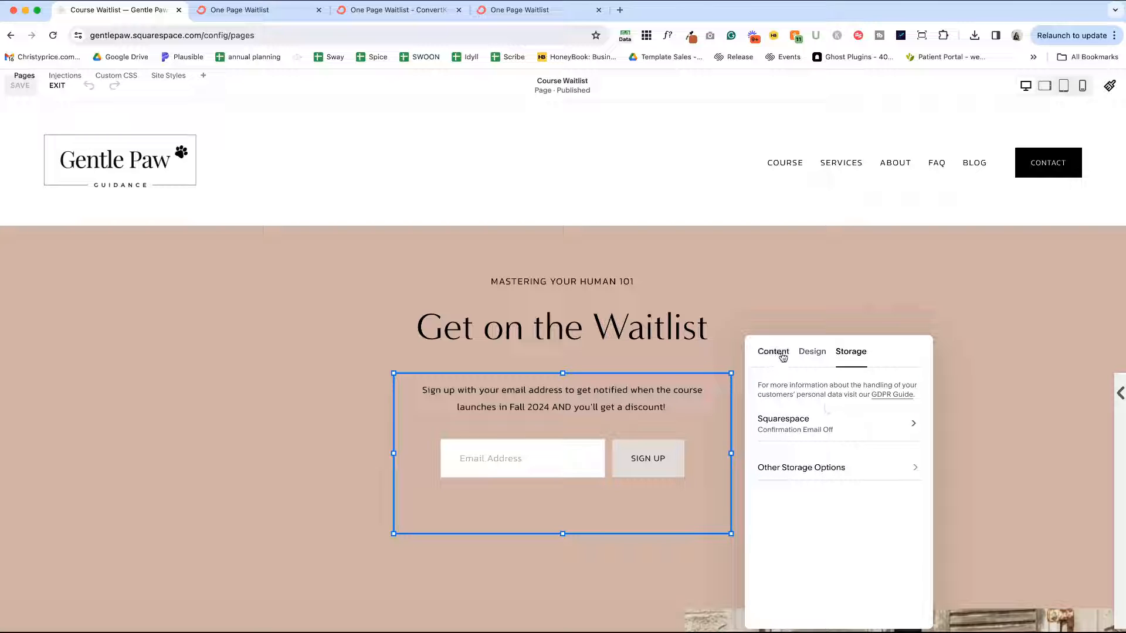
{"action": "left_click", "coordinate": [773, 352]}
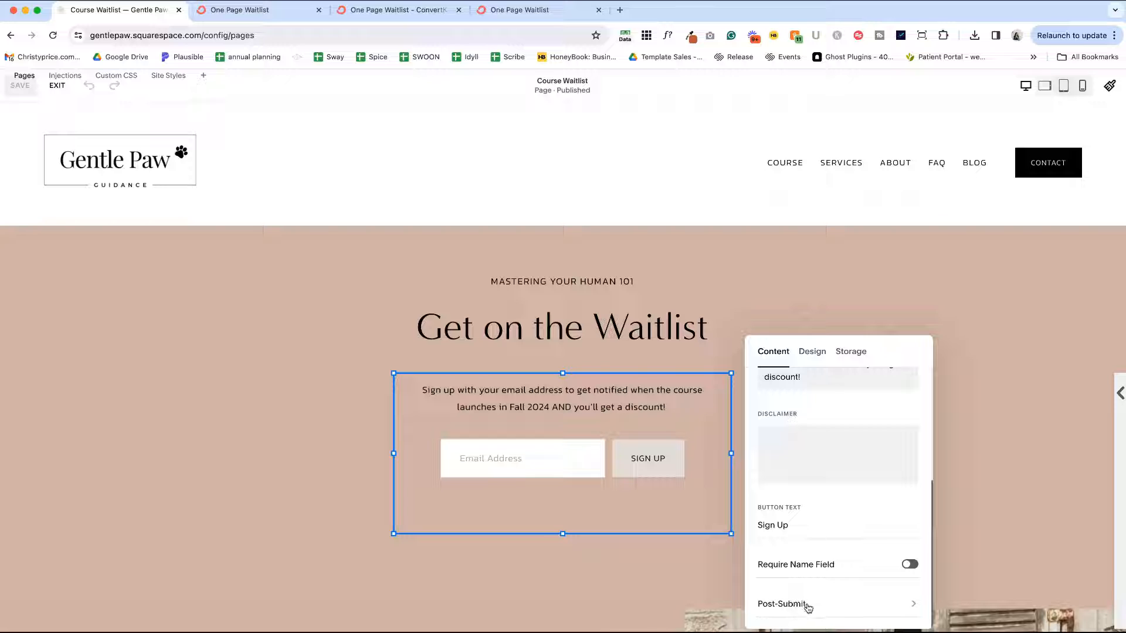
{"action": "left_click", "coordinate": [781, 604]}
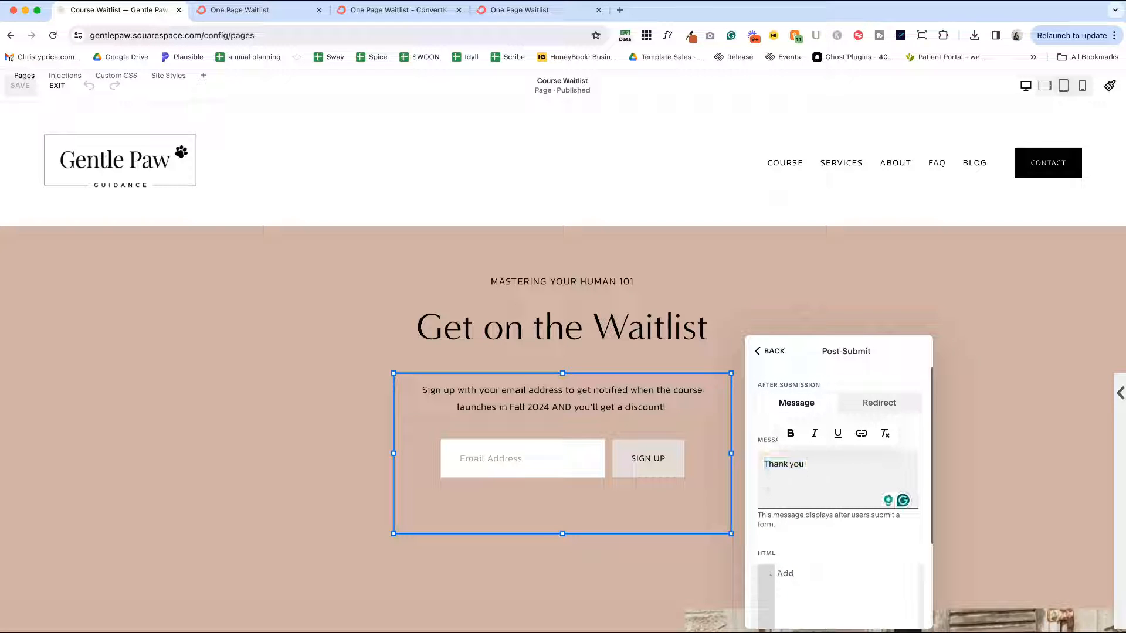
{"action": "type", "text": "You're on the w"}
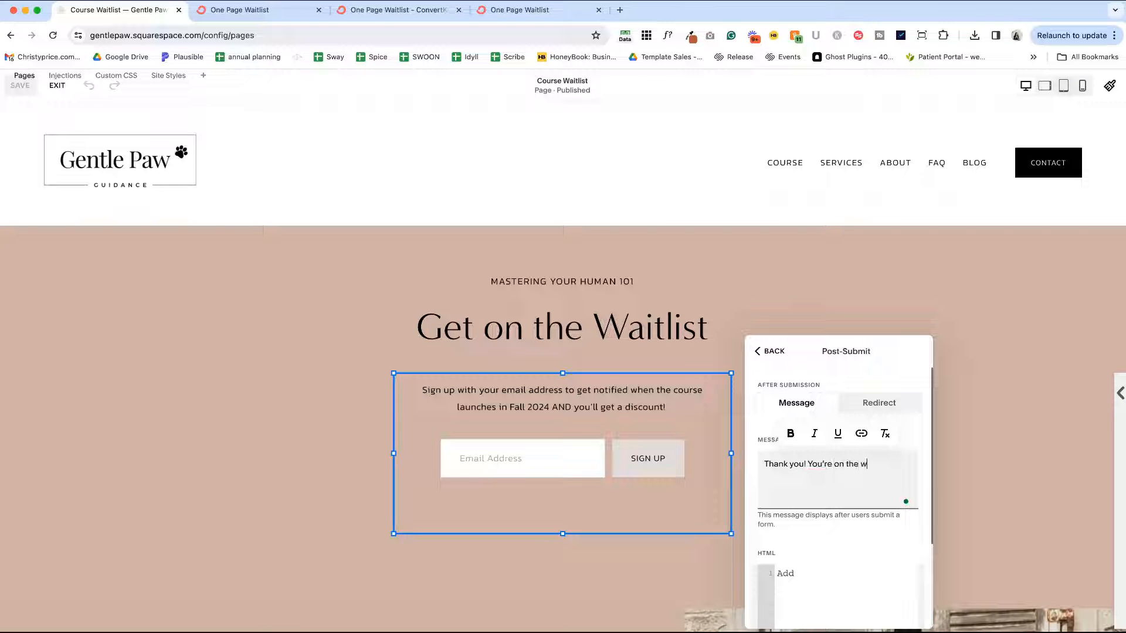
{"action": "type", "text": "aitlist for M"}
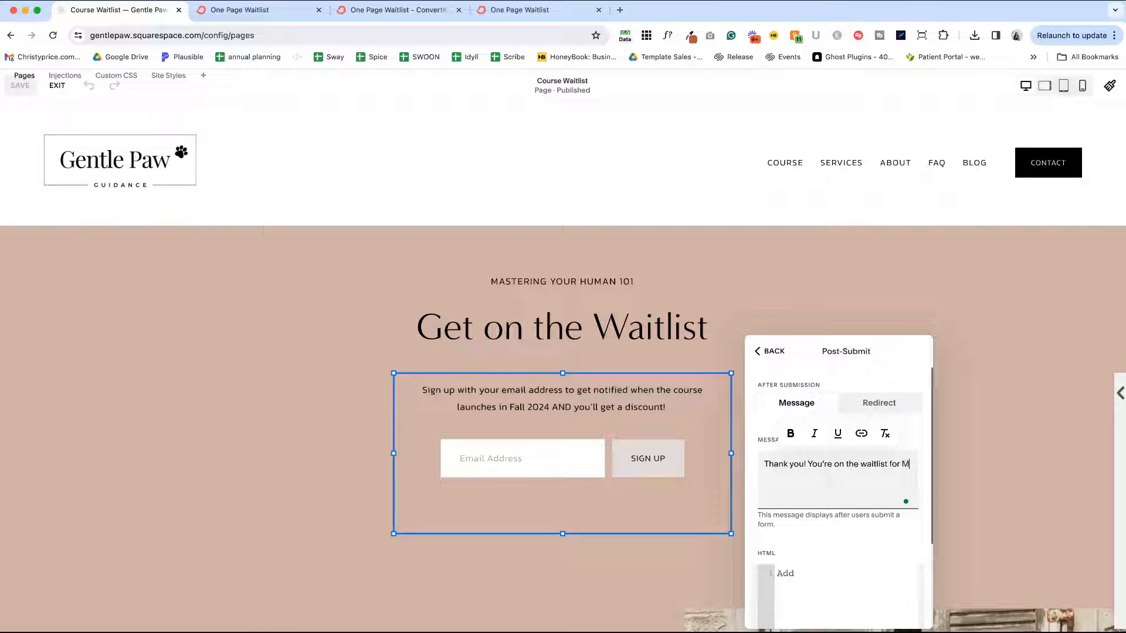
{"action": "type", "text": "astering you"}
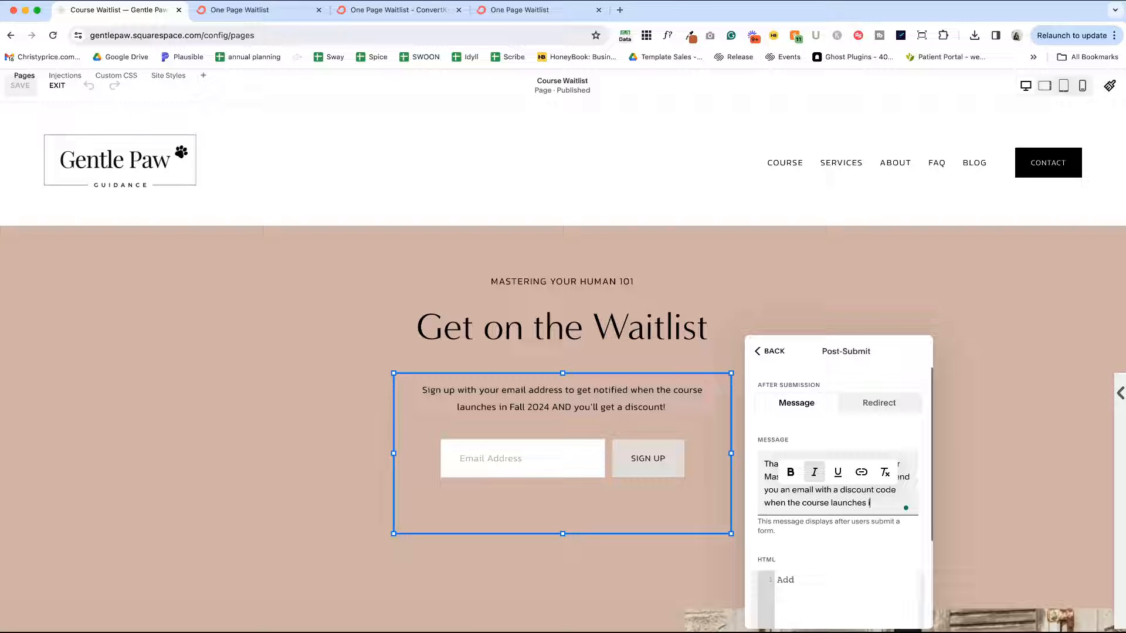
{"action": "type", "text": "in Fall 2024"}
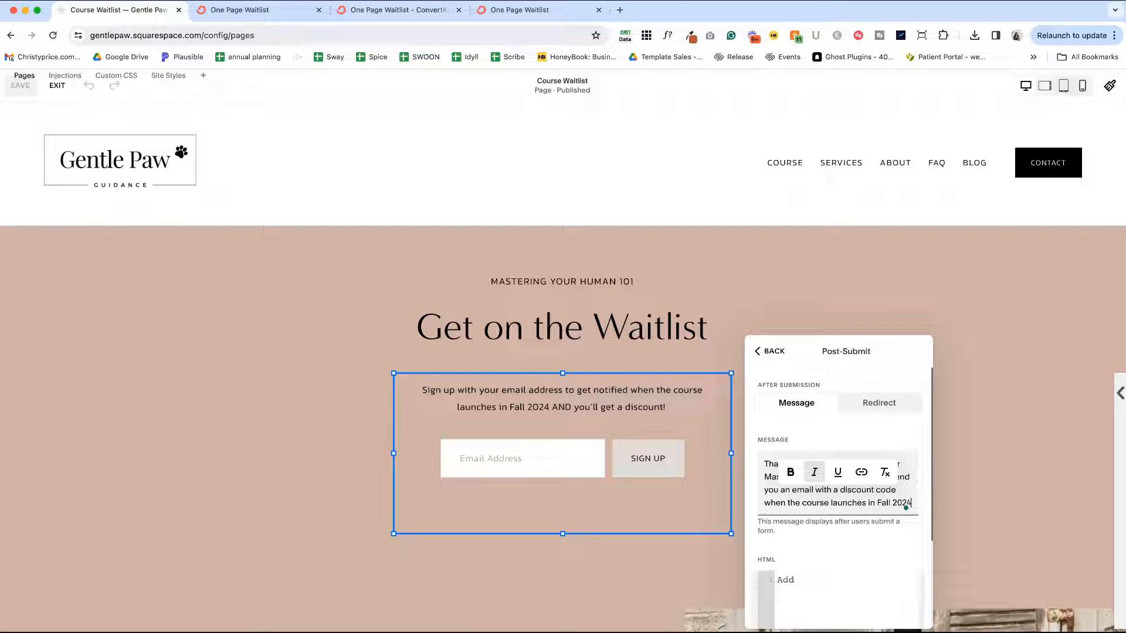
{"action": "scroll", "scroll_direction": "down", "scroll_amount": 3}
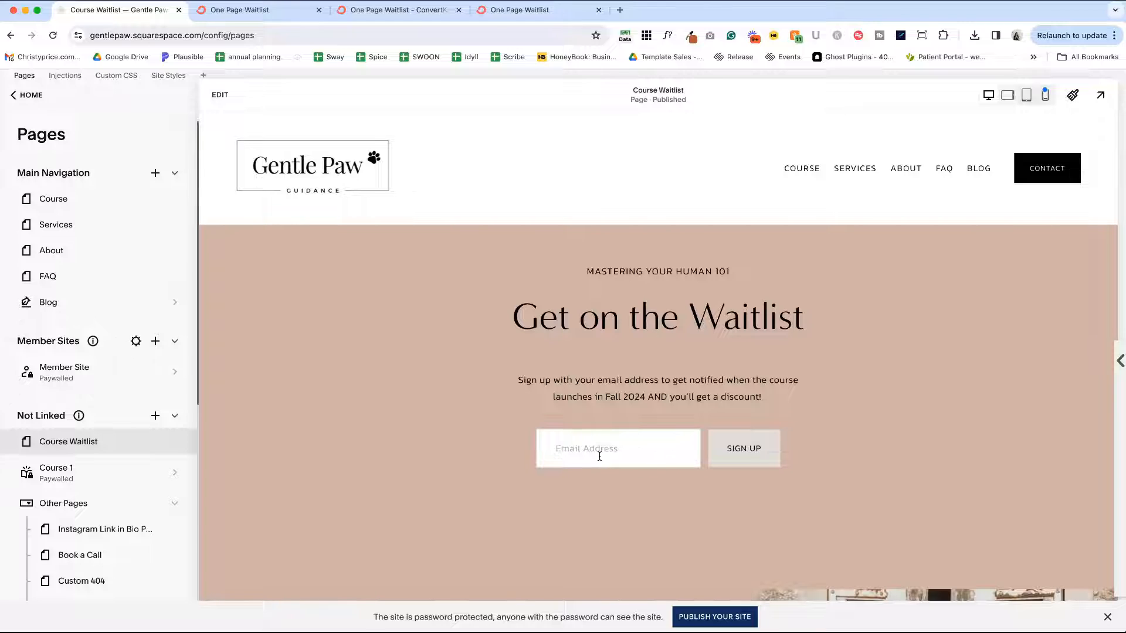
Submit a test sign-up and check the Course Waitlist list under Marketing > Email Campaigns now has 1 subscriber
{"action": "left_click", "coordinate": [744, 448]}
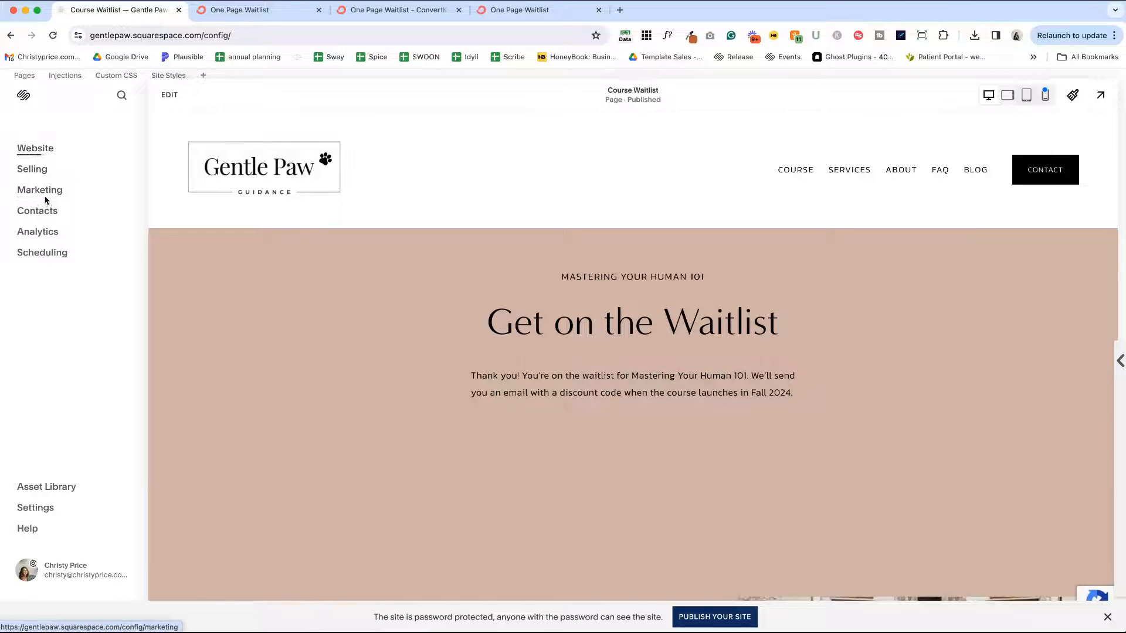
{"action": "left_click", "coordinate": [40, 190]}
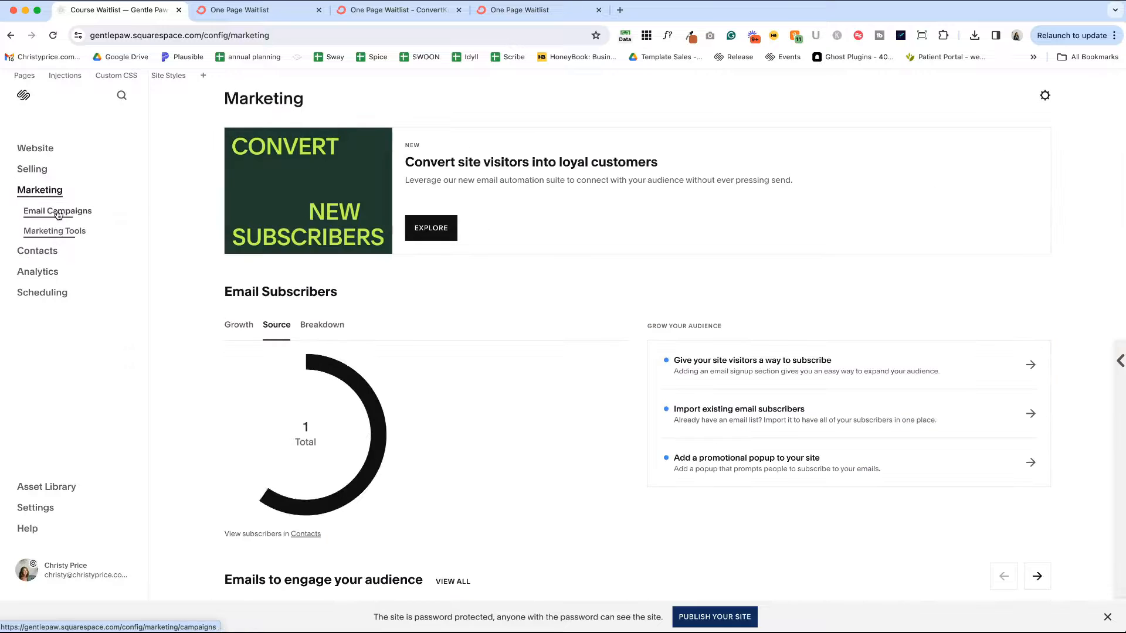
{"action": "left_click", "coordinate": [57, 211]}
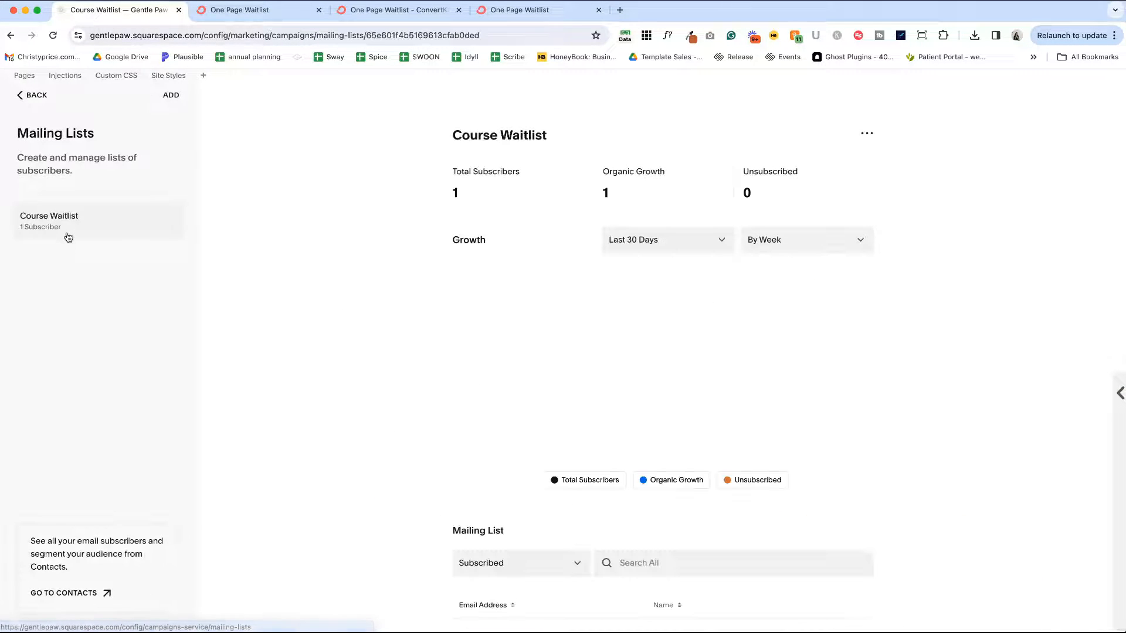
{"action": "left_click", "coordinate": [36, 95]}
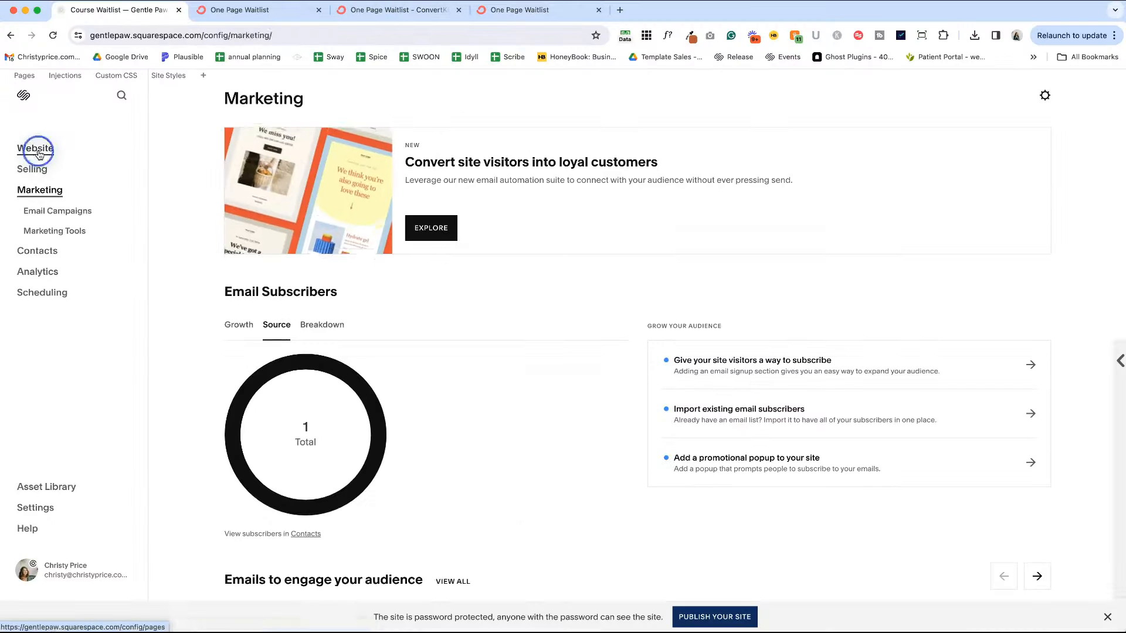
Remove the external ConvertKit link from the Course page's Get on the waitlist button
{"action": "left_click", "coordinate": [35, 151]}
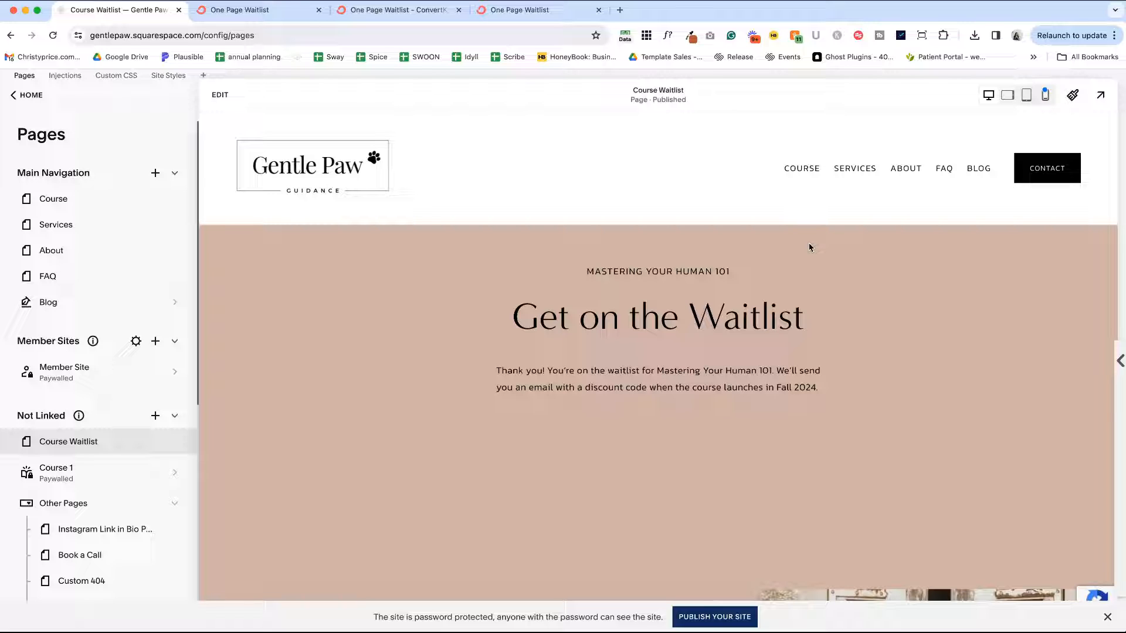
{"action": "mouse_move", "coordinate": [588, 412]}
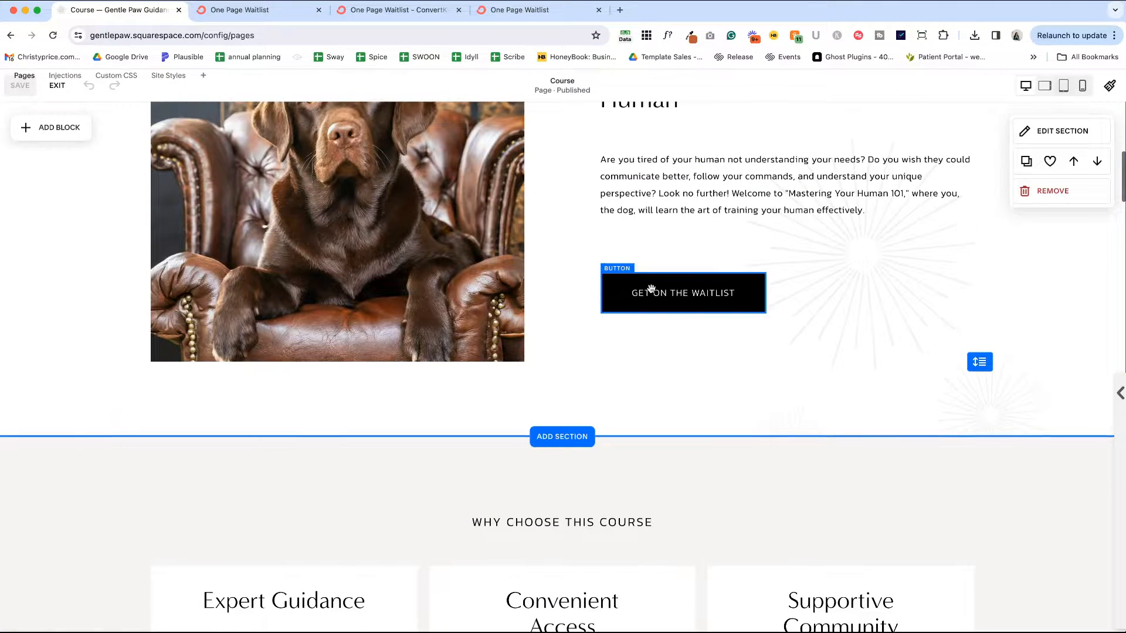
{"action": "left_click", "coordinate": [682, 293]}
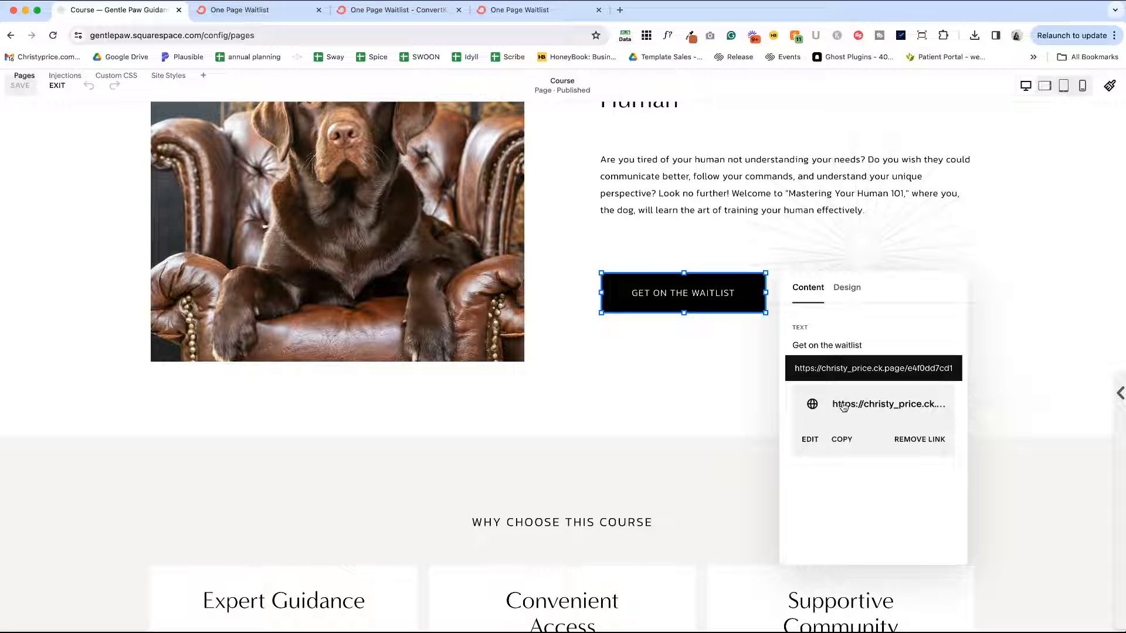
{"action": "left_click", "coordinate": [920, 439]}
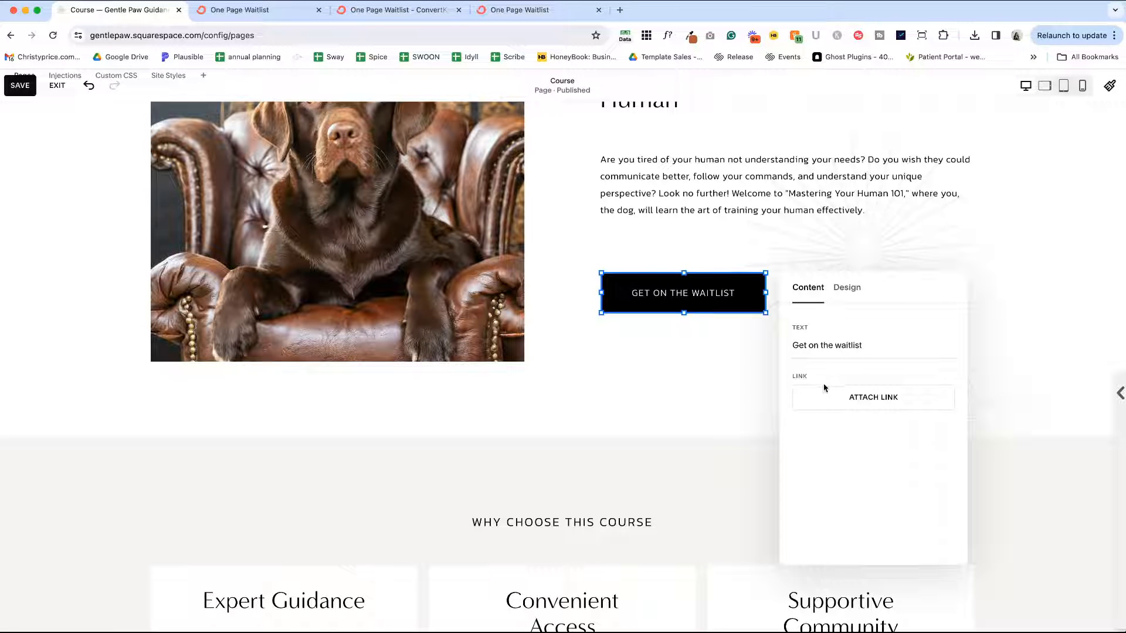
{"action": "left_click", "coordinate": [873, 397]}
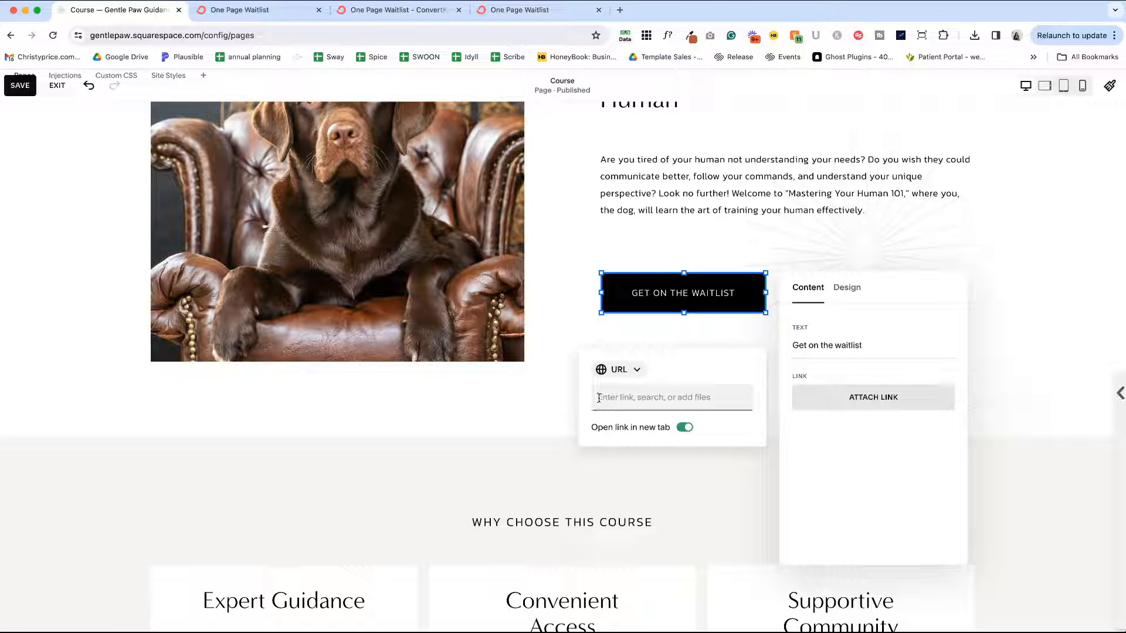
Link the button to the internal Course Waitlist page (/waitlist) and save
{"action": "type", "text": "/"}
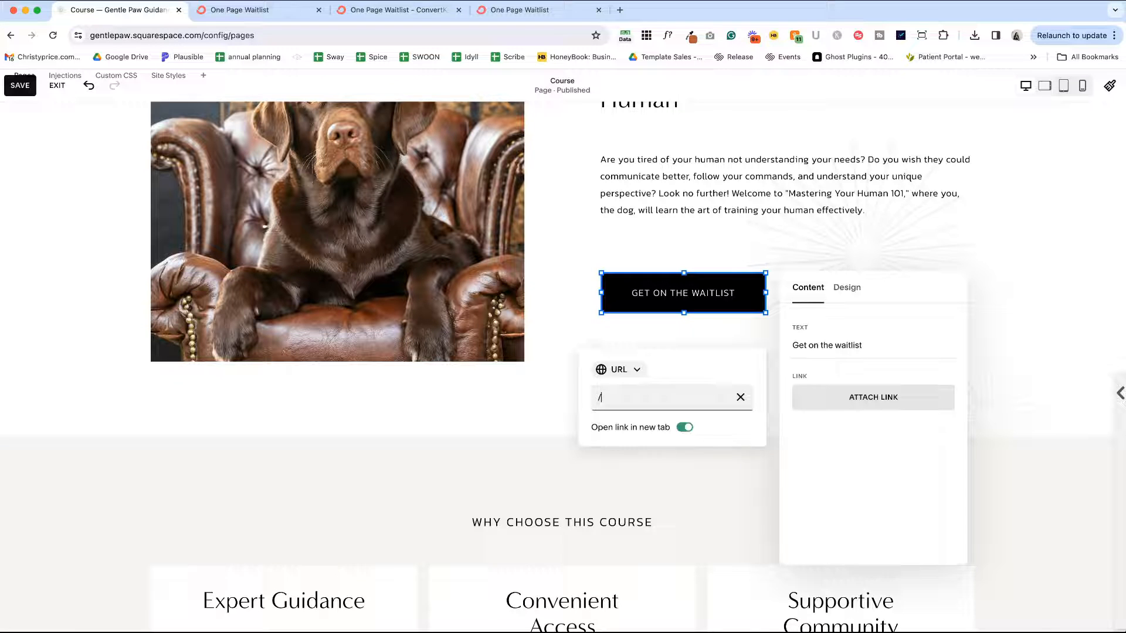
{"action": "left_click", "coordinate": [670, 397]}
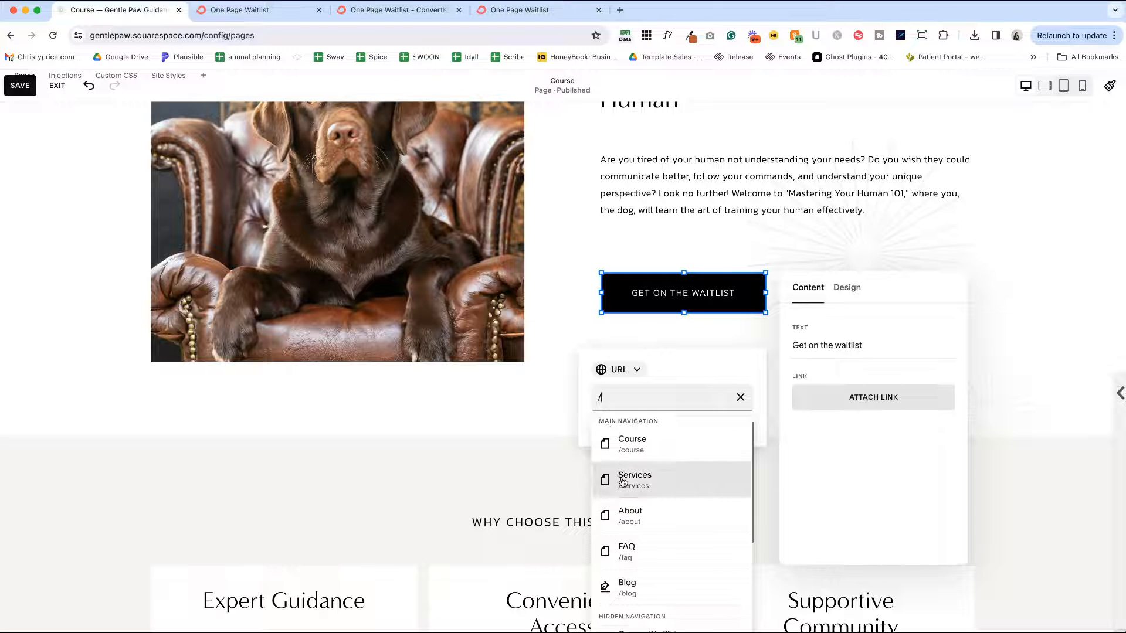
{"action": "scroll", "scroll_direction": "down", "scroll_amount": 3}
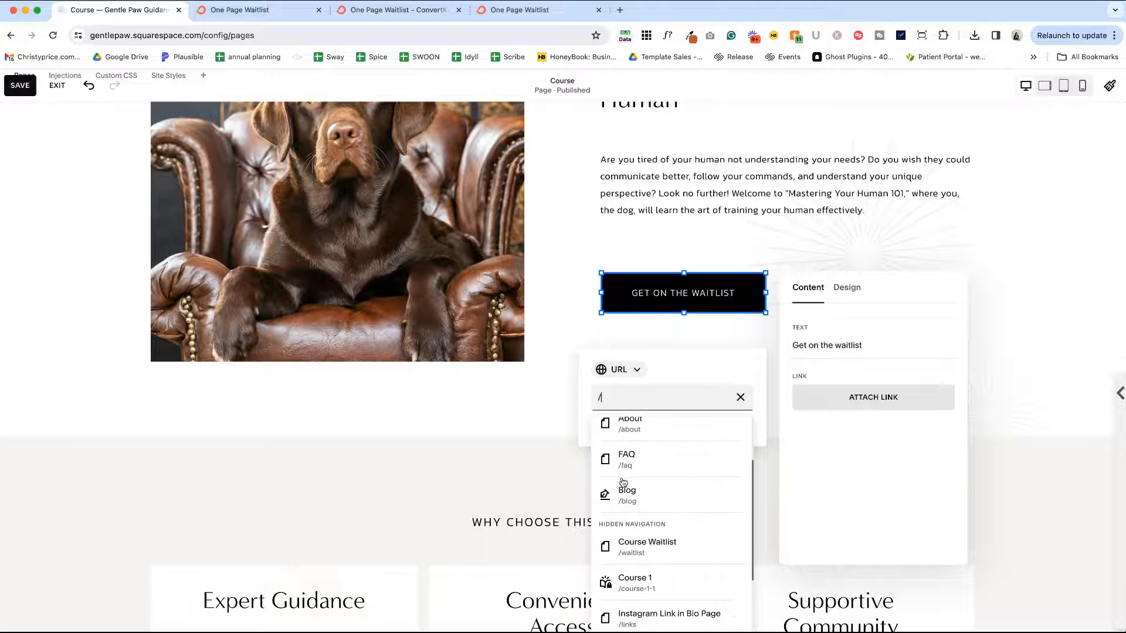
{"action": "left_click", "coordinate": [648, 547]}
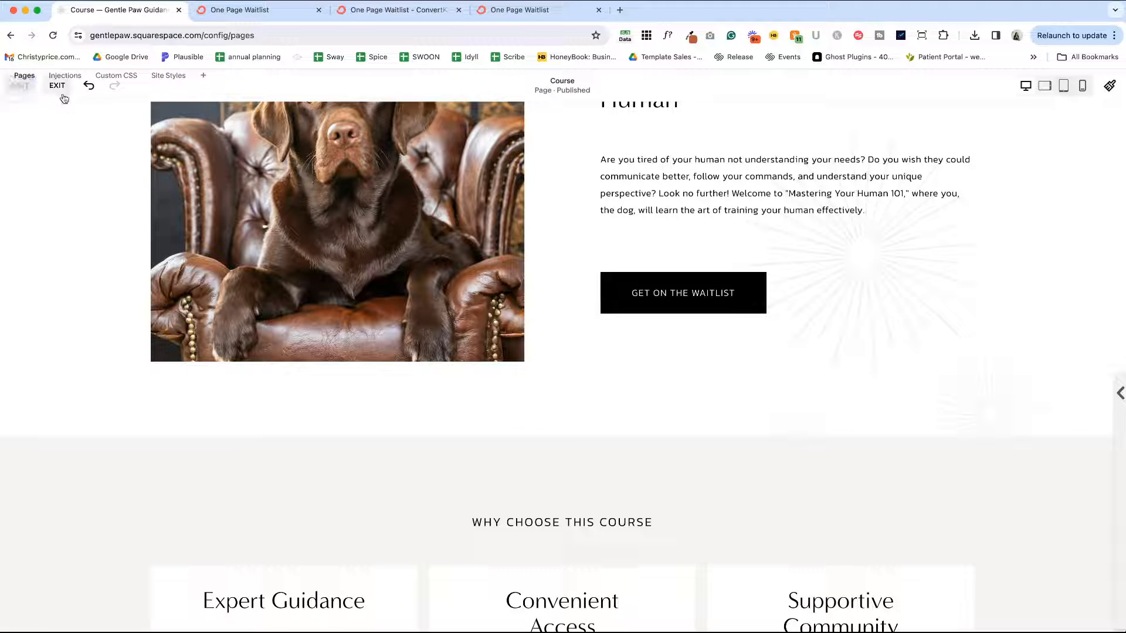
Exit the Course editor and check the Course Waitlist page's sign-up email field
{"action": "left_click", "coordinate": [56, 87]}
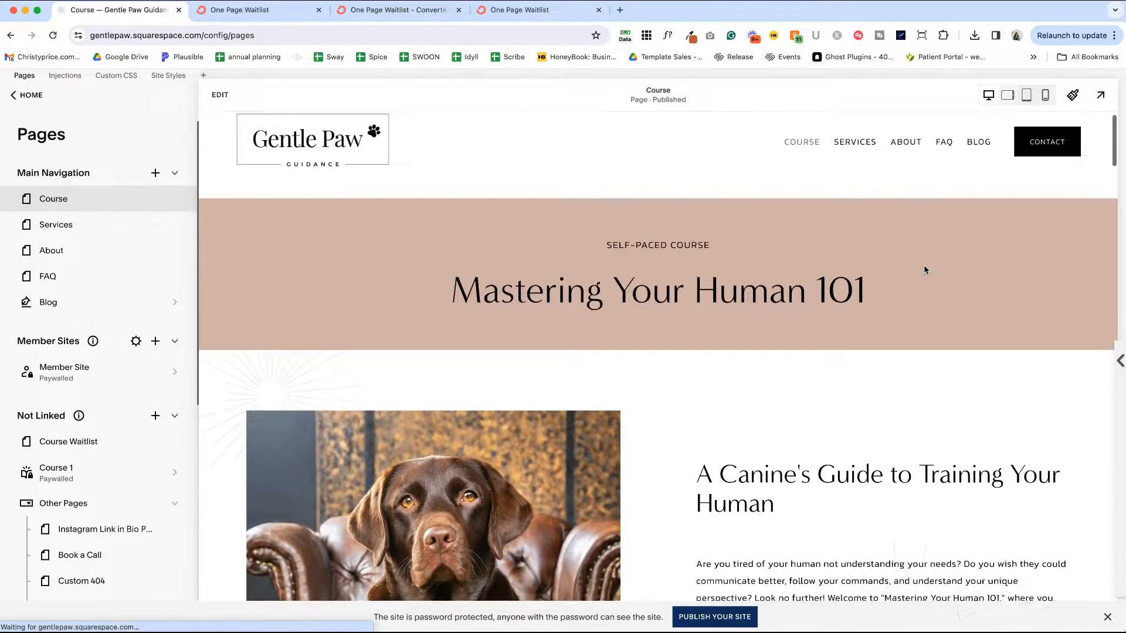
{"action": "left_click", "coordinate": [68, 441]}
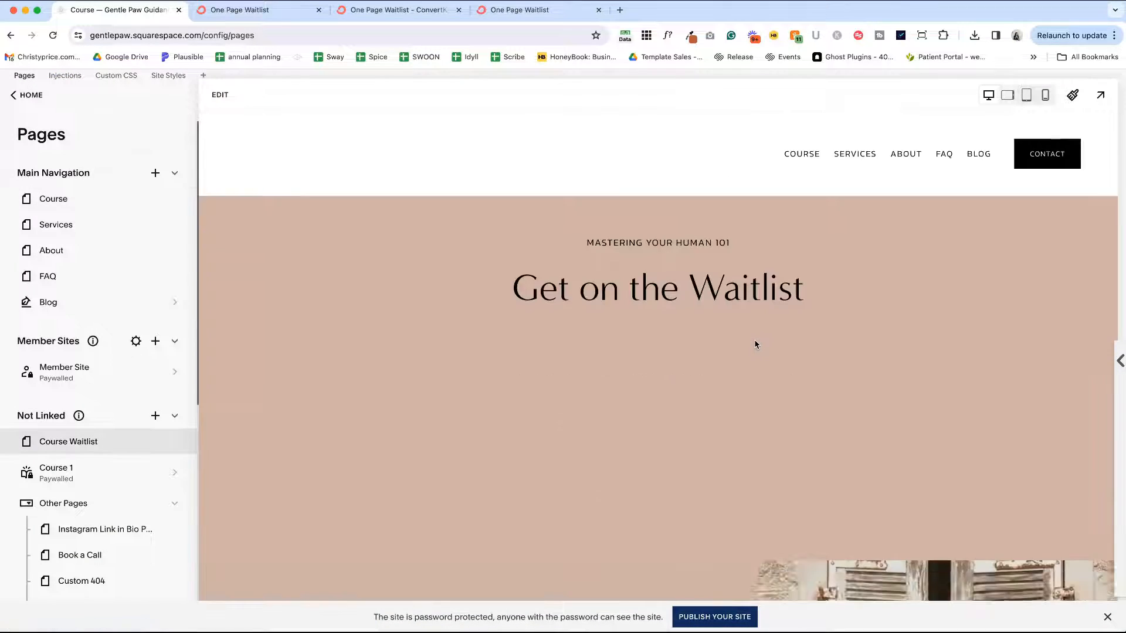
{"action": "left_click", "coordinate": [617, 448]}
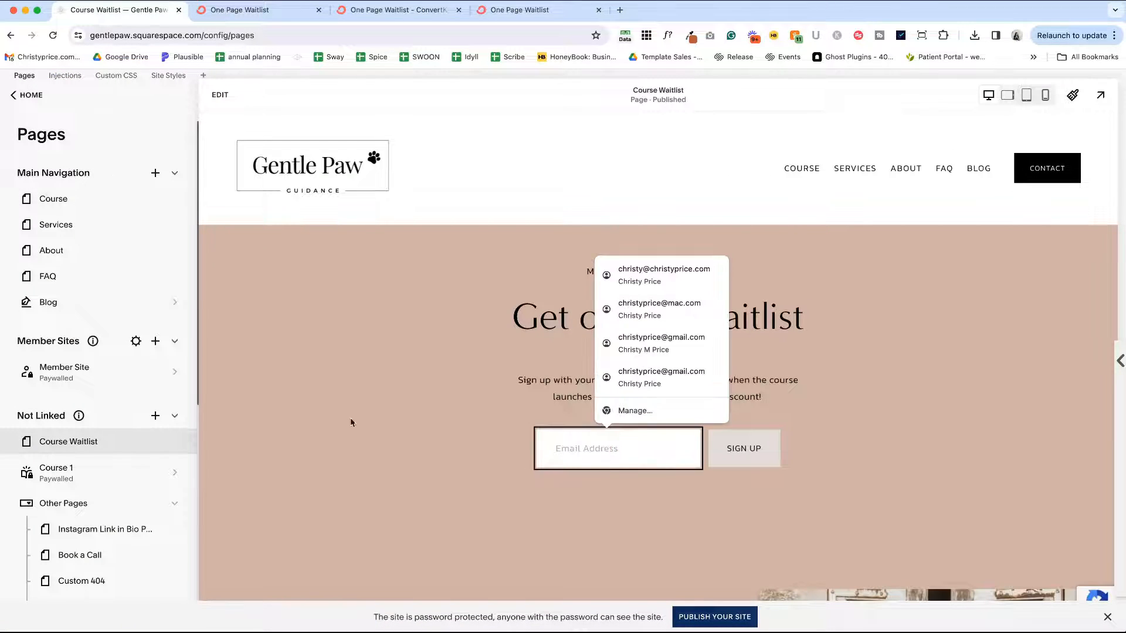
{"action": "left_click", "coordinate": [617, 448]}
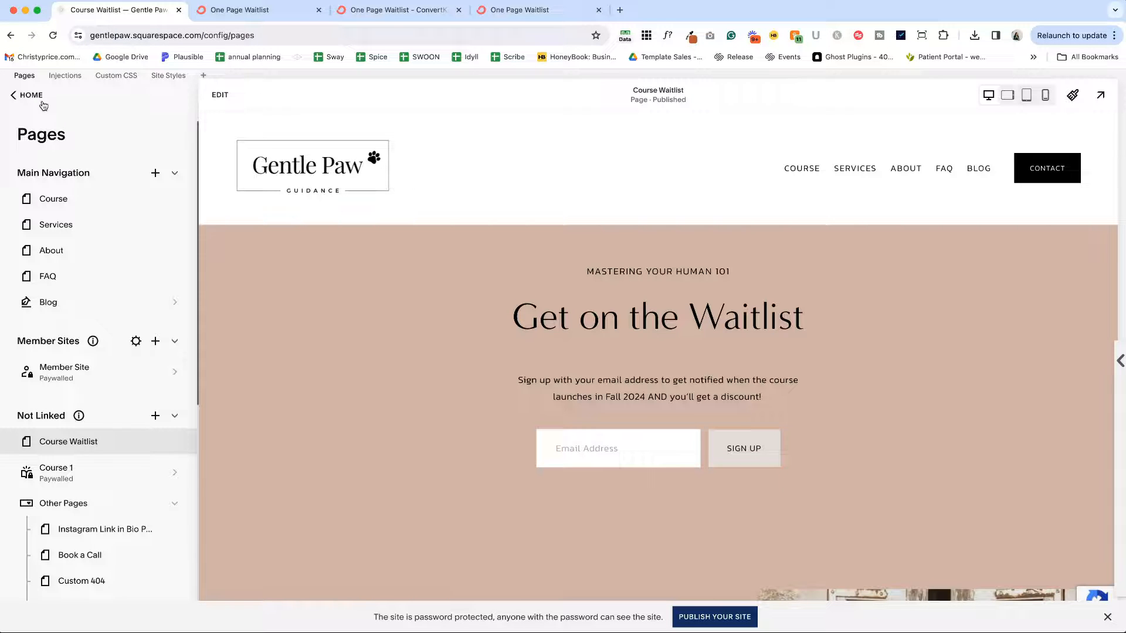
Return Home and reopen the Course Waitlist mailing list showing its 1 subscriber
{"action": "left_click", "coordinate": [13, 95]}
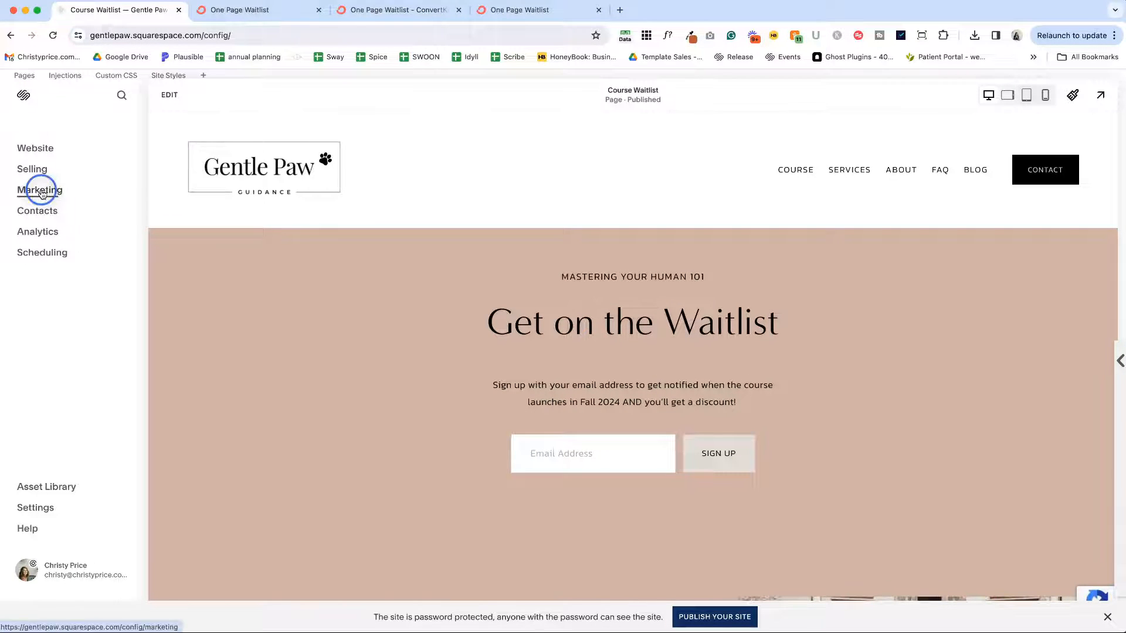
{"action": "left_click", "coordinate": [38, 190]}
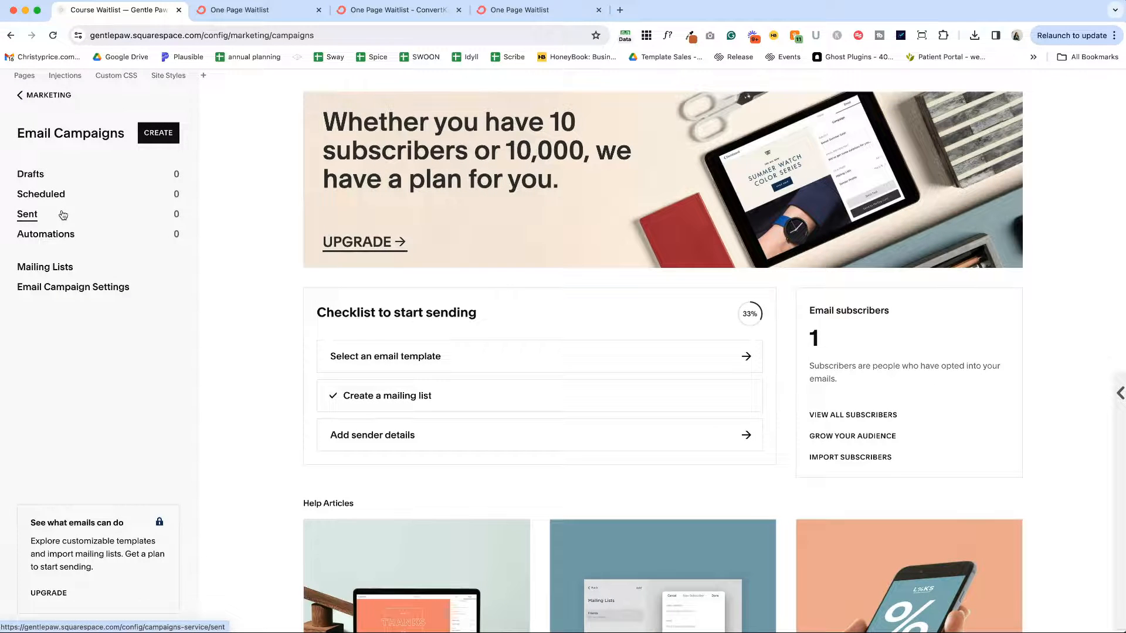
{"action": "left_click", "coordinate": [44, 267]}
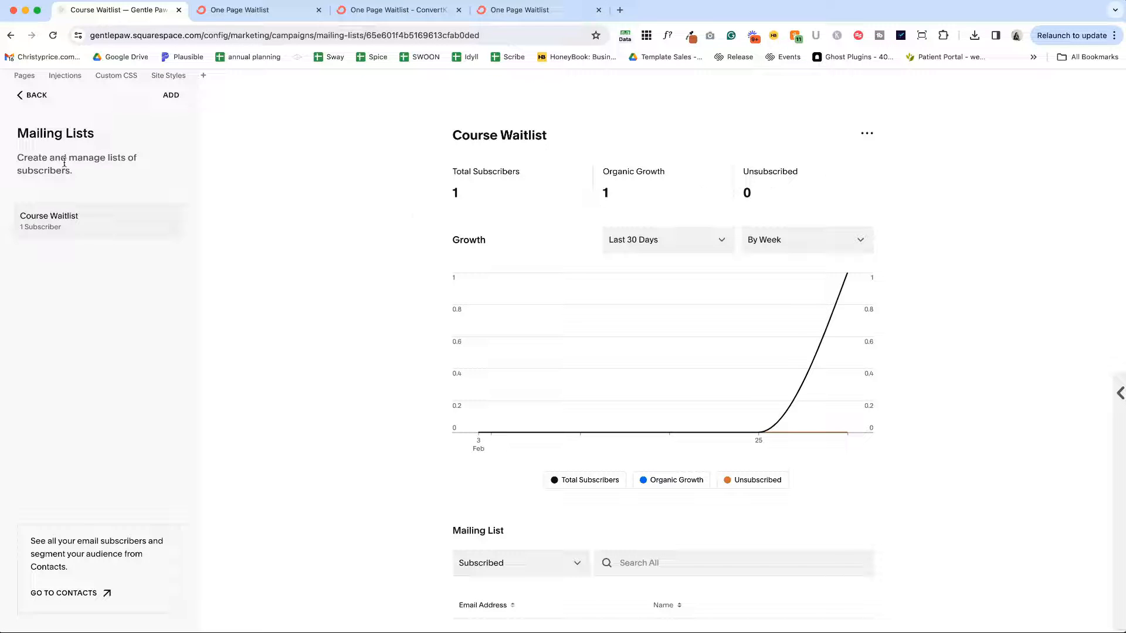
Show the Course Waitlist list's actions menu to reach Export List
{"action": "scroll", "scroll_direction": "down", "scroll_amount": 3}
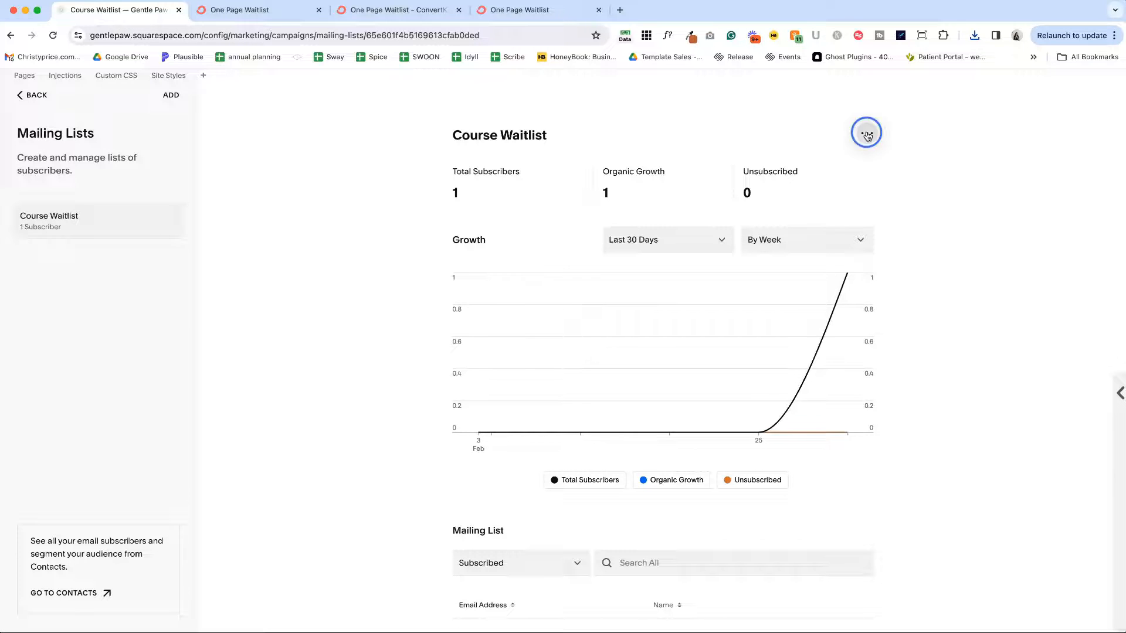
{"action": "left_click", "coordinate": [865, 132]}
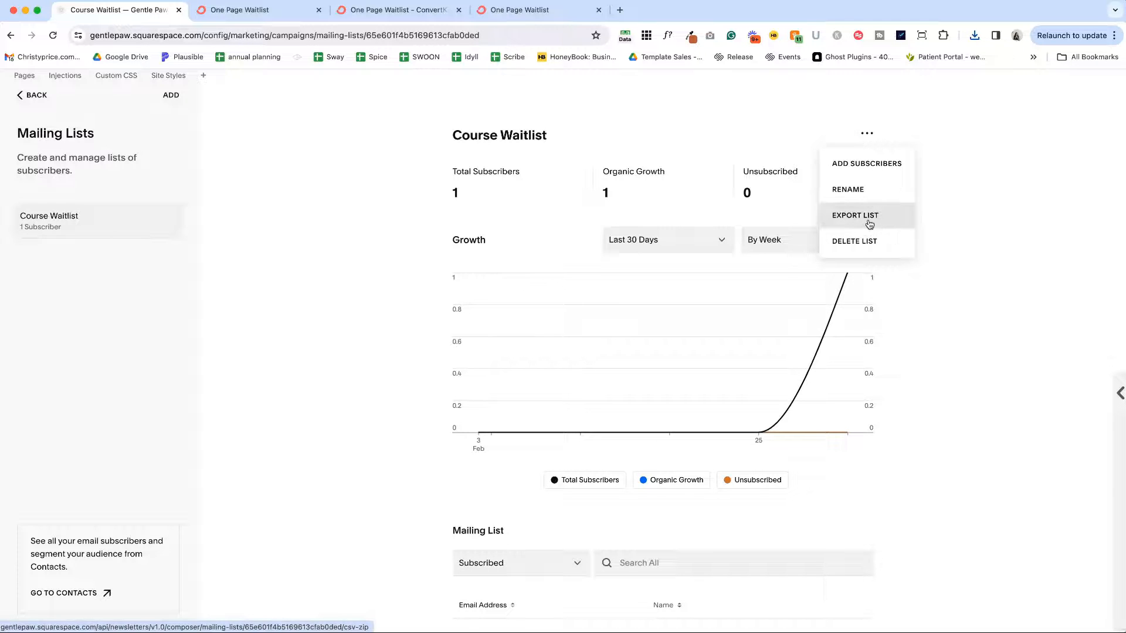
{"action": "mouse_move", "coordinate": [871, 223]}
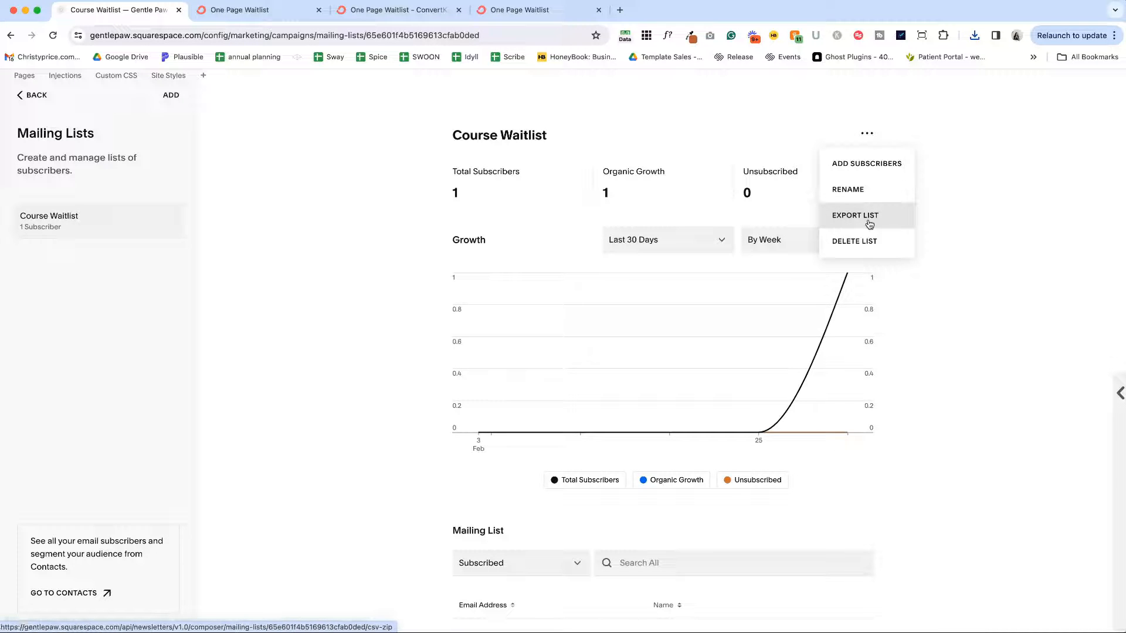